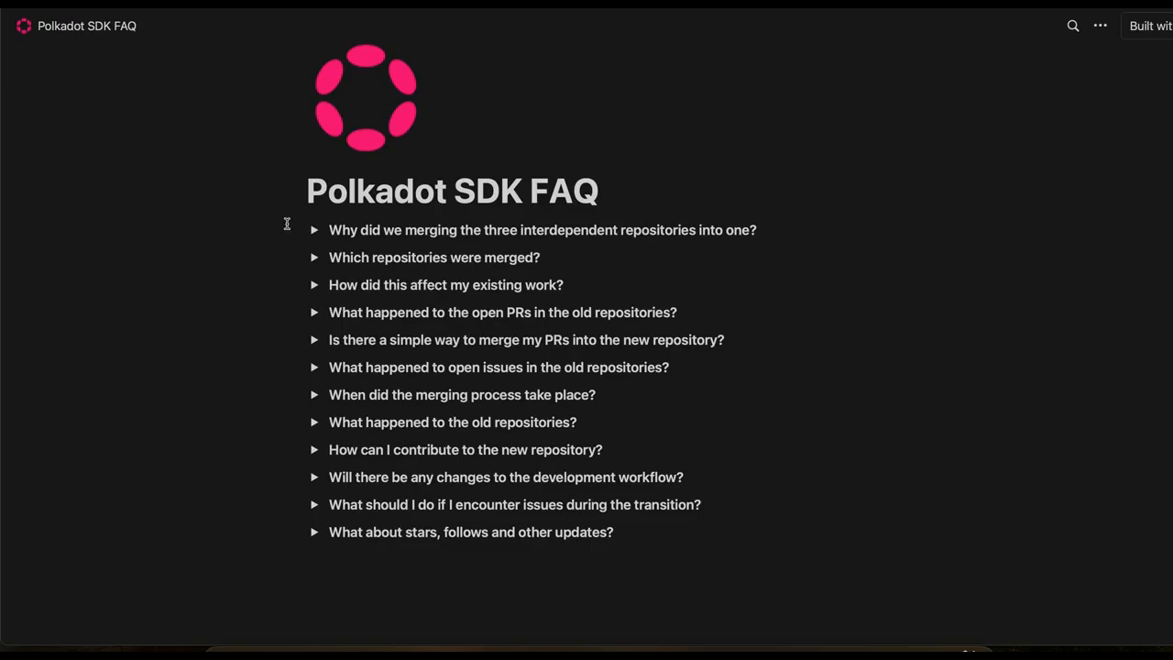
# - Expand the FAQ answers on why and which repositories were merged, and the effect on existing work
pyautogui.click(314, 230)
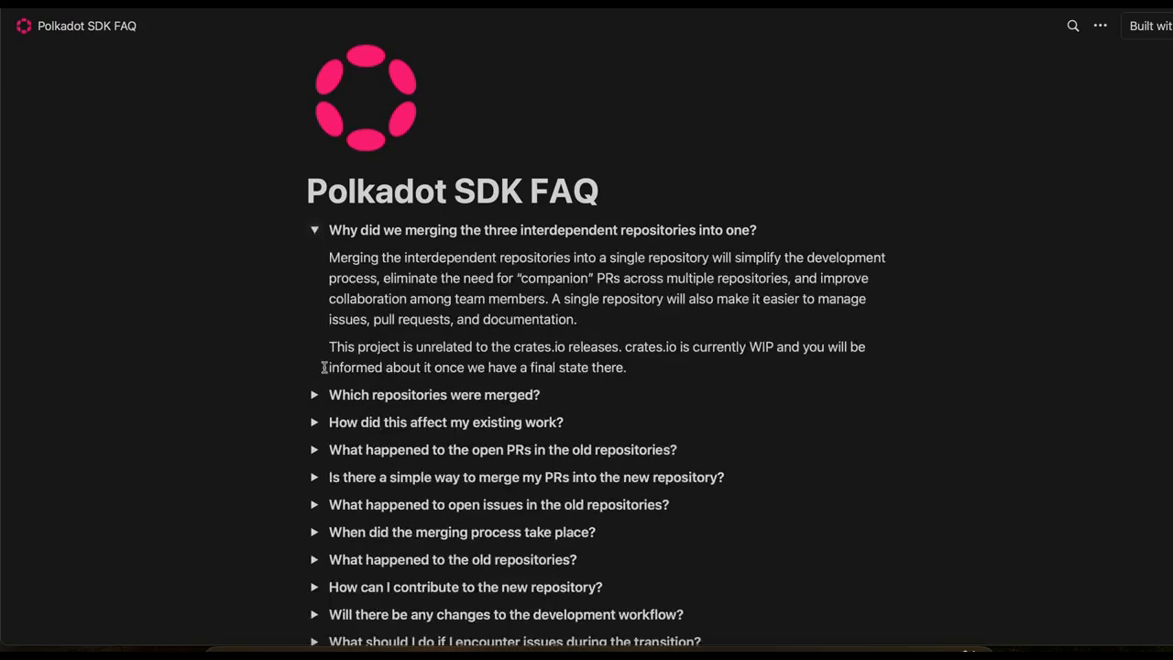
pyautogui.click(314, 394)
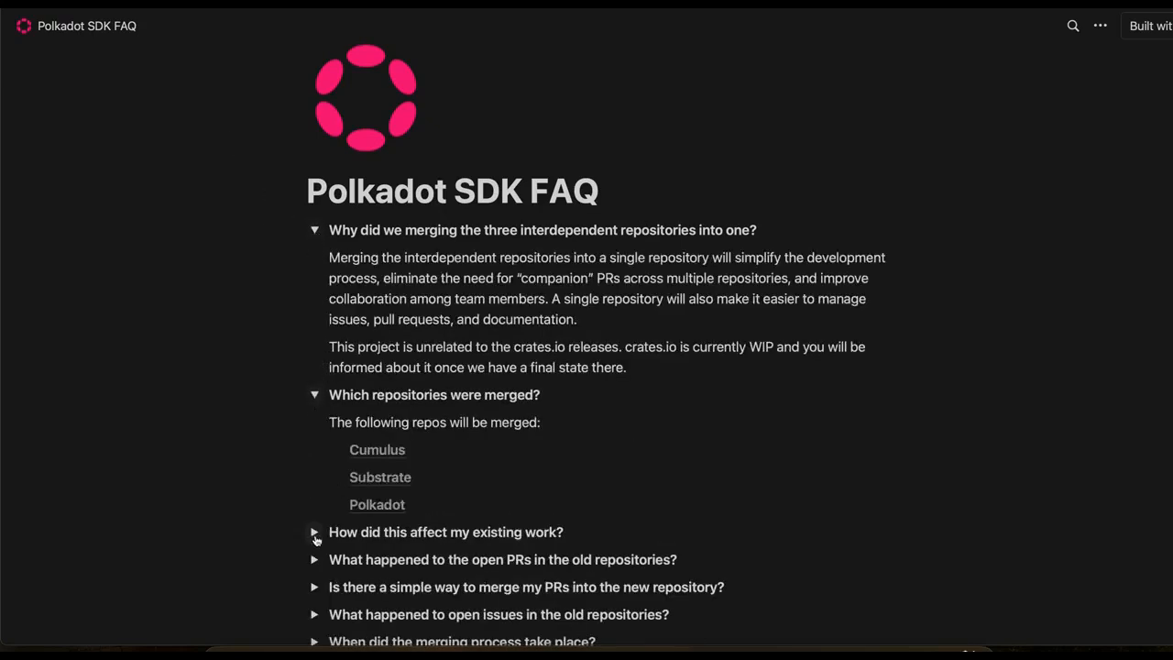
pyautogui.click(314, 531)
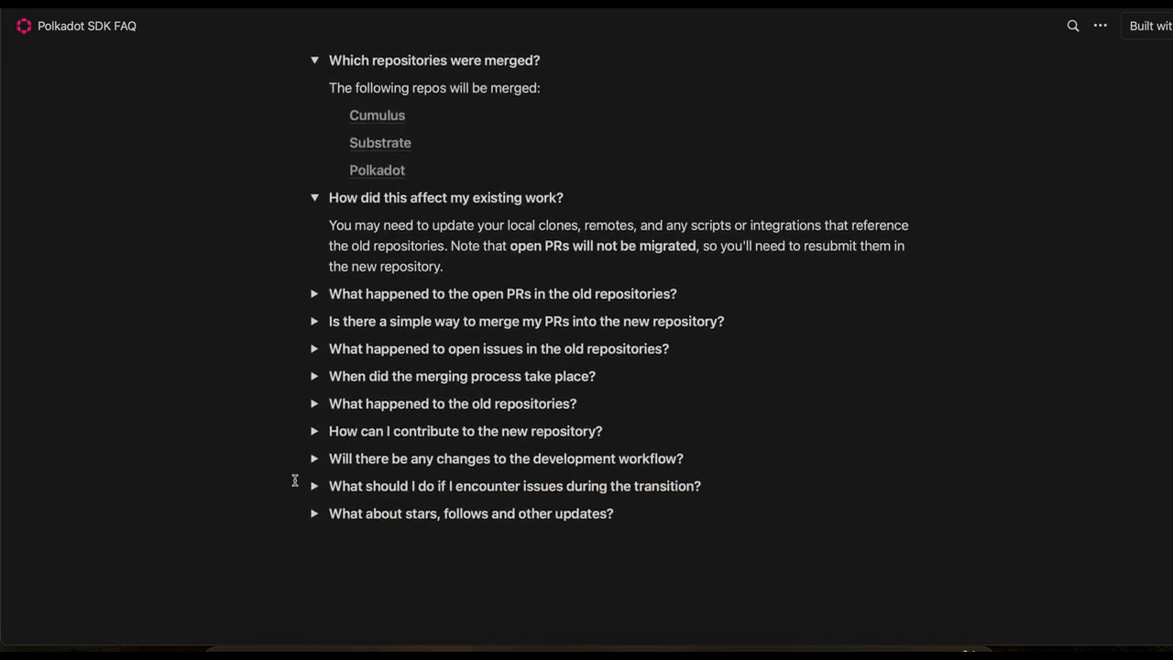
pyautogui.scroll(-3)
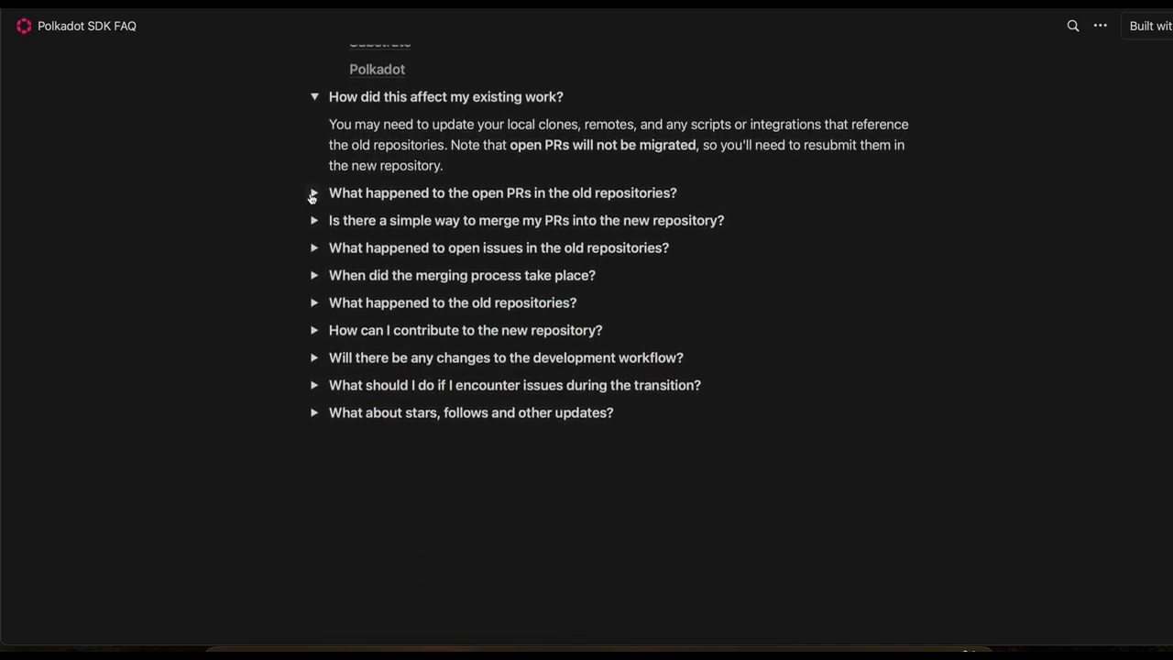
# - Expand the answers on open PRs, merge timing, workflow changes and transition issues
pyautogui.click(314, 192)
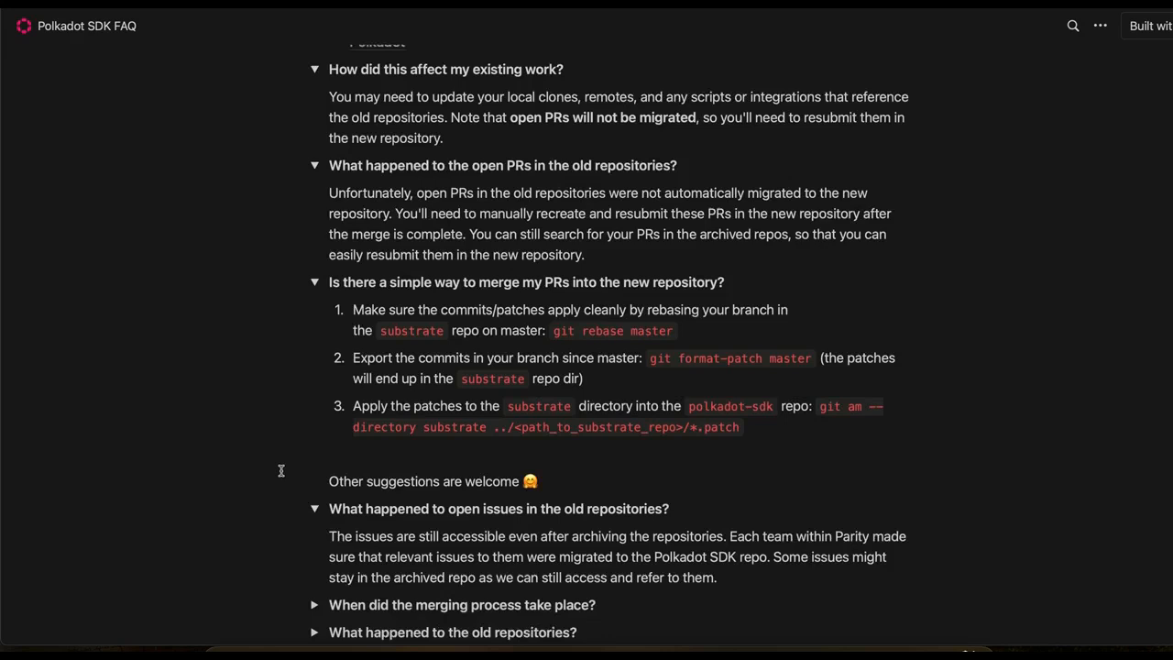
pyautogui.scroll(-3)
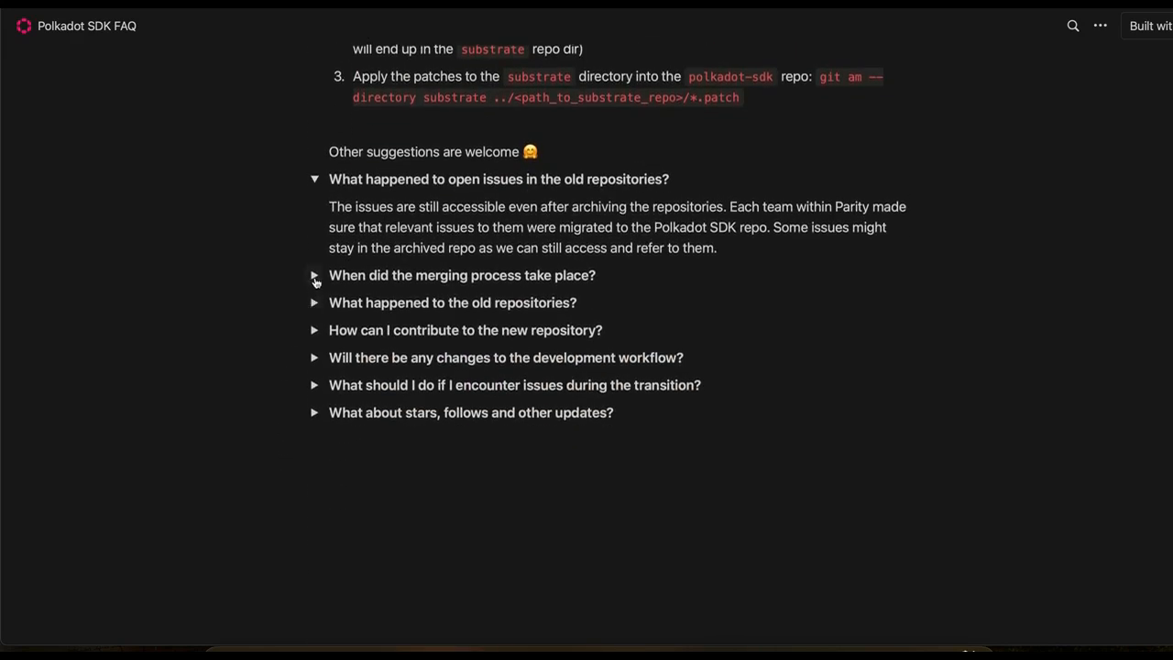
pyautogui.click(314, 275)
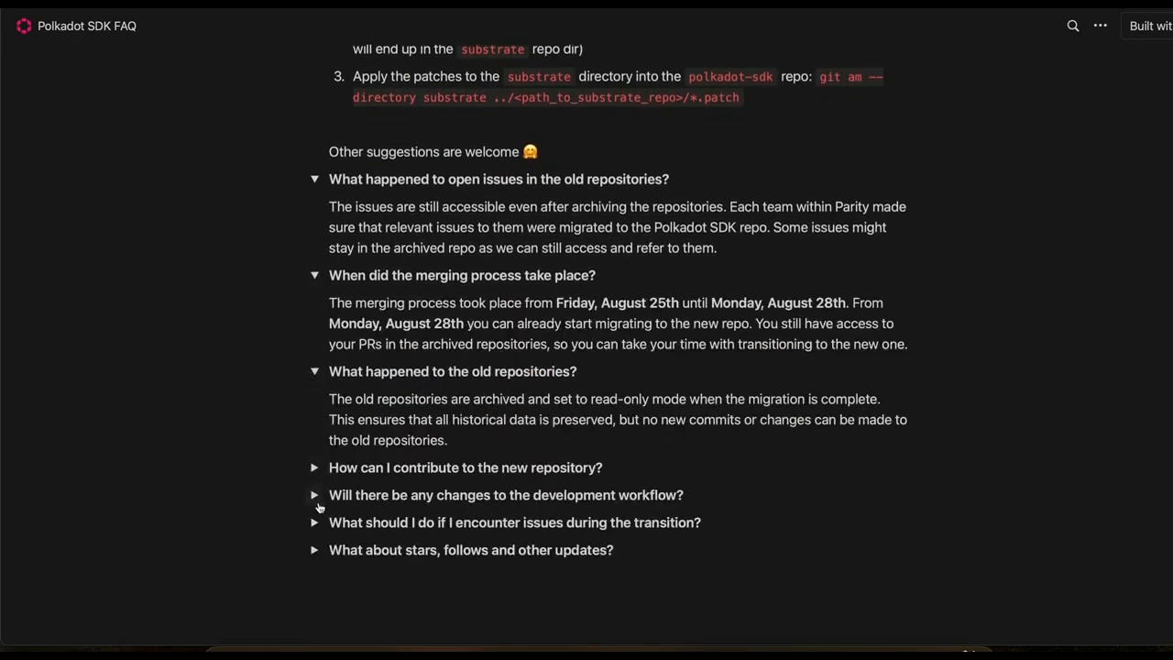
pyautogui.click(314, 468)
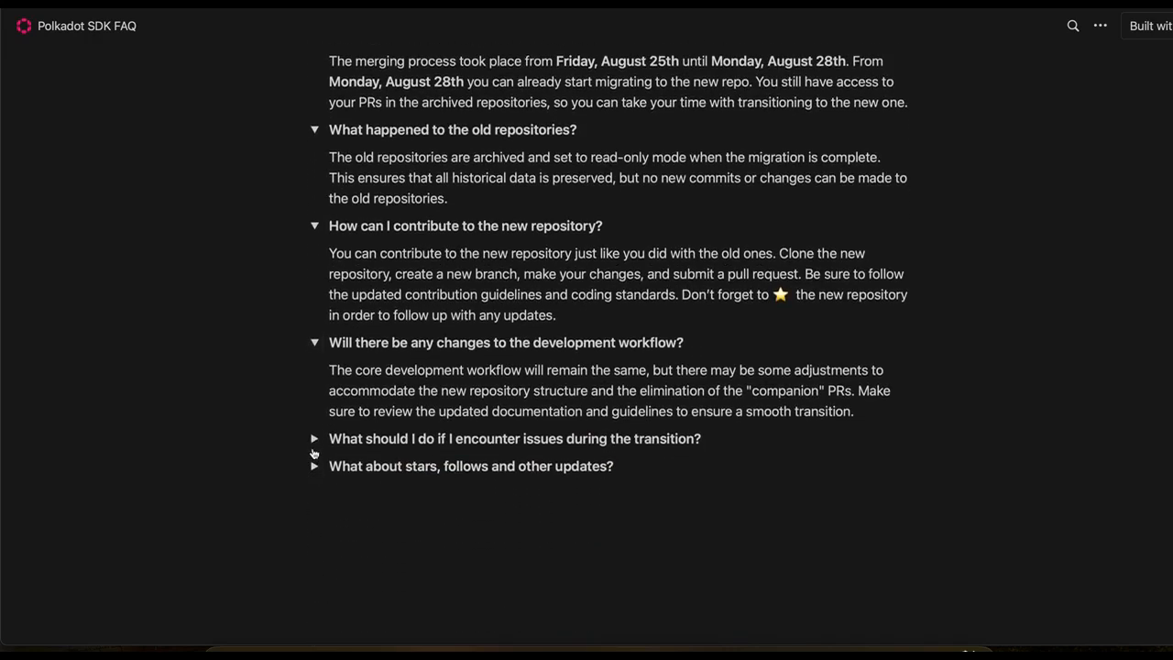
pyautogui.click(314, 438)
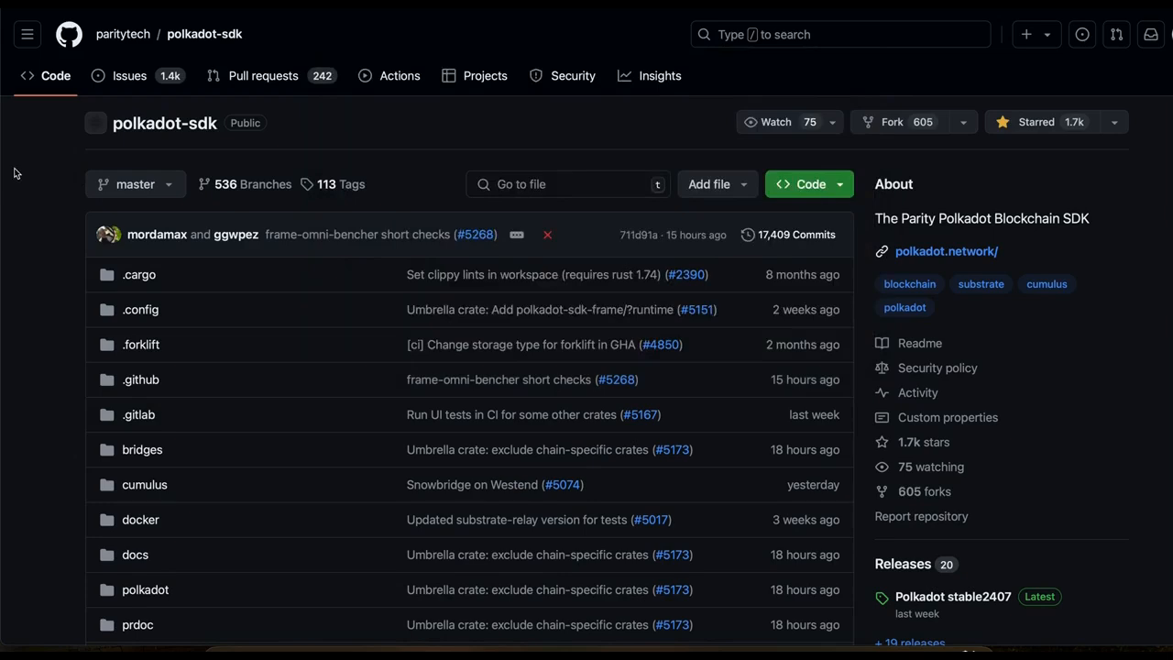
pyautogui.moveTo(78, 152)
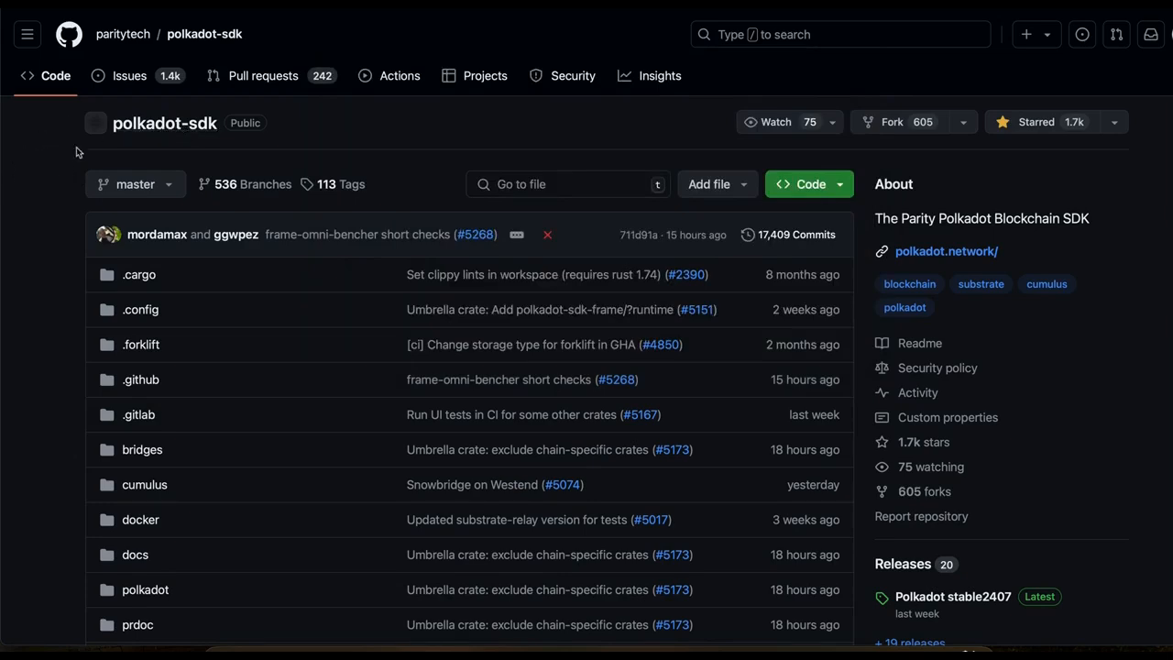
# - Scroll the polkadot-sdk file list and README, then open the substrate folder
pyautogui.scroll(-3)
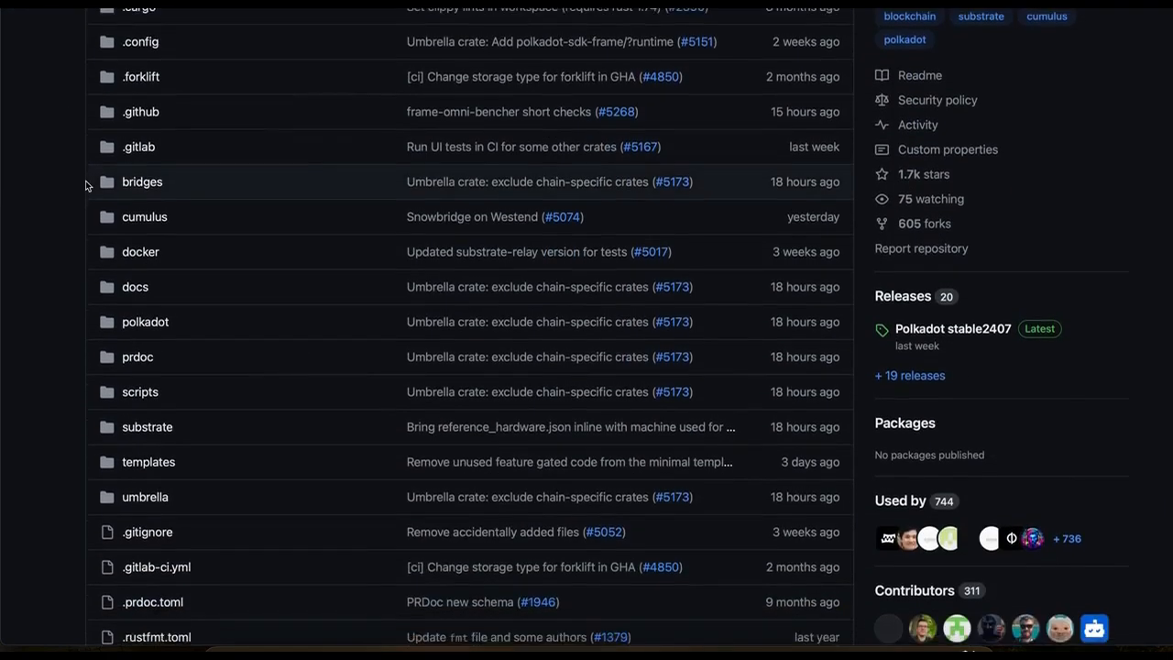
pyautogui.scroll(-3)
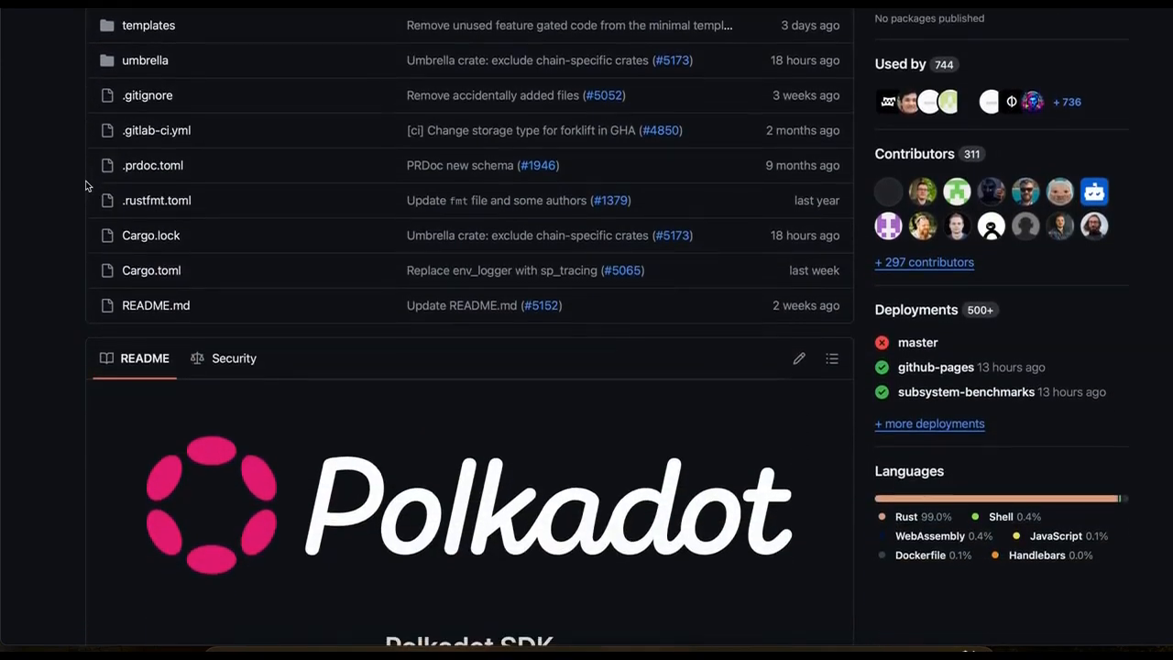
pyautogui.scroll(-3)
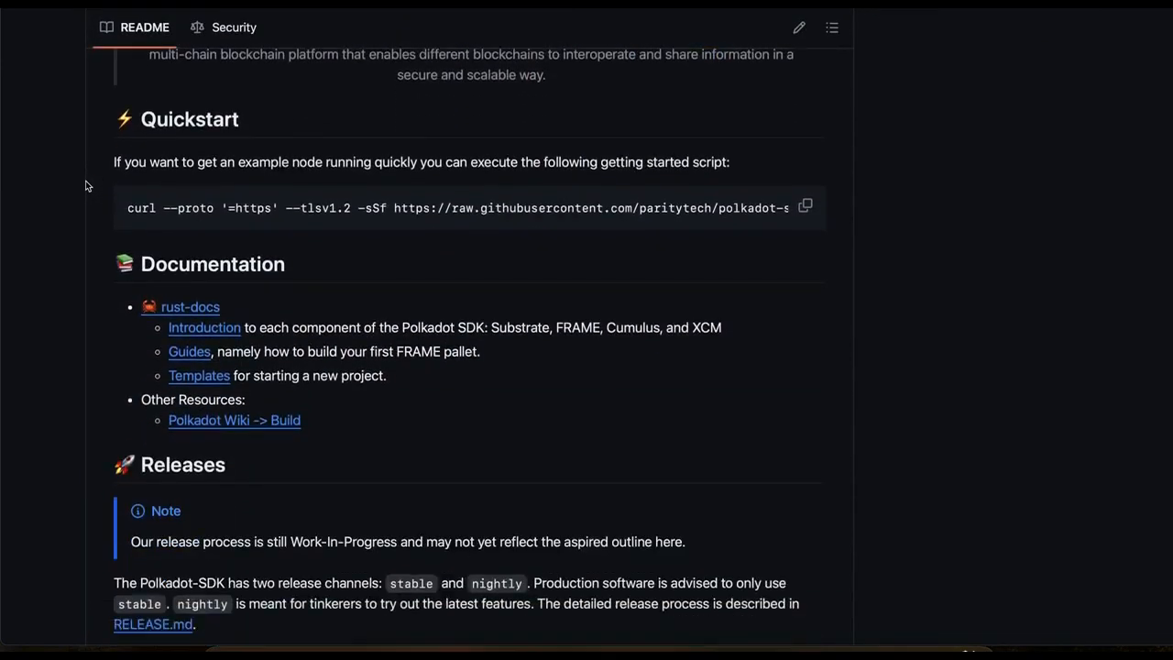
pyautogui.scroll(-3)
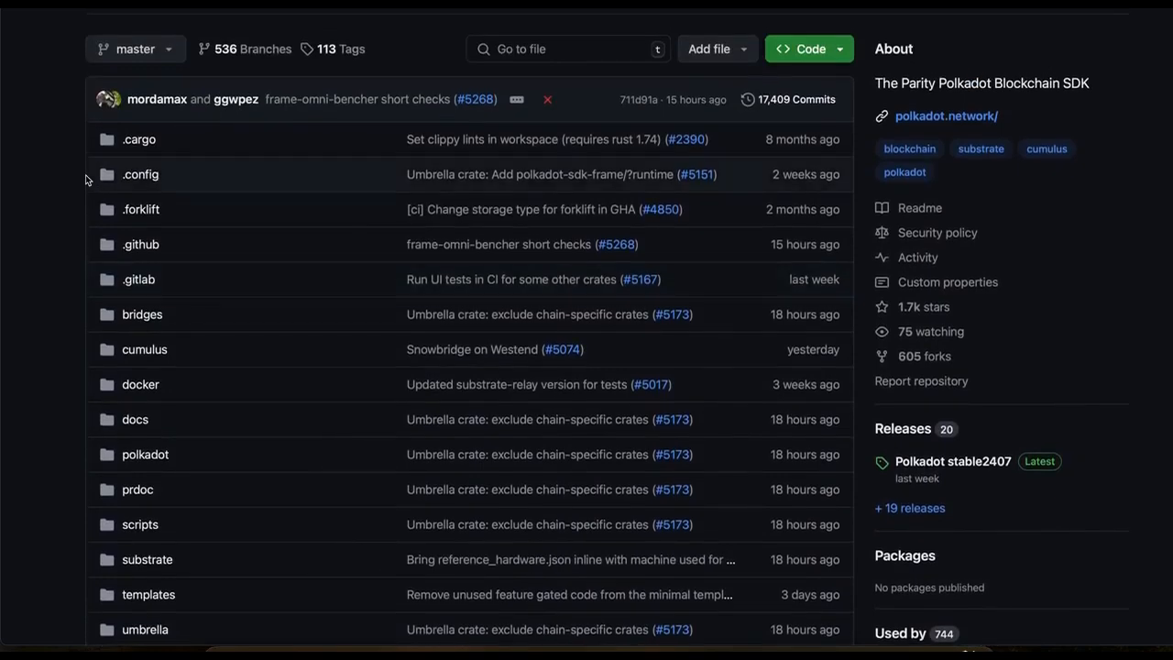
pyautogui.scroll(-3)
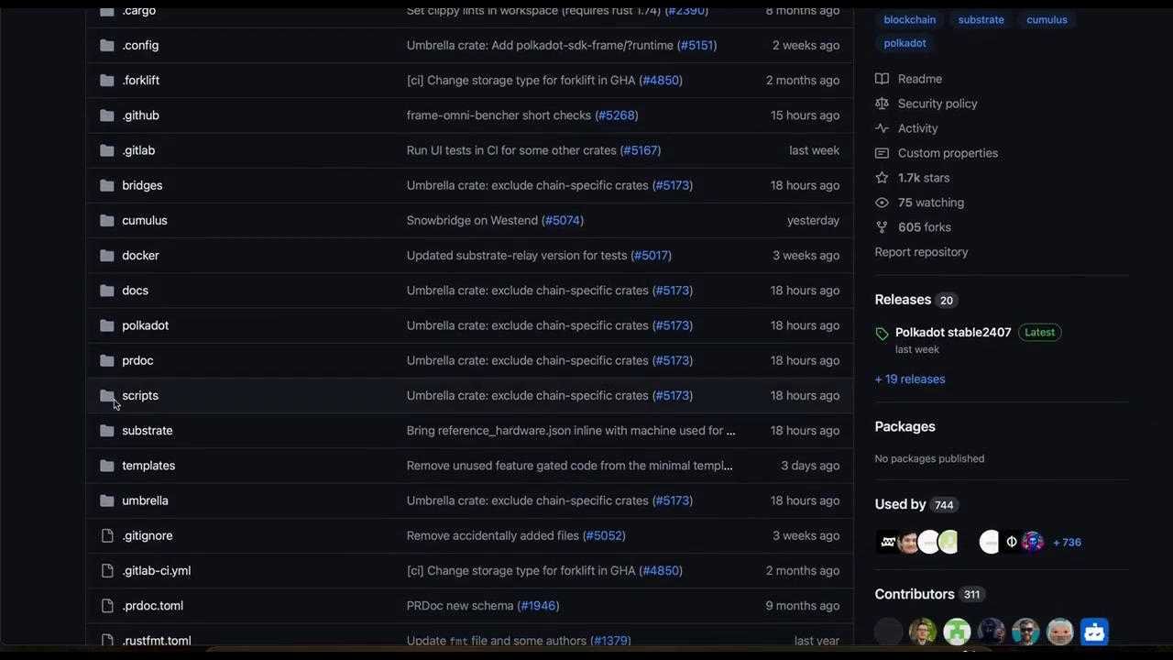
pyautogui.click(147, 430)
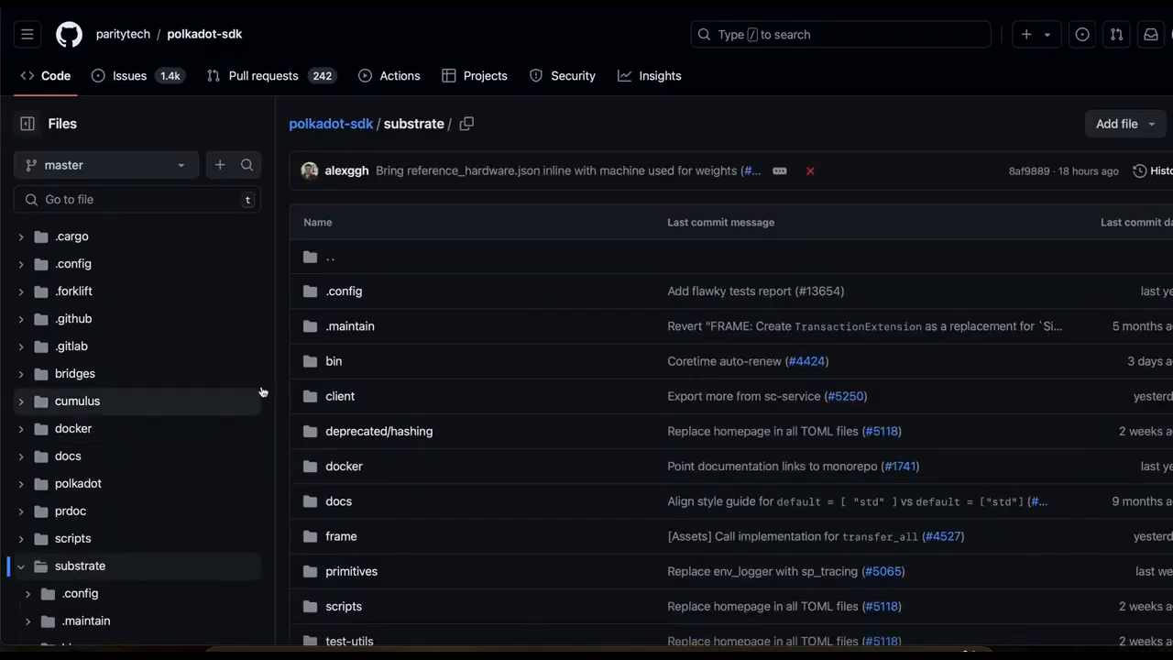
# - Open substrate's frame folder and scroll its pallet folders to the bottom
pyautogui.scroll(-3)
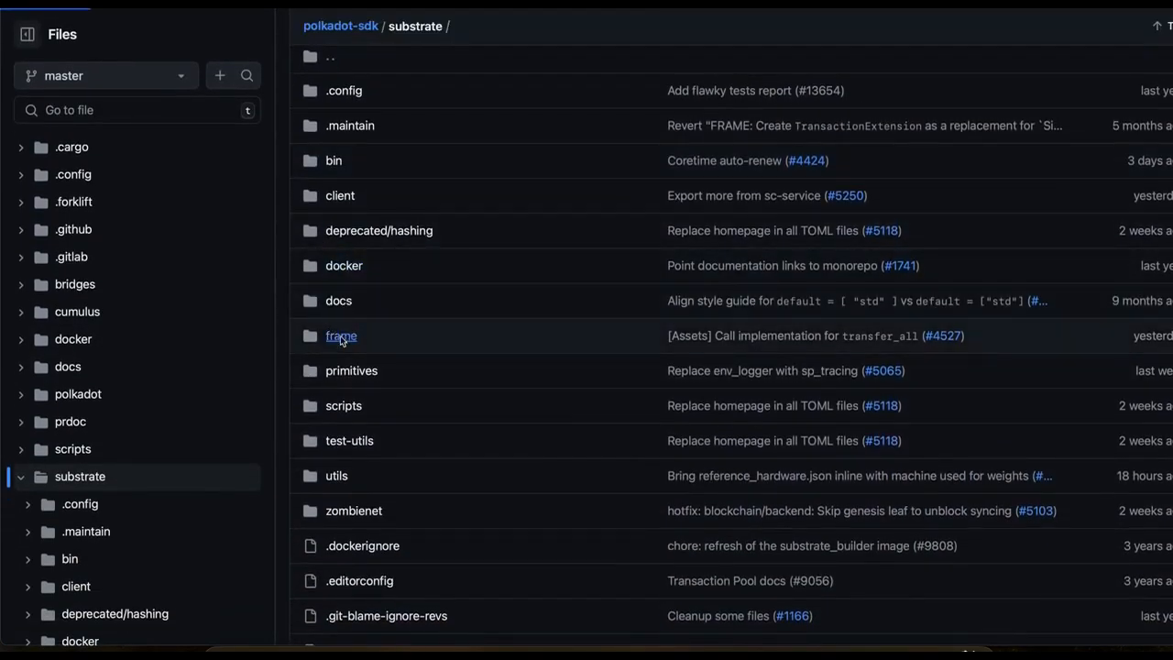
pyautogui.click(341, 335)
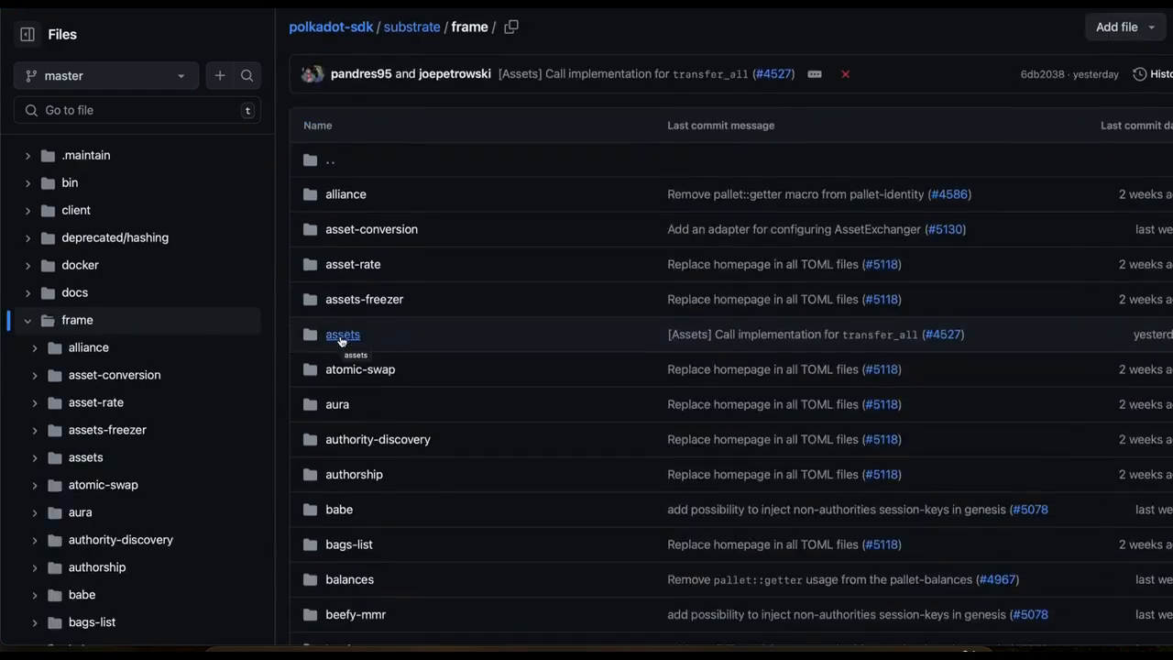
pyautogui.scroll(-3)
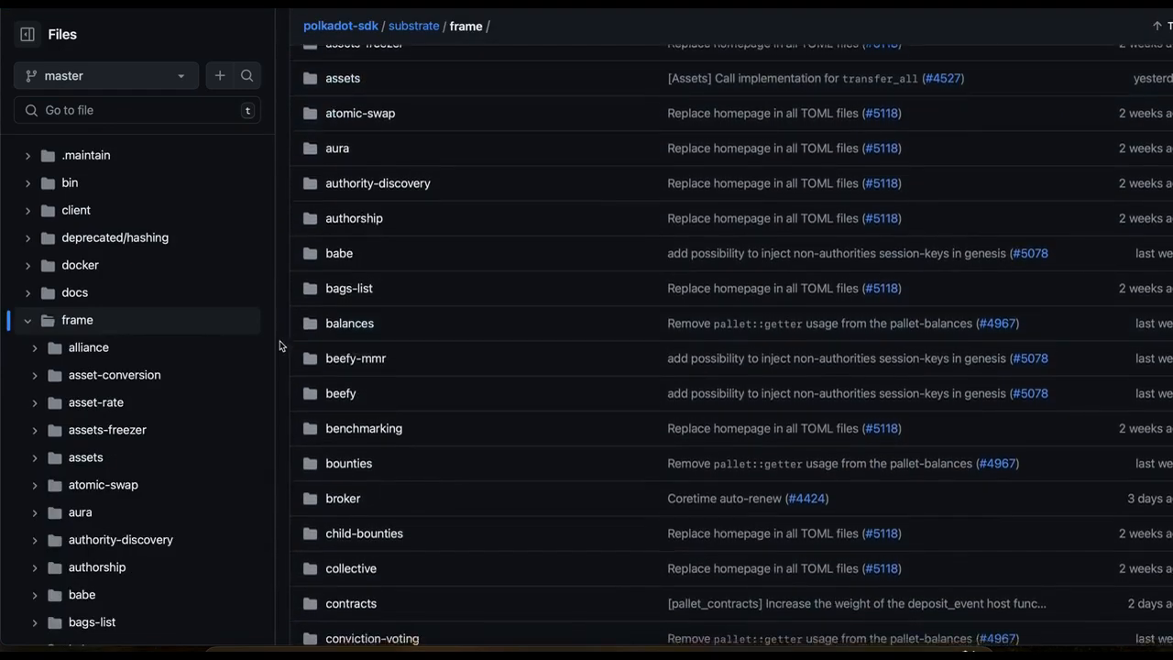
pyautogui.scroll(-3)
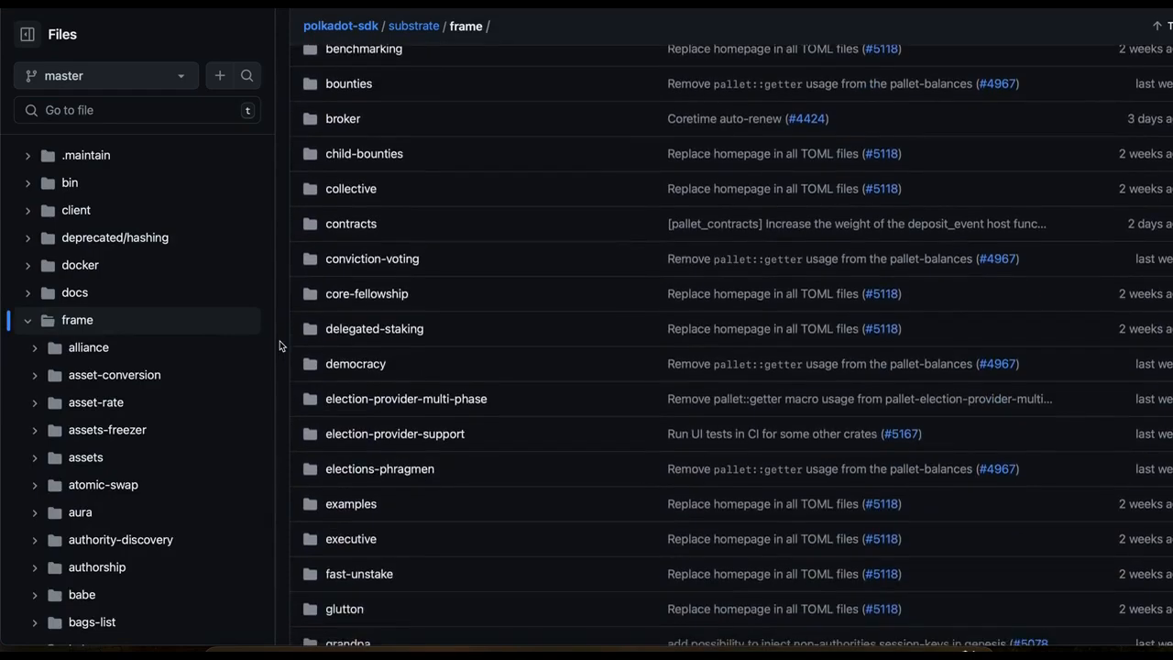
pyautogui.scroll(-3)
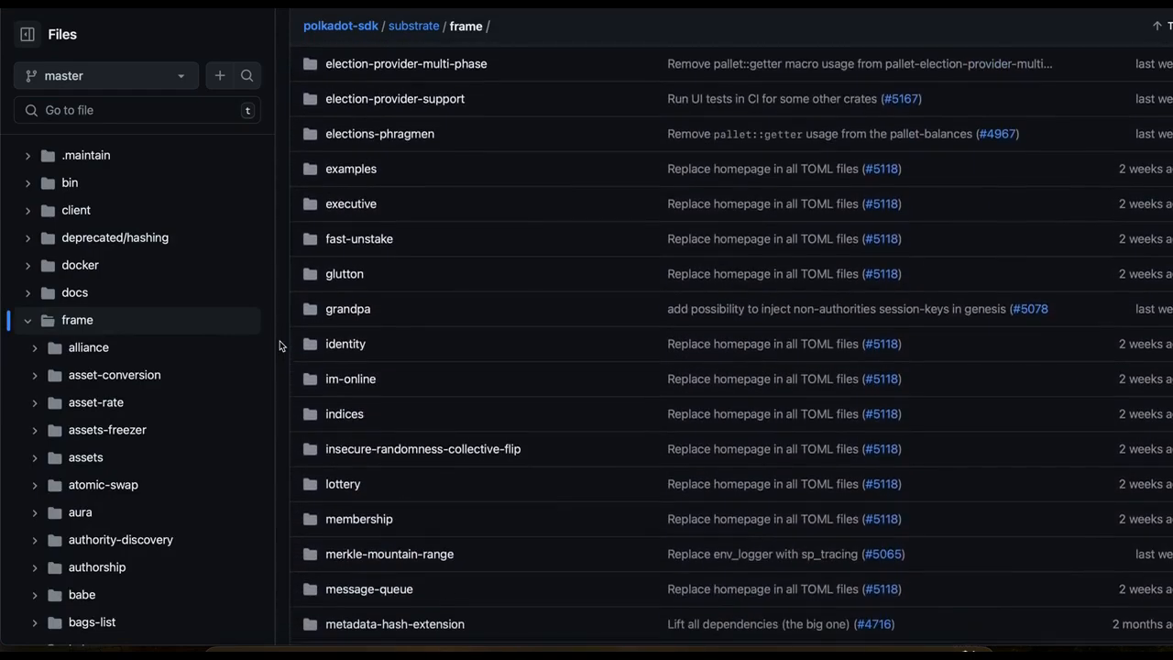
pyautogui.scroll(-3)
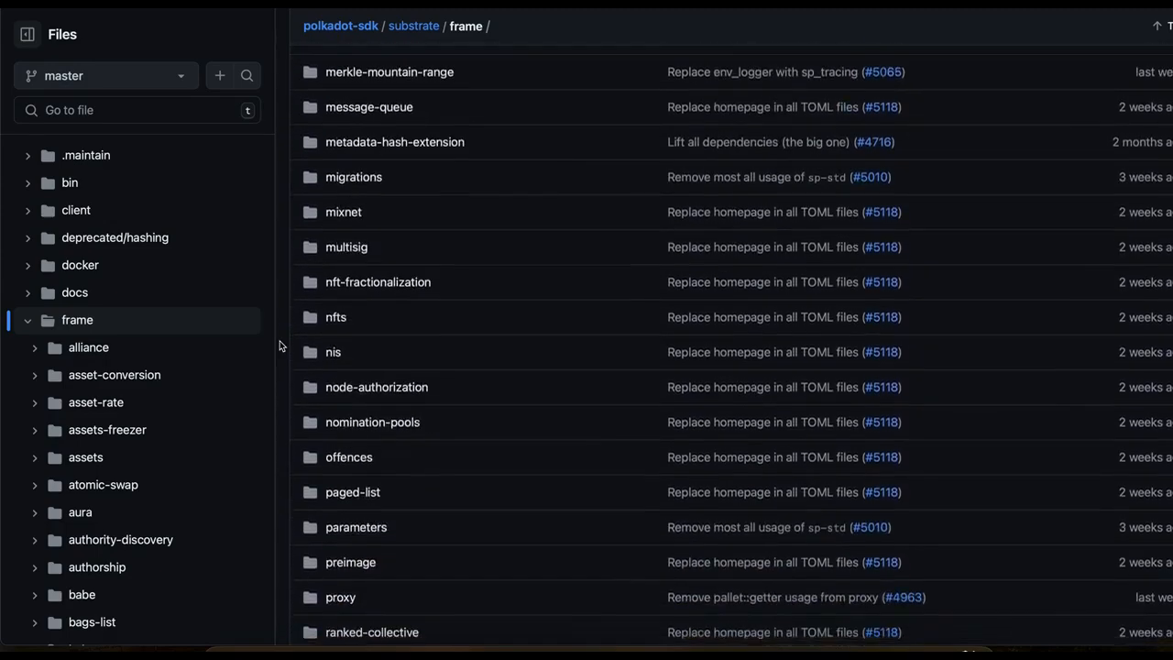
pyautogui.scroll(-3)
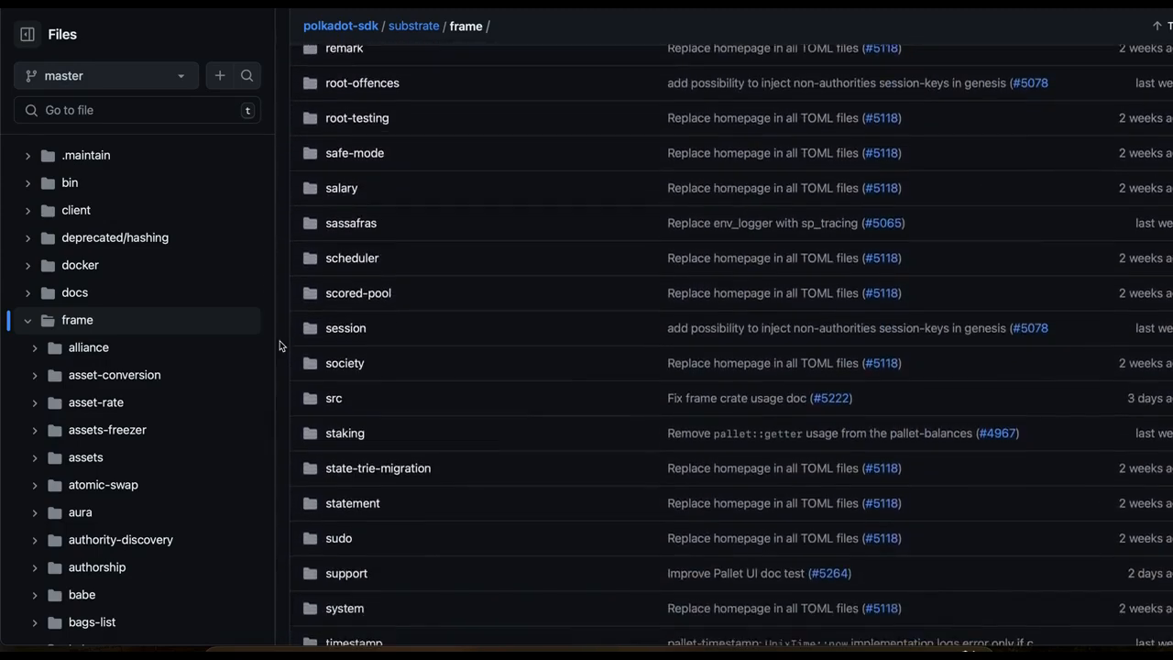
pyautogui.scroll(-3)
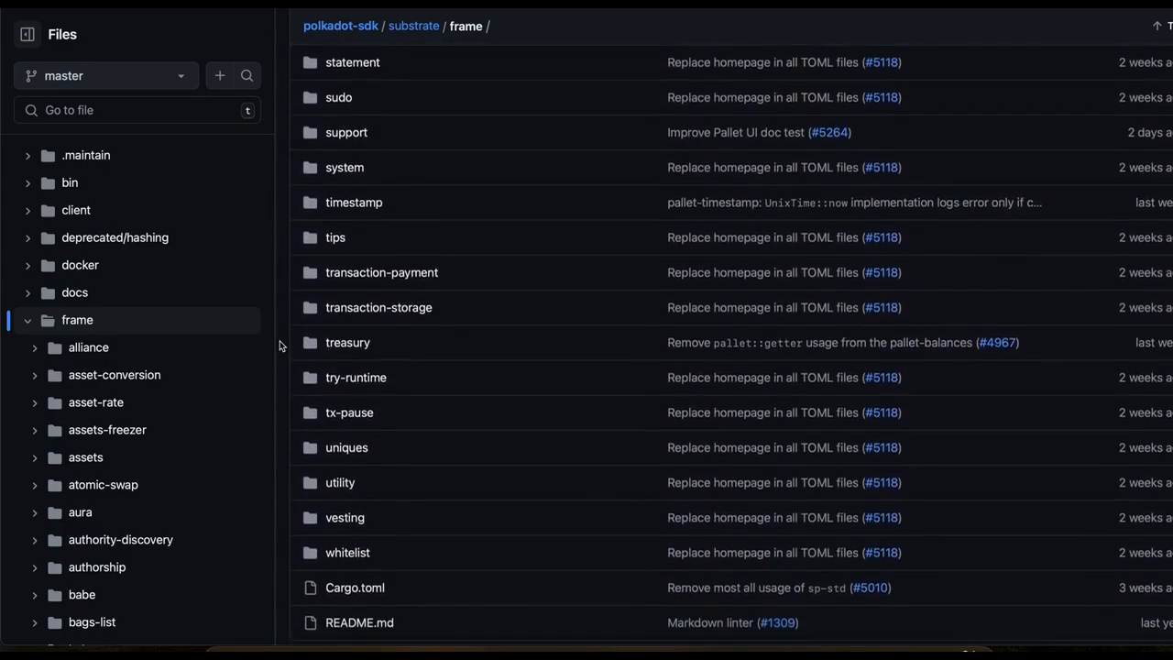
pyautogui.scroll(-3)
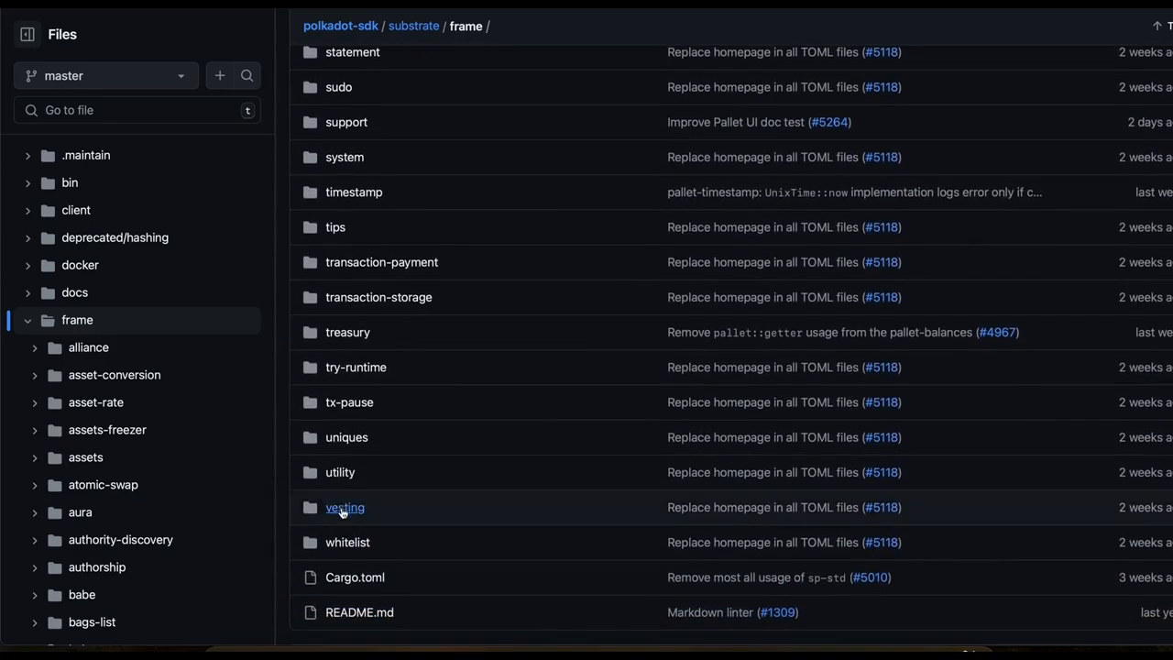
pyautogui.click(345, 507)
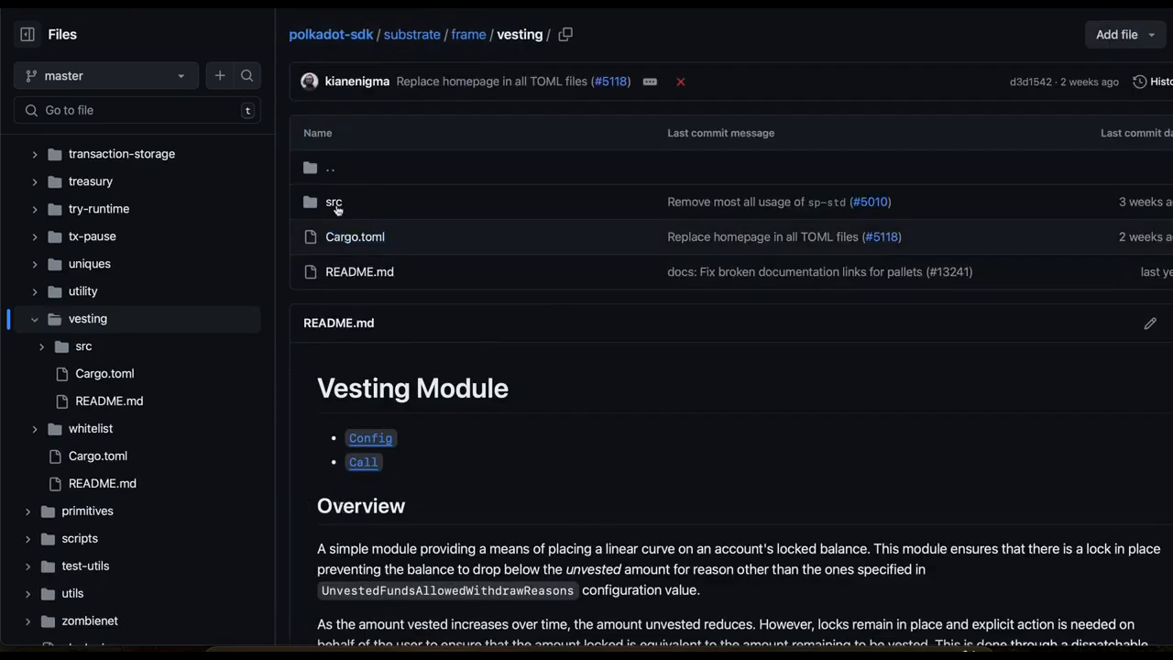
pyautogui.click(333, 202)
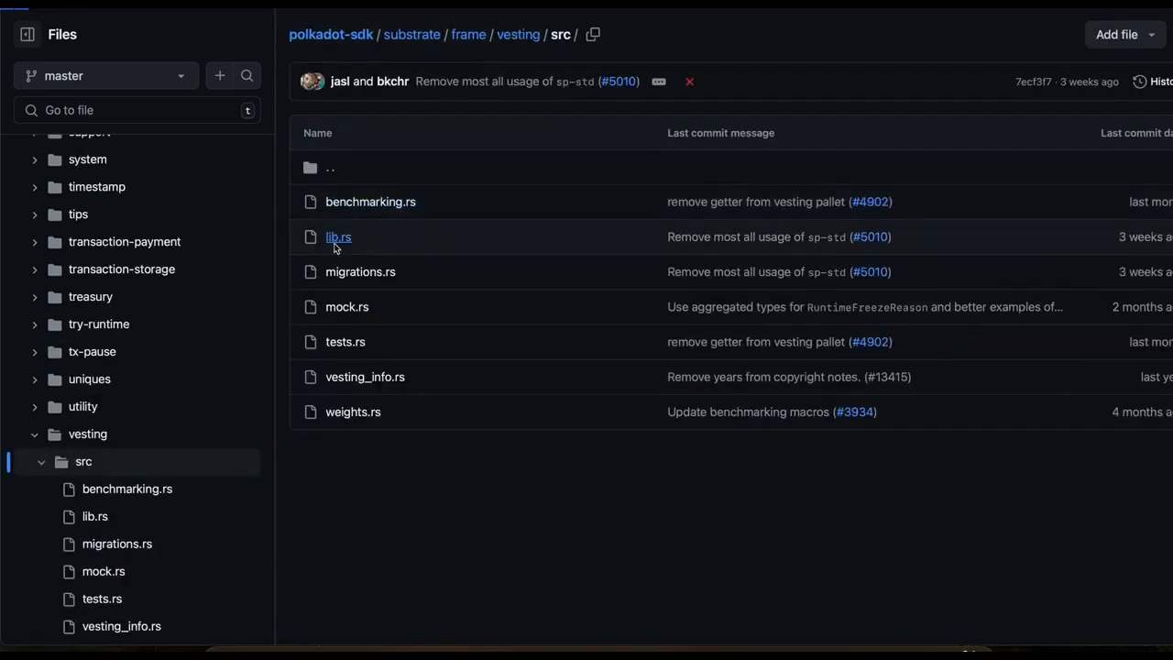
pyautogui.click(339, 236)
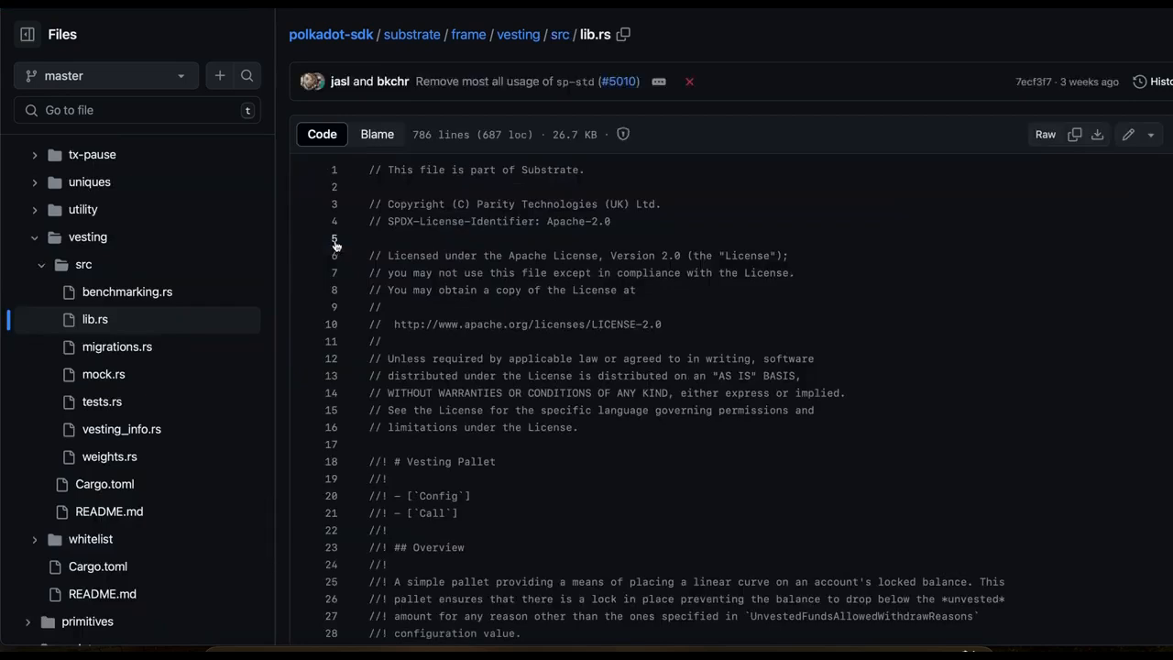
pyautogui.scroll(-3)
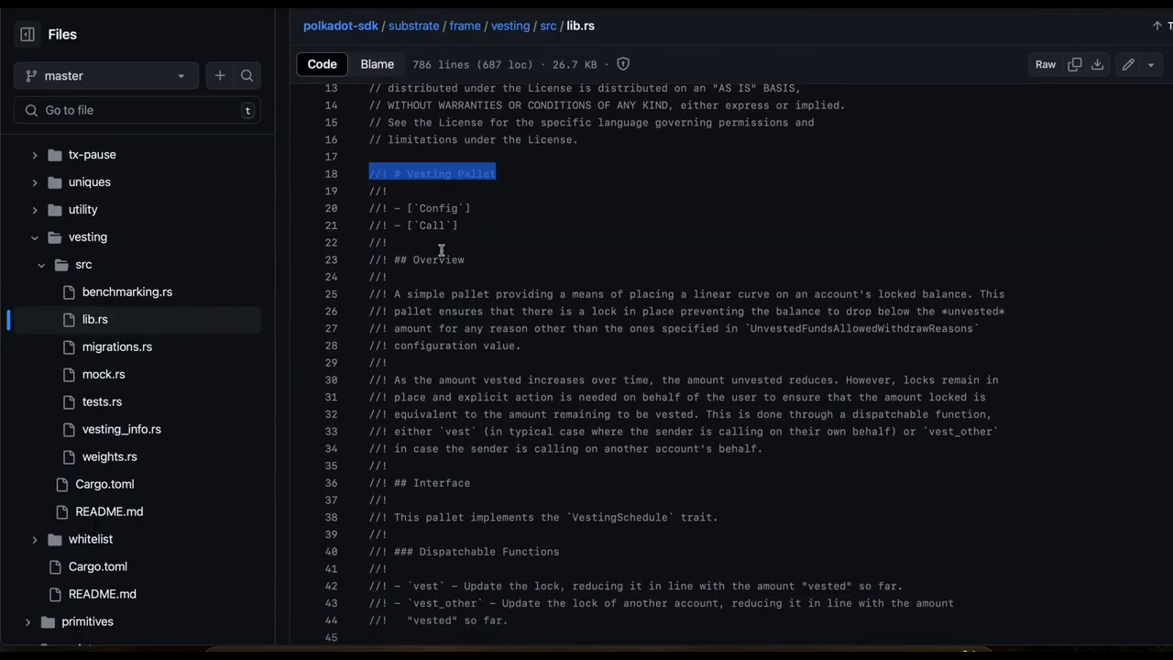
pyautogui.click(523, 345)
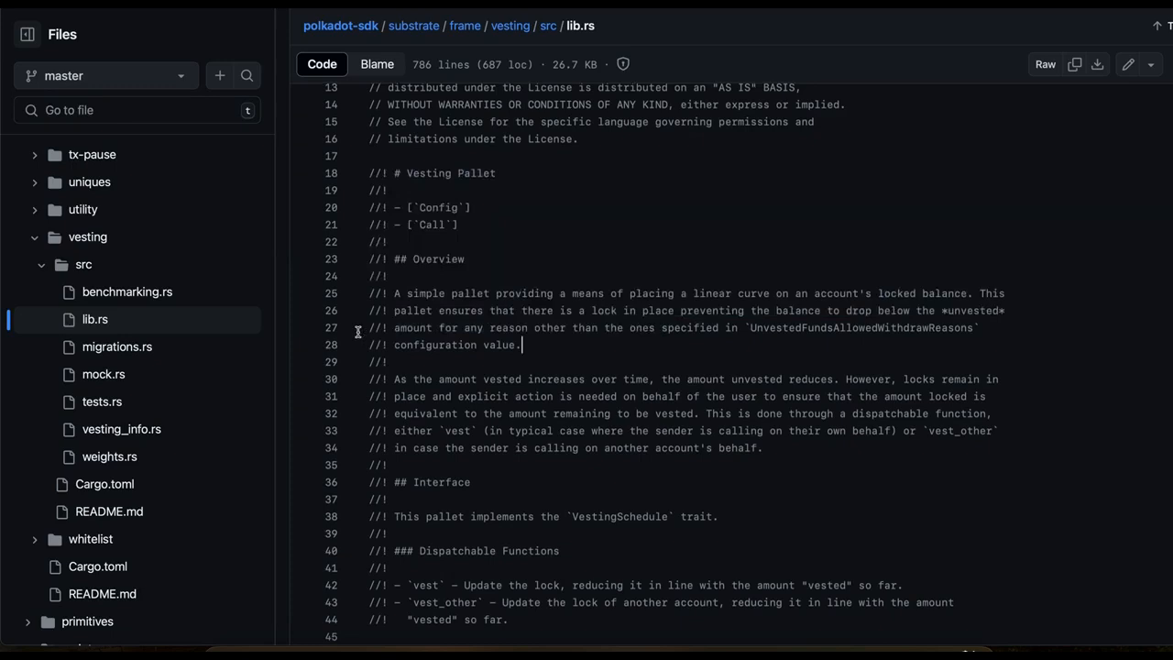
pyautogui.scroll(-3)
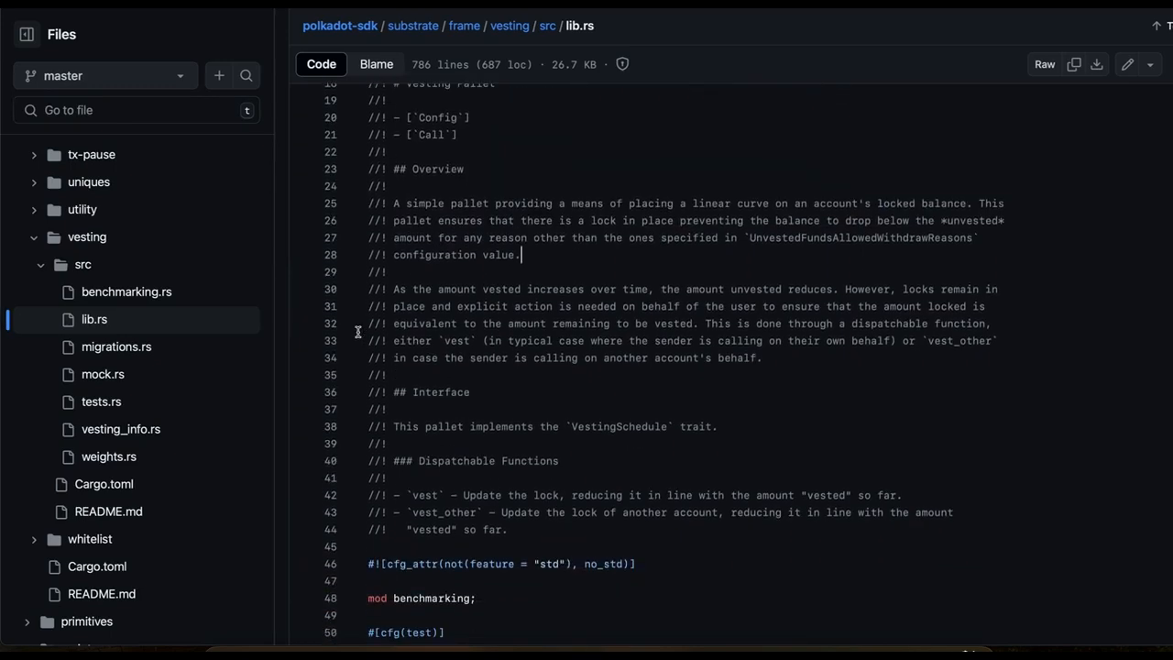
pyautogui.scroll(-3)
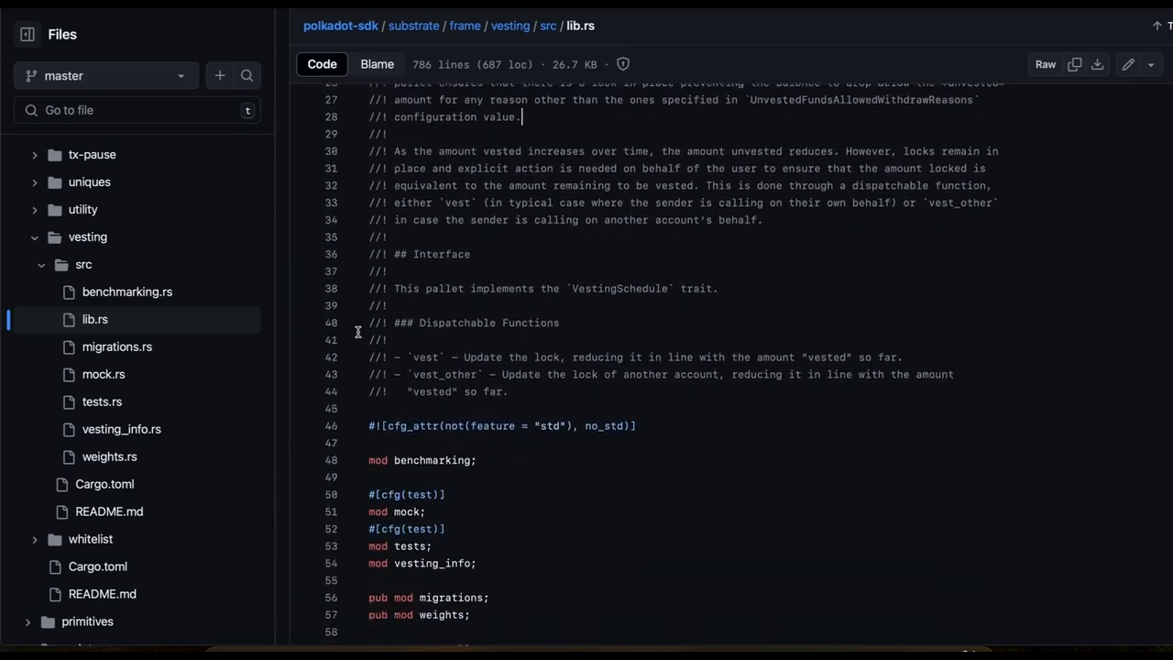
pyautogui.scroll(-3)
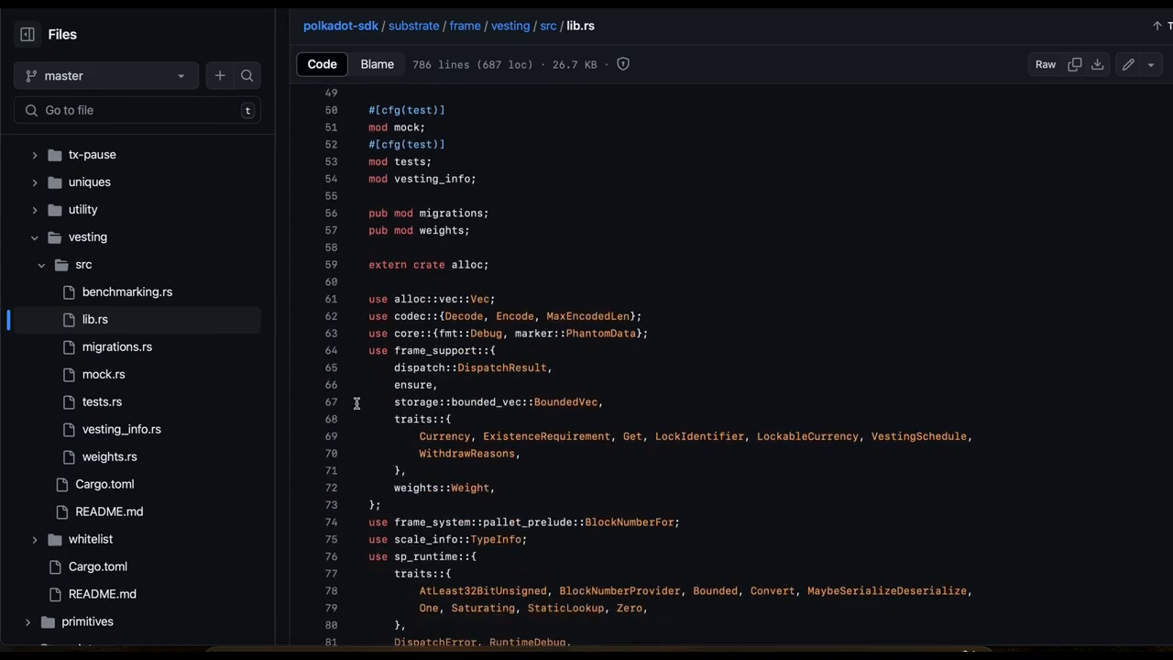
pyautogui.scroll(-3)
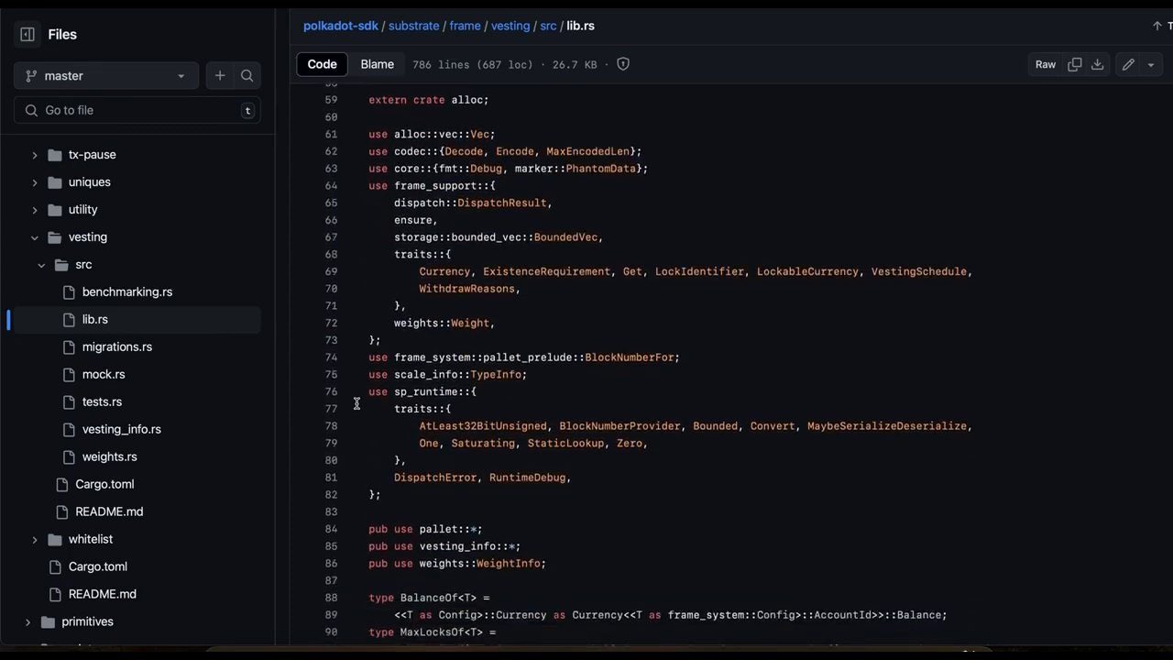
pyautogui.doubleClick(417, 358)
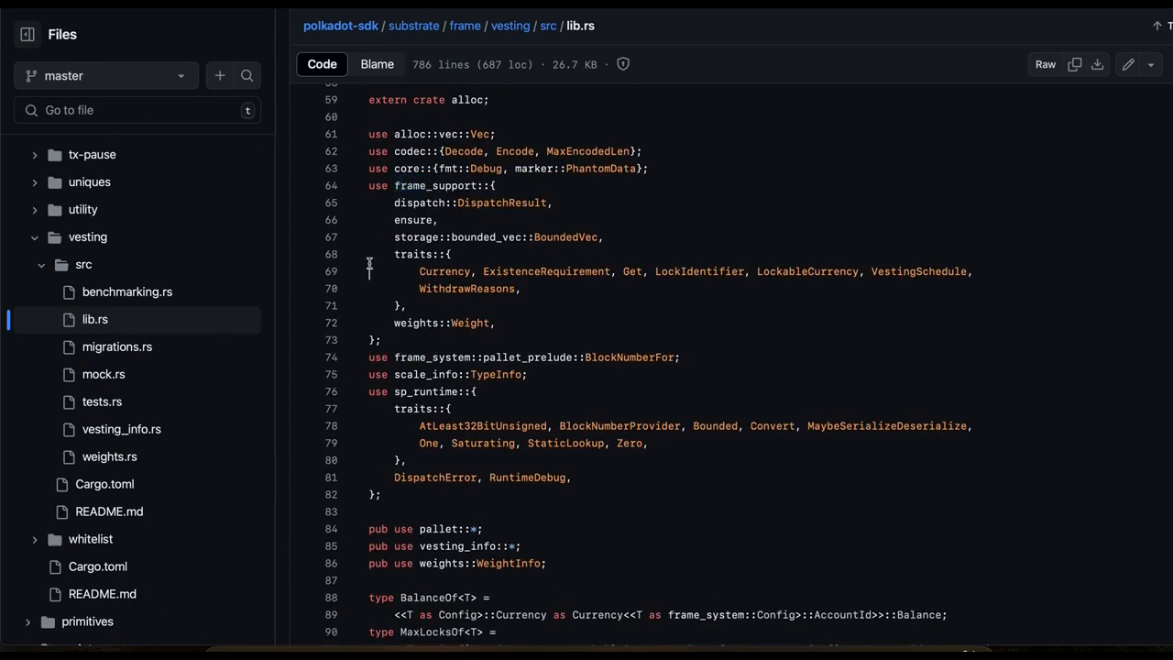
pyautogui.scroll(-3)
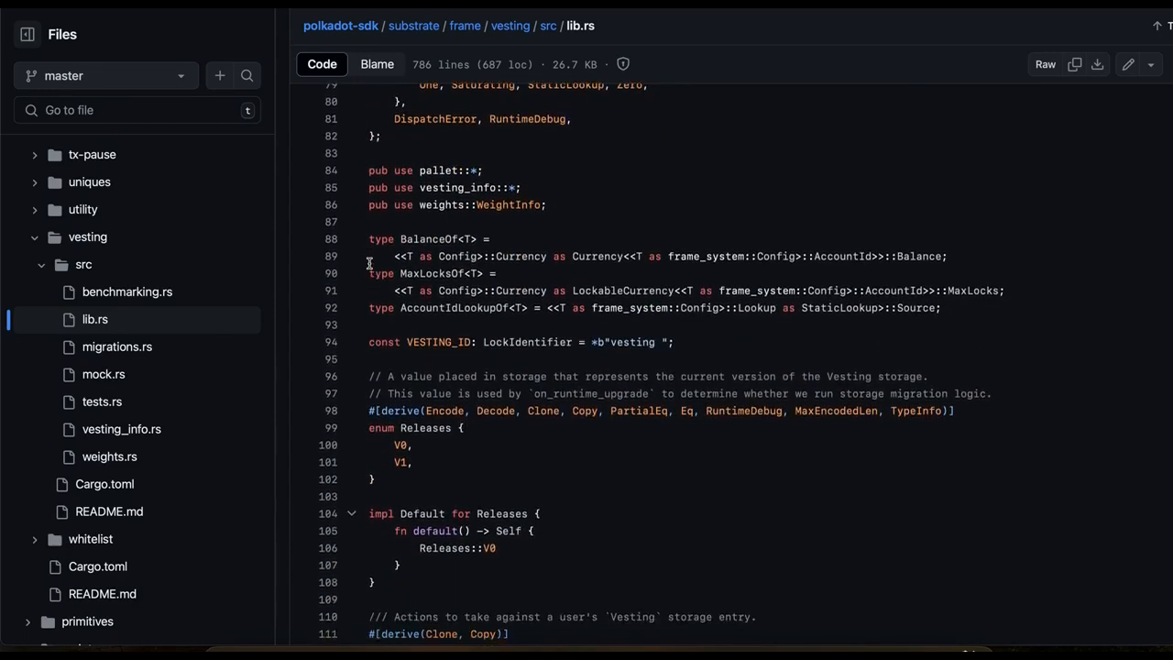
pyautogui.scroll(-3)
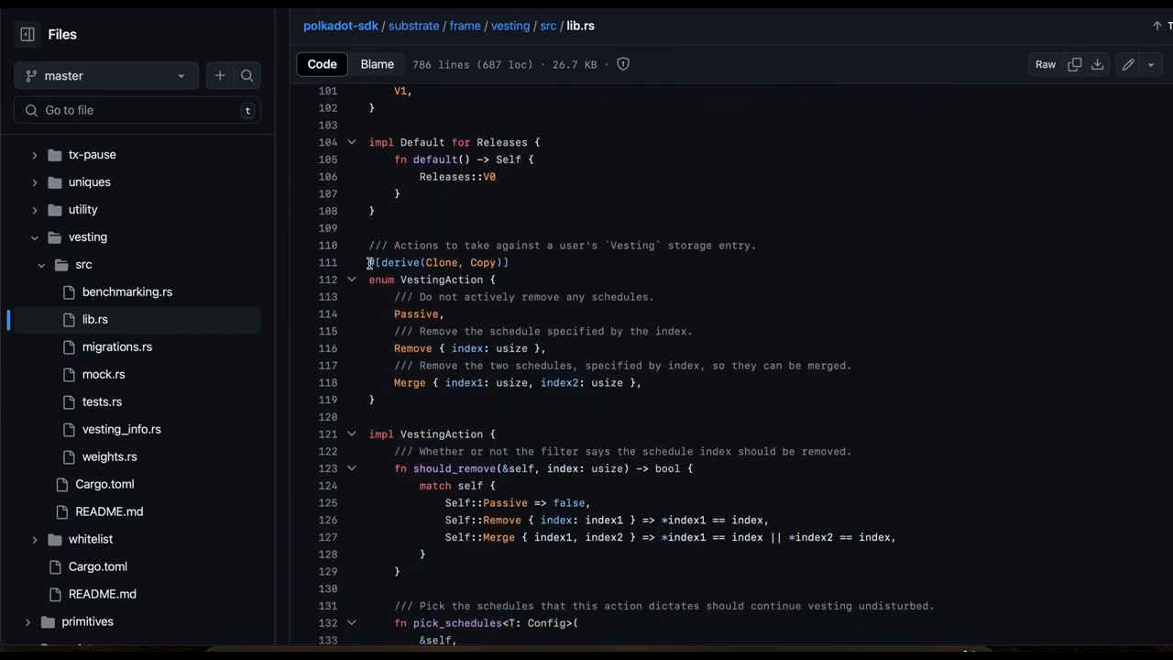
pyautogui.scroll(-3)
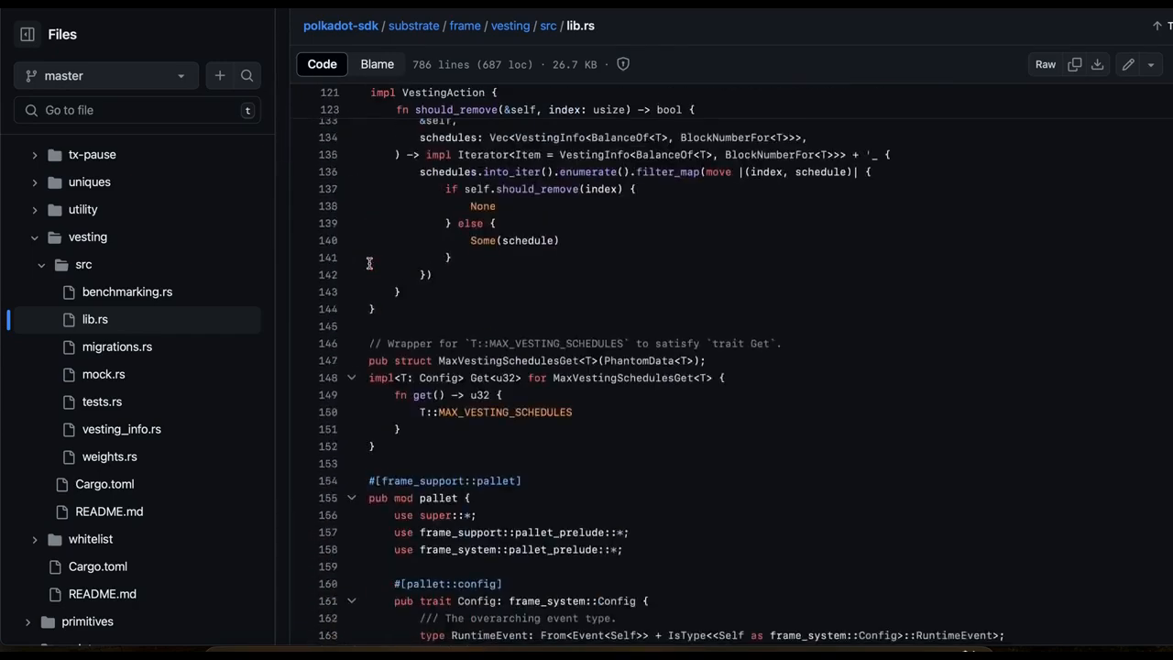
pyautogui.scroll(-3)
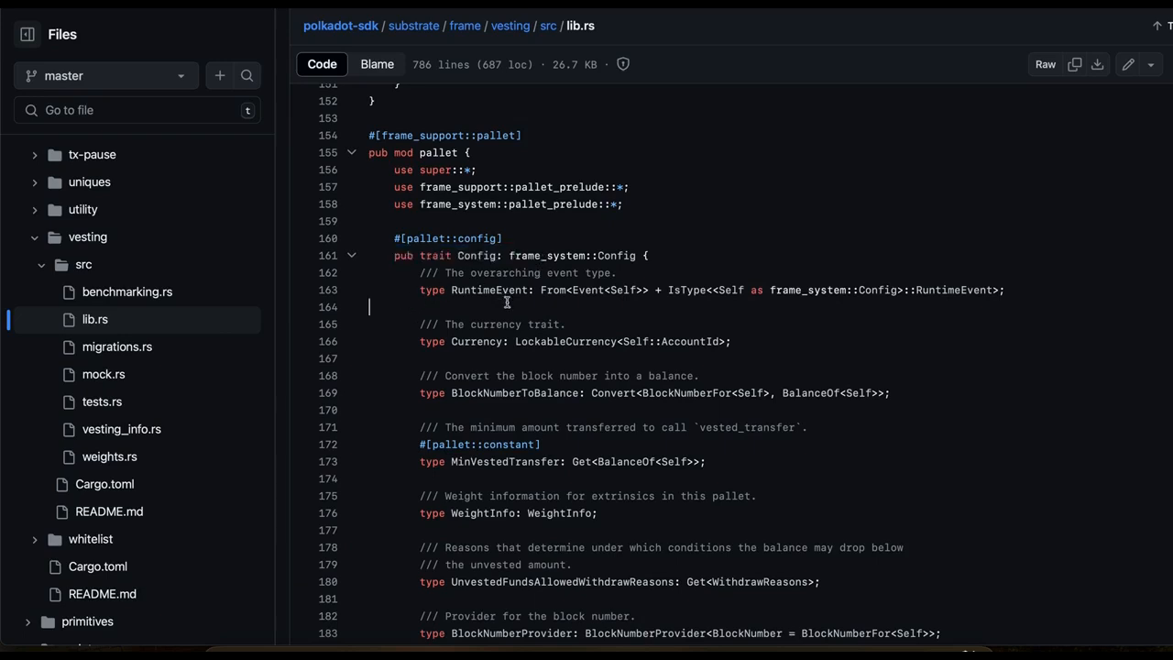
pyautogui.moveTo(374, 545)
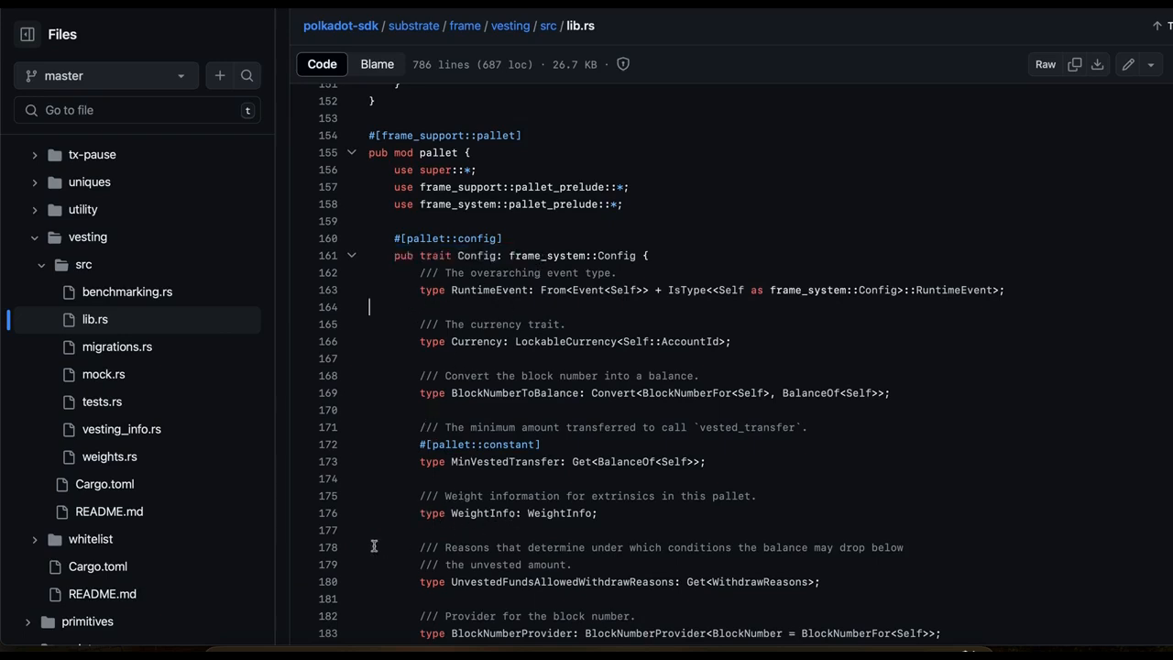
pyautogui.scroll(-3)
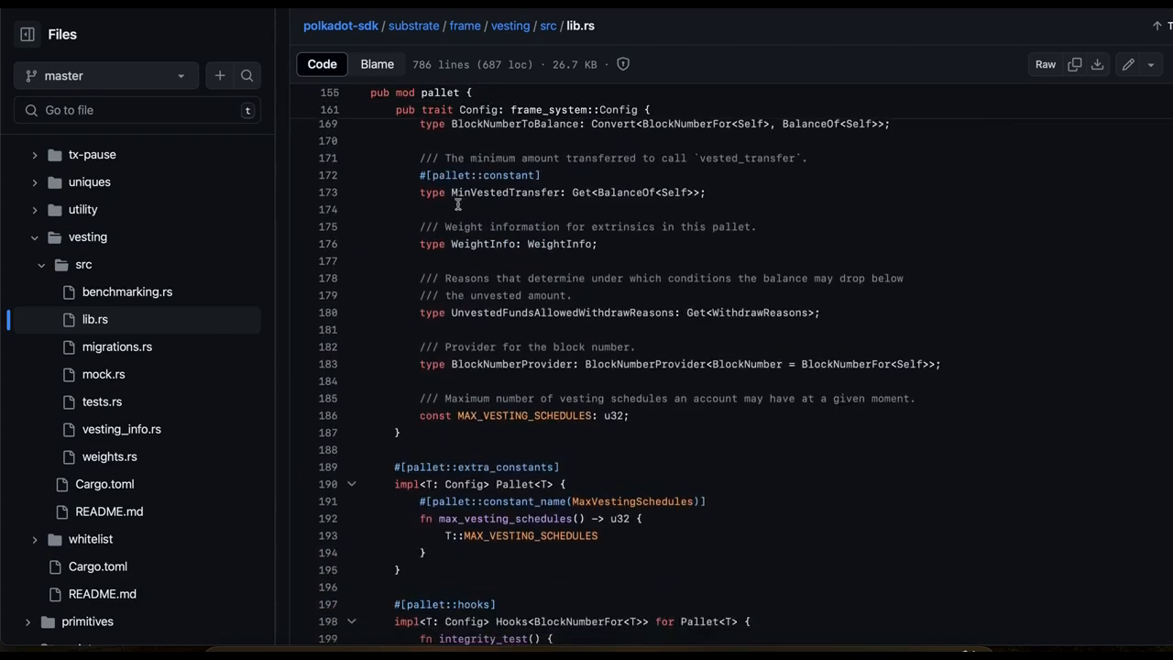
pyautogui.moveTo(450, 171)
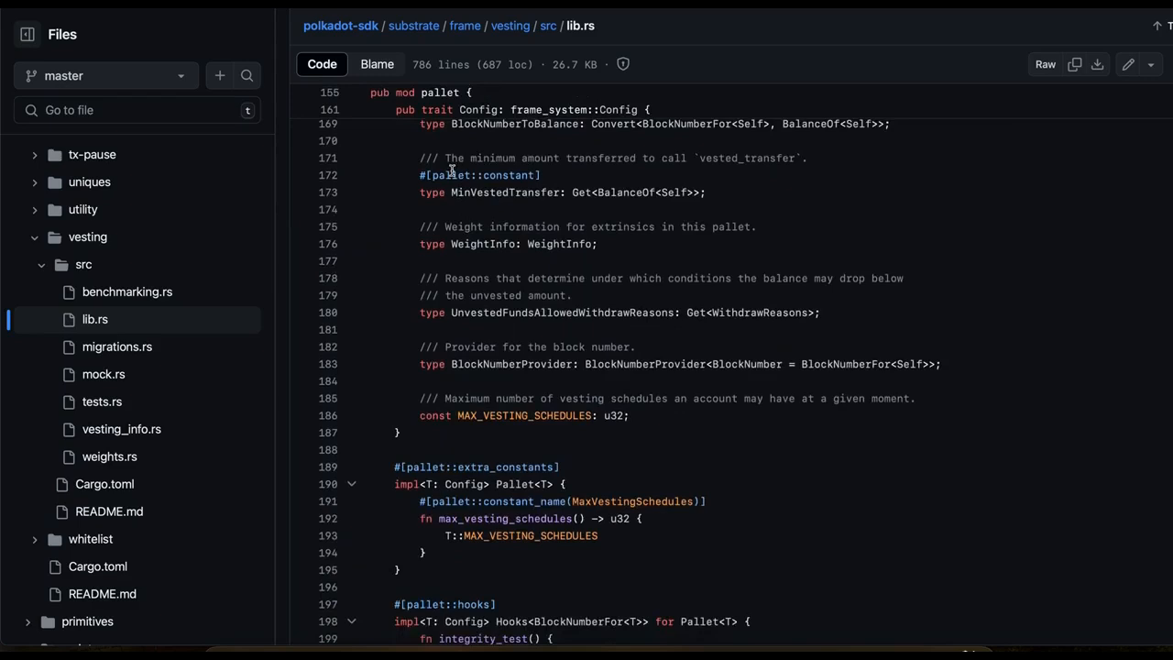
pyautogui.moveTo(438, 242)
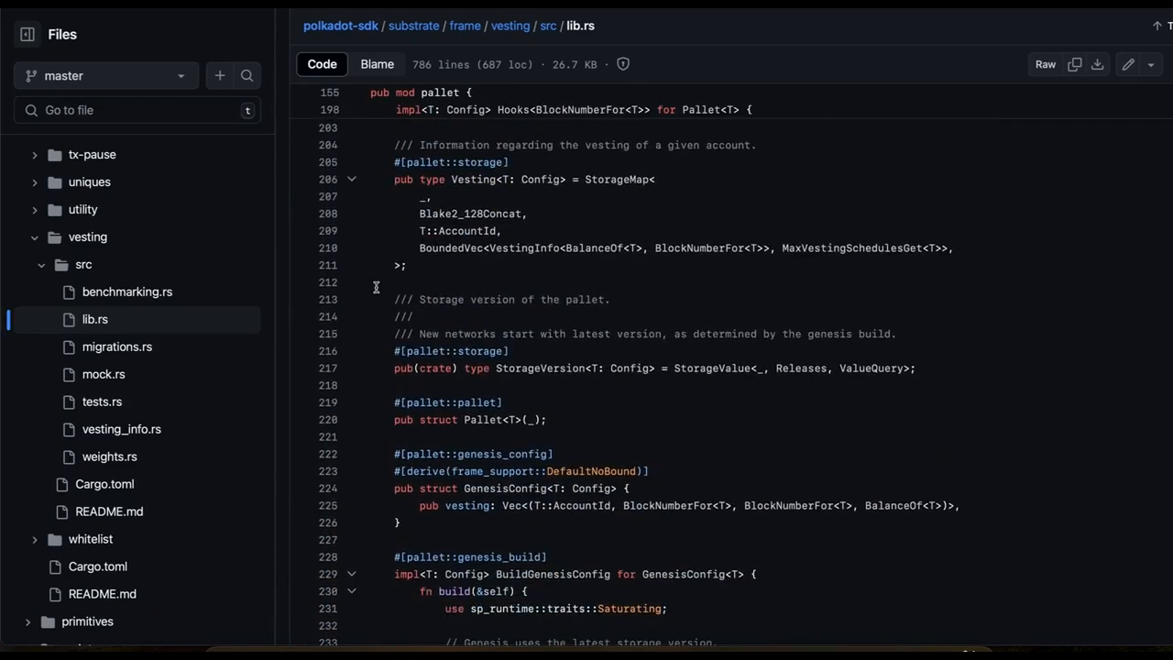
pyautogui.doubleClick(449, 162)
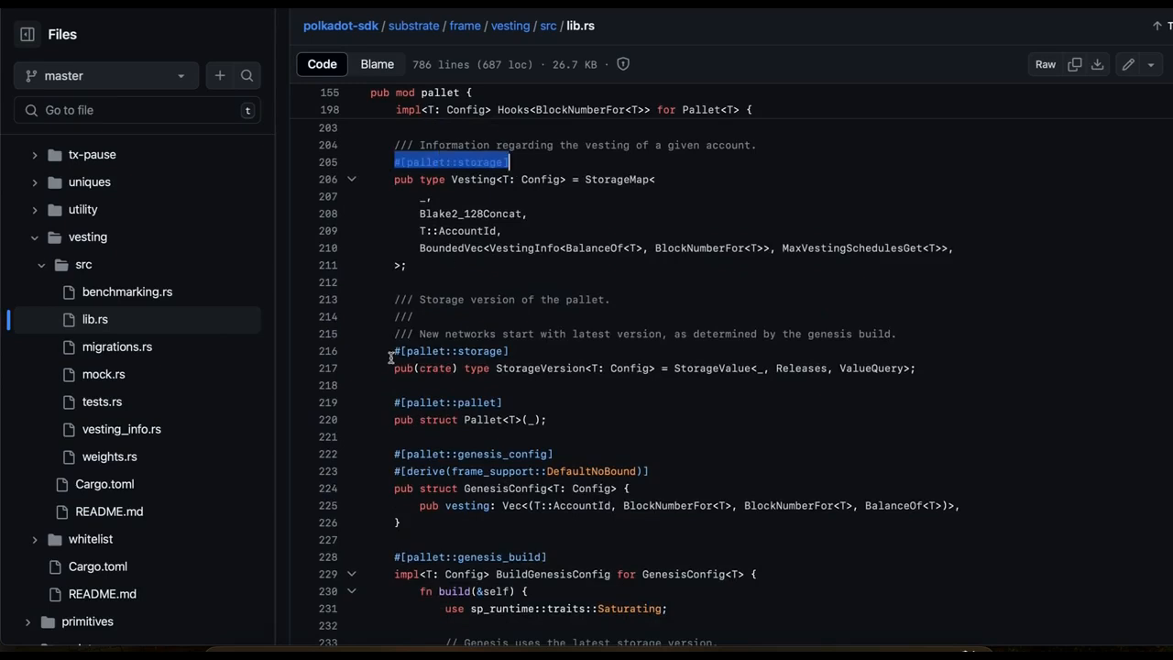
pyautogui.doubleClick(450, 351)
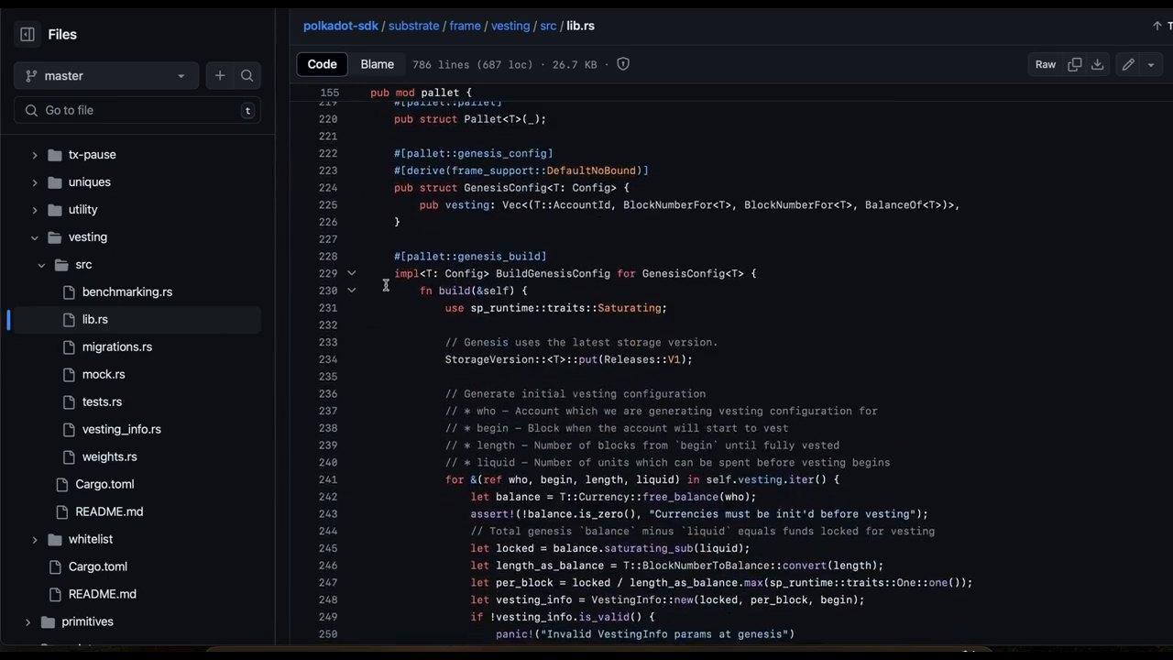
pyautogui.scroll(-3)
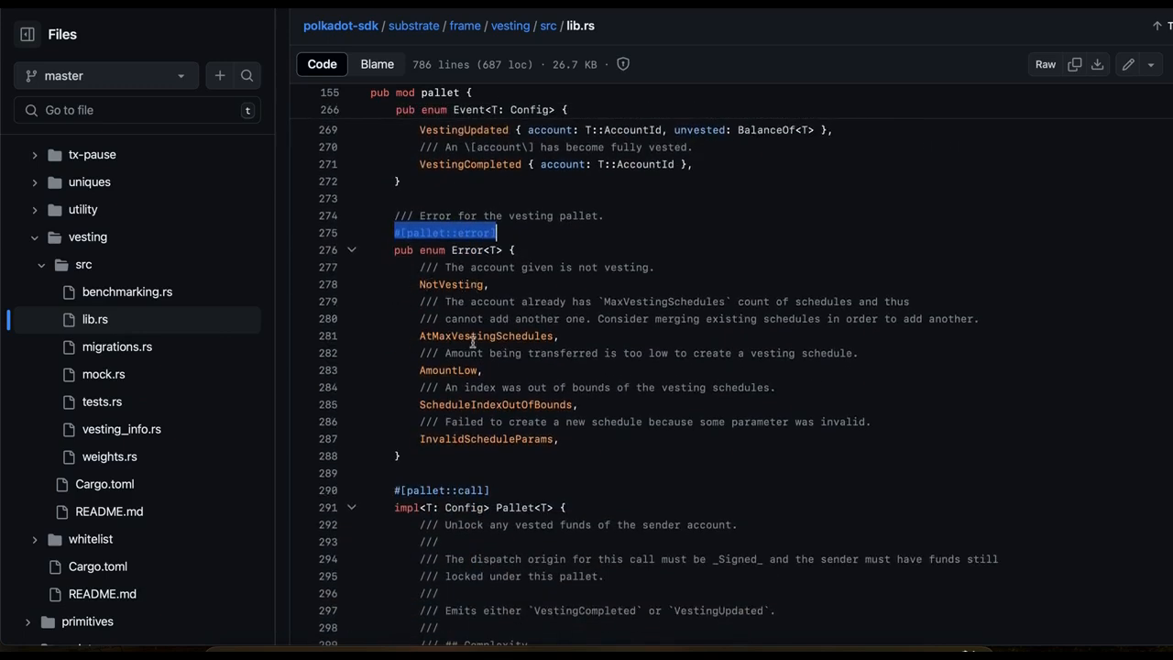
pyautogui.moveTo(389, 395)
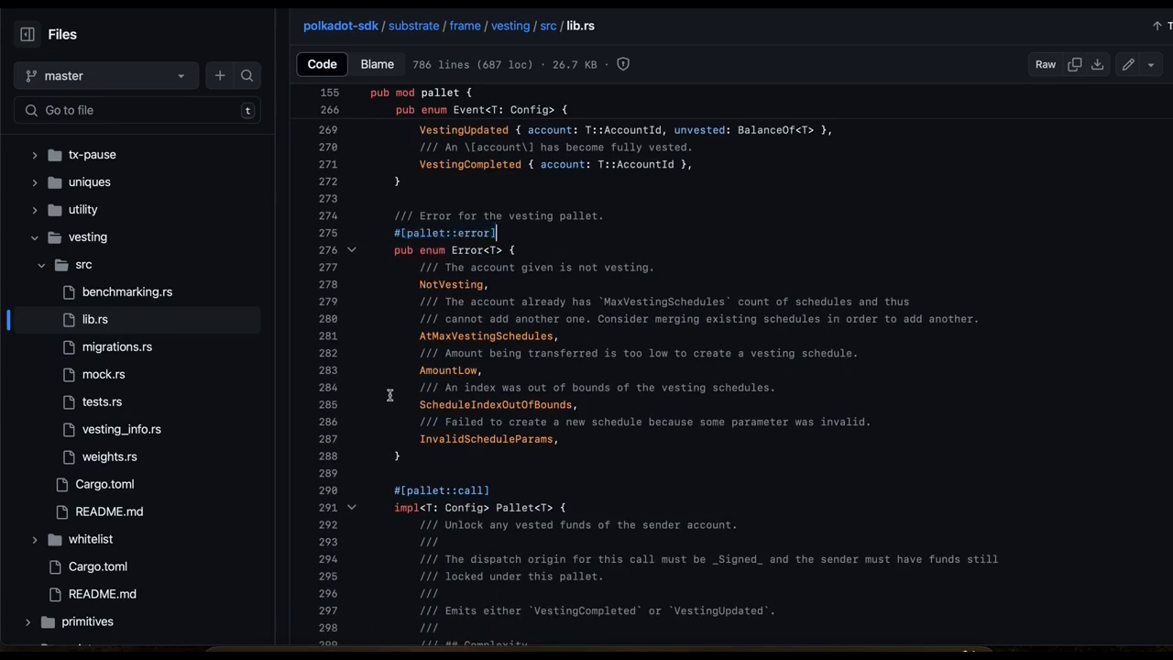
pyautogui.scroll(-3)
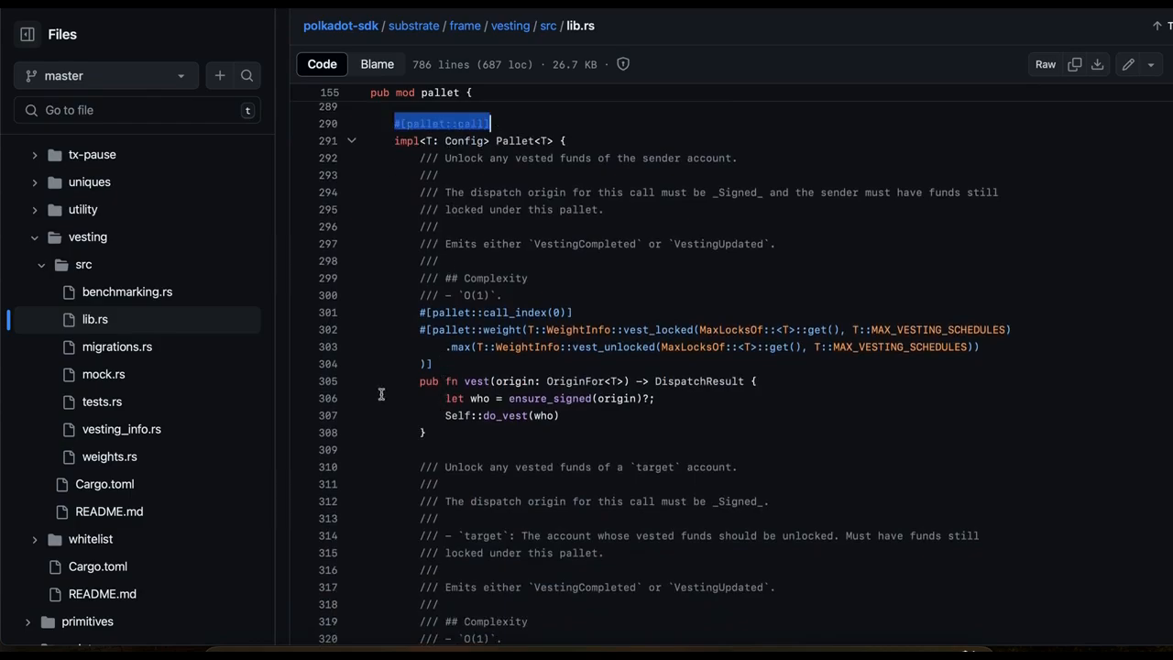
pyautogui.scroll(-3)
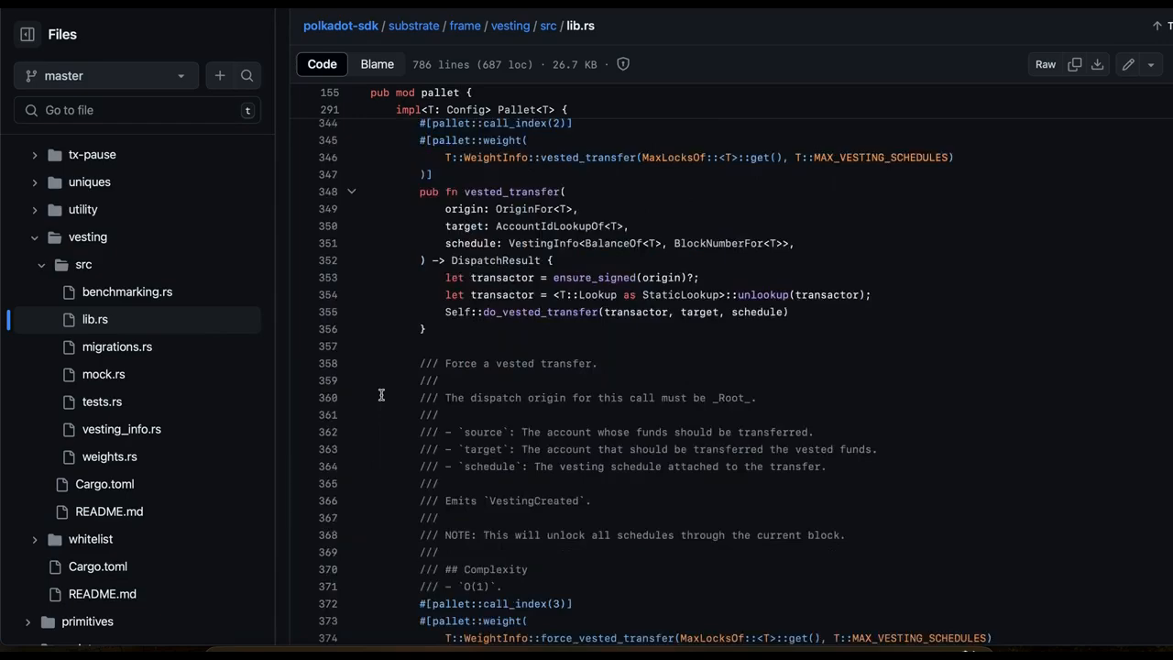
pyautogui.scroll(-3)
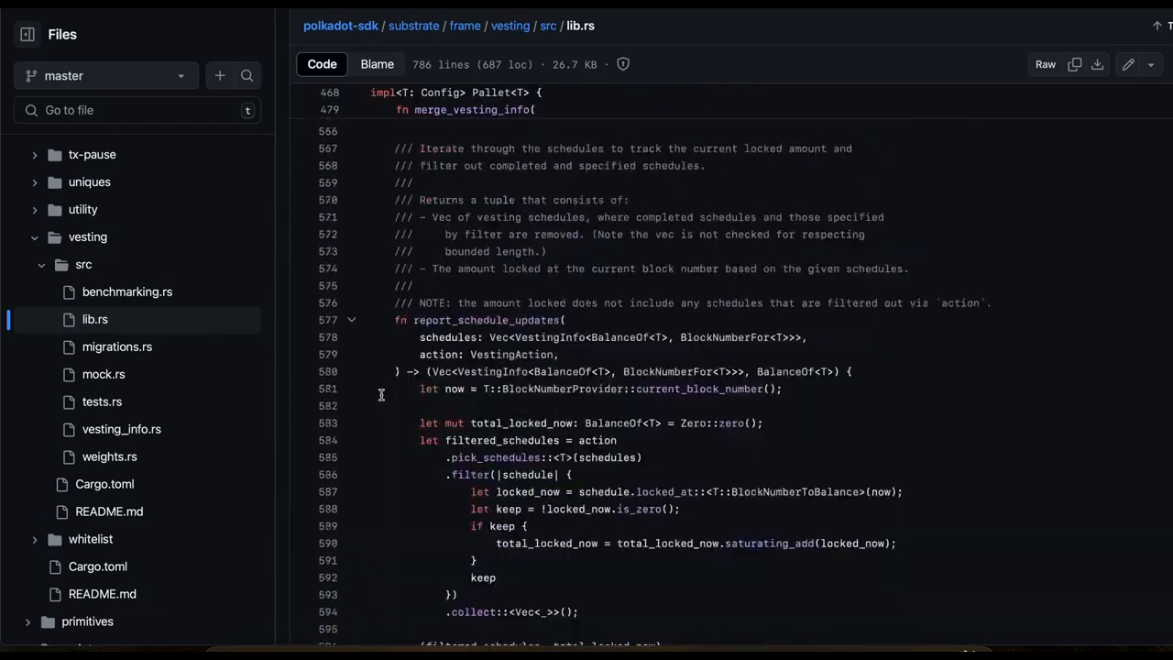
pyautogui.scroll(-3)
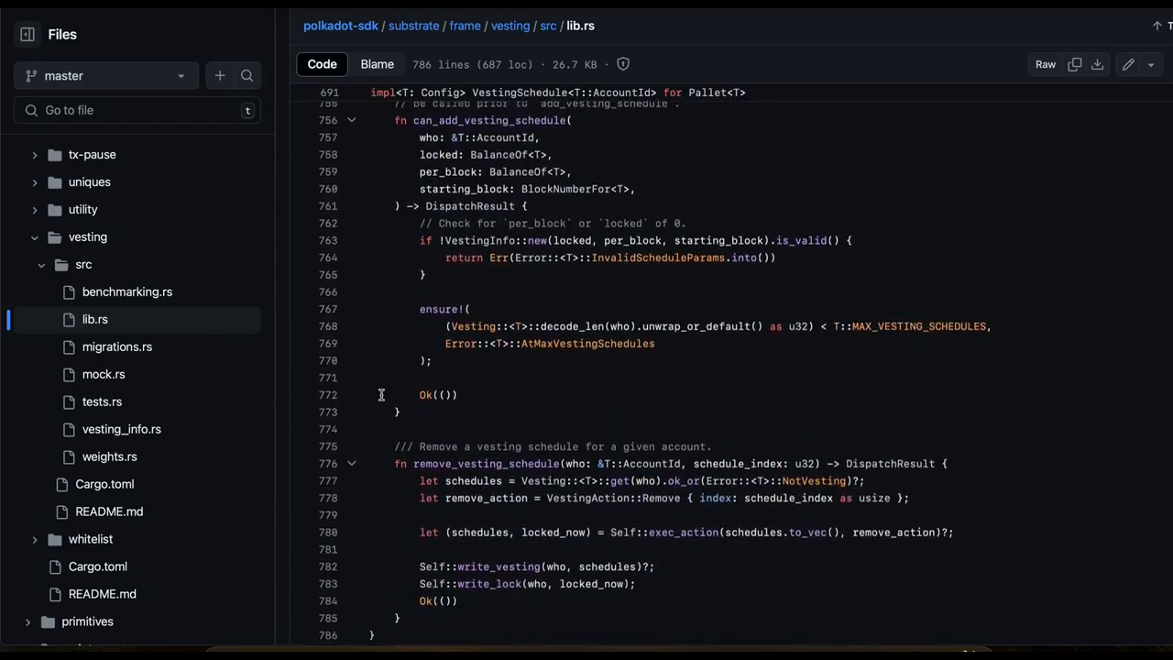
pyautogui.scroll(-3)
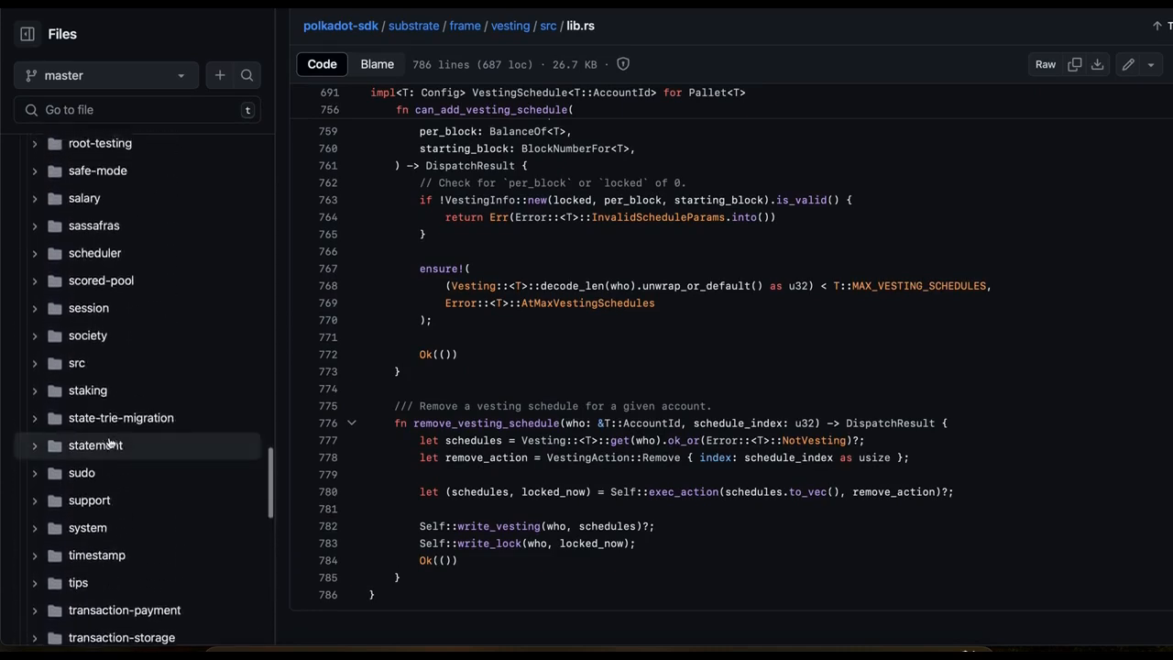
pyautogui.scroll(-3)
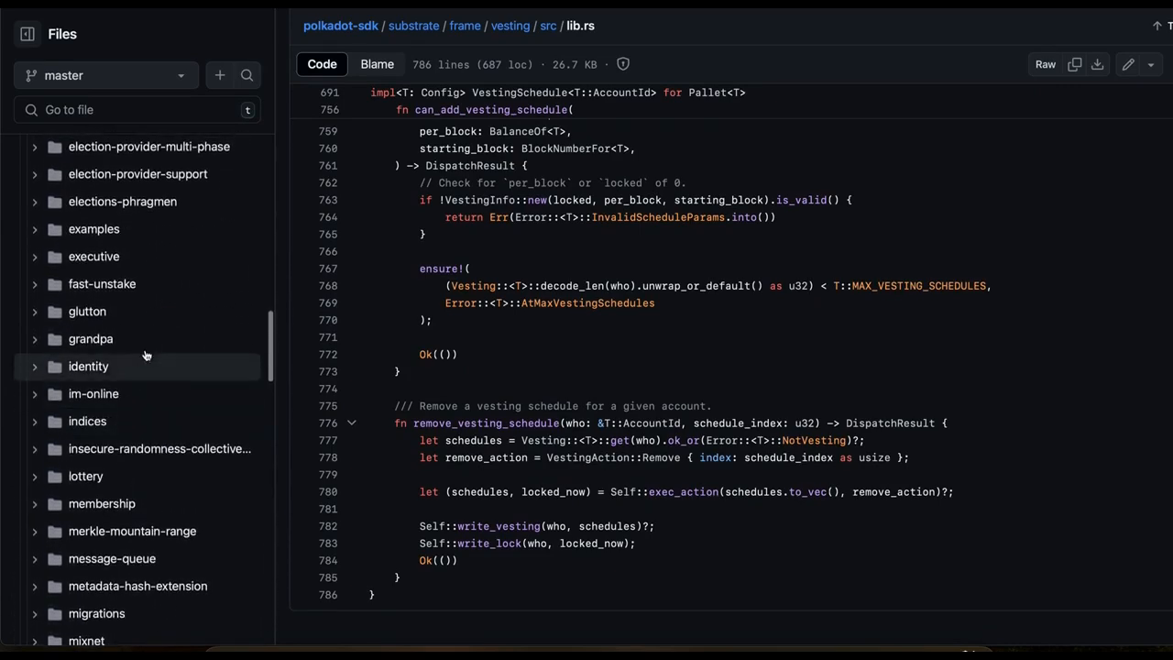
pyautogui.click(85, 475)
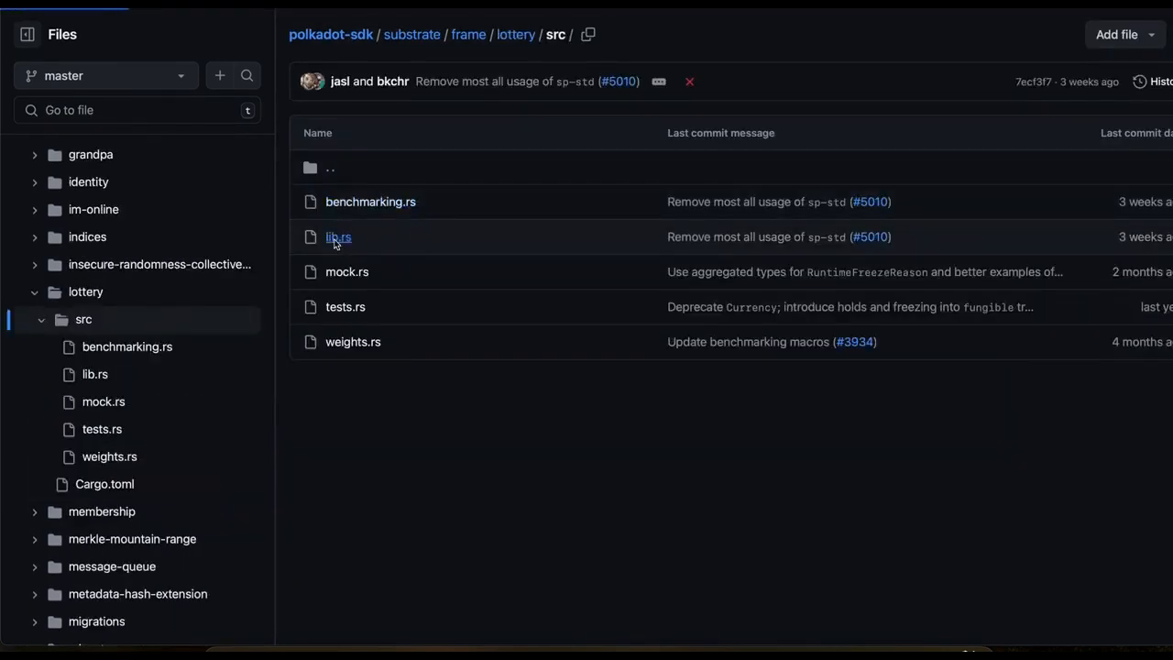
pyautogui.click(338, 237)
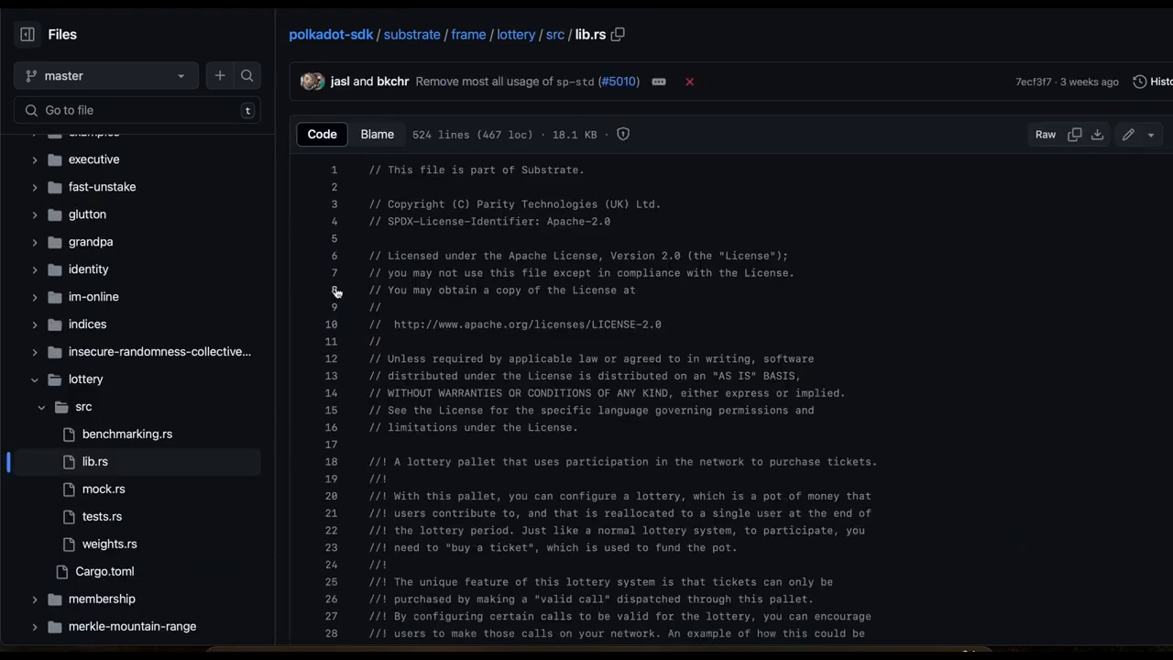
pyautogui.scroll(-3)
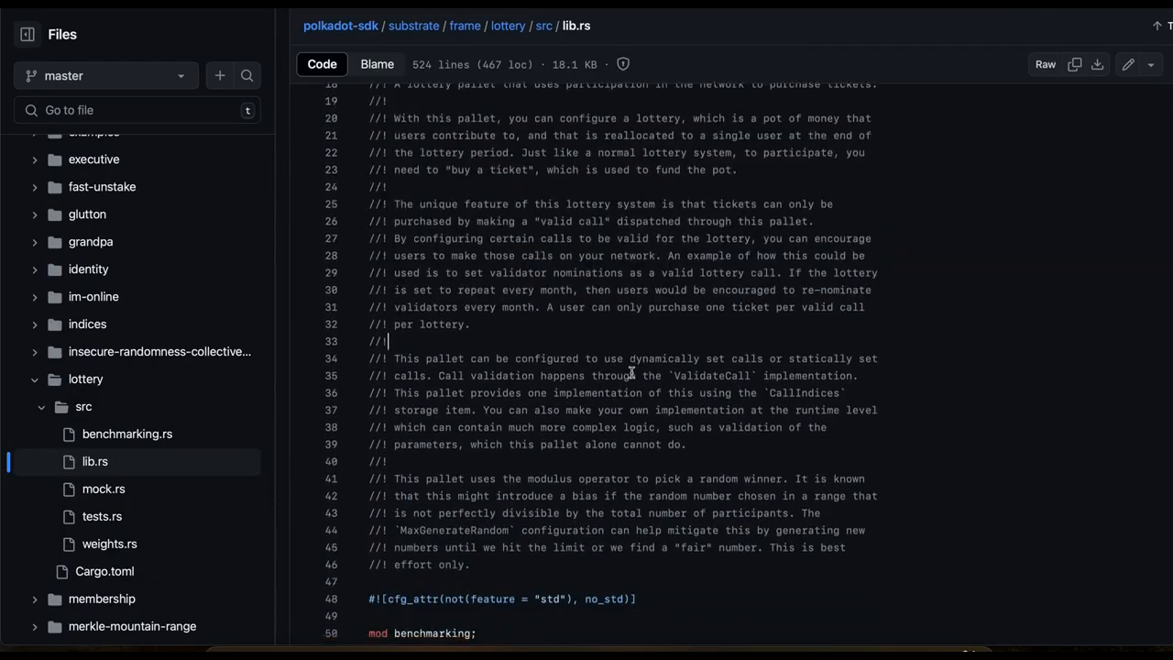
pyautogui.scroll(-3)
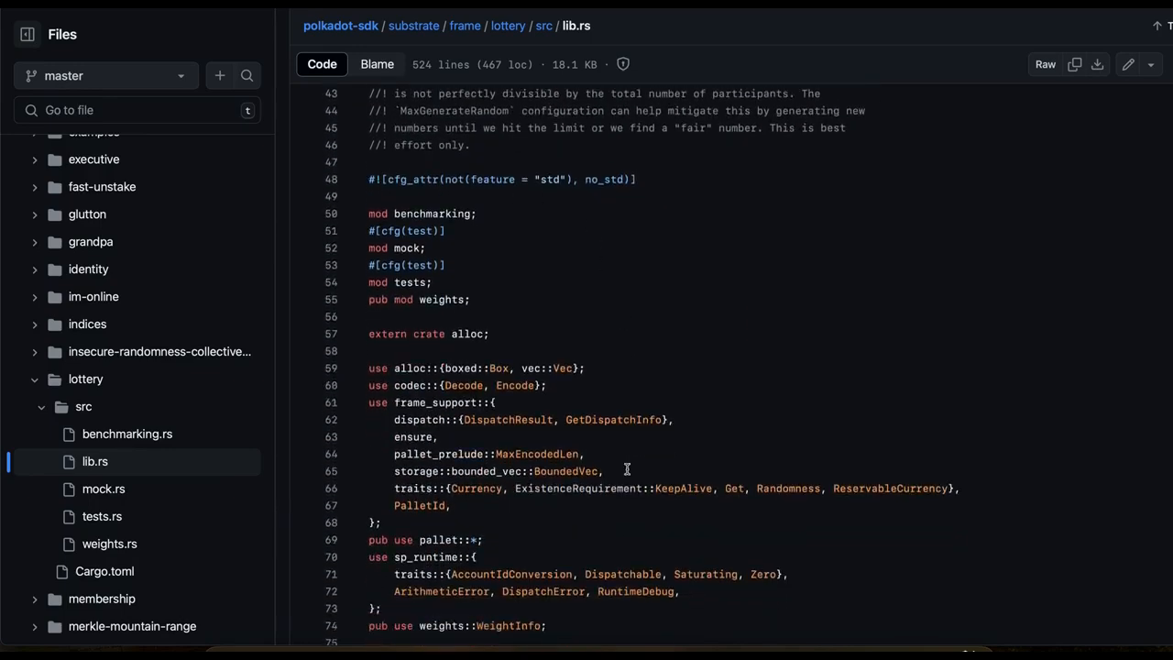
pyautogui.scroll(-3)
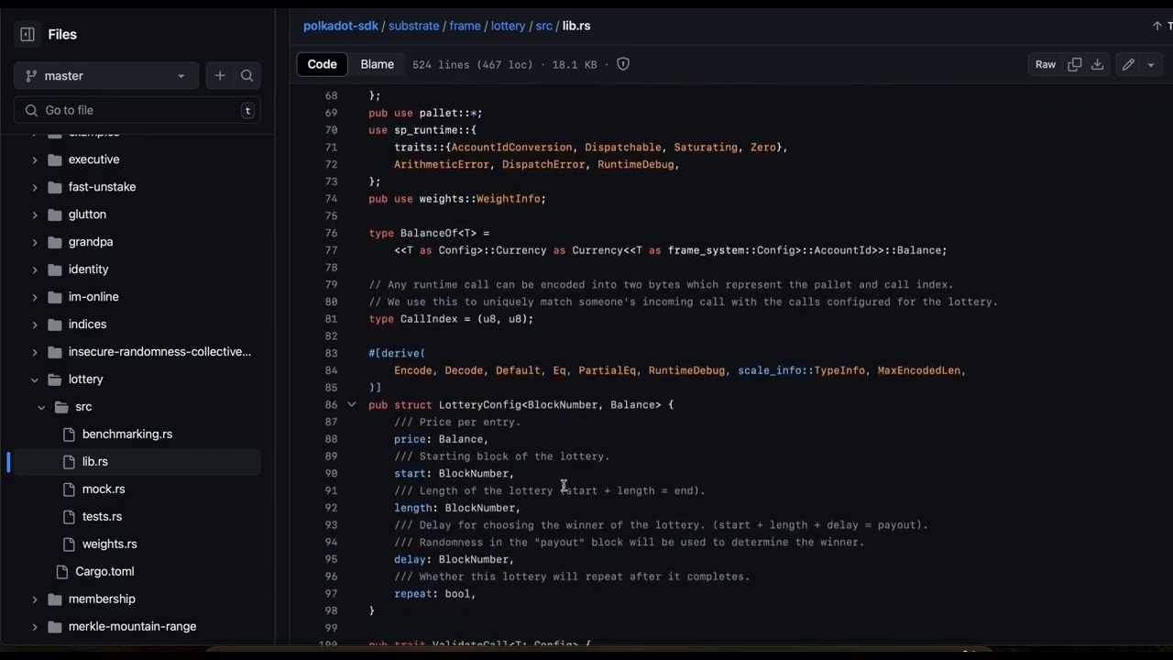
pyautogui.scroll(-3)
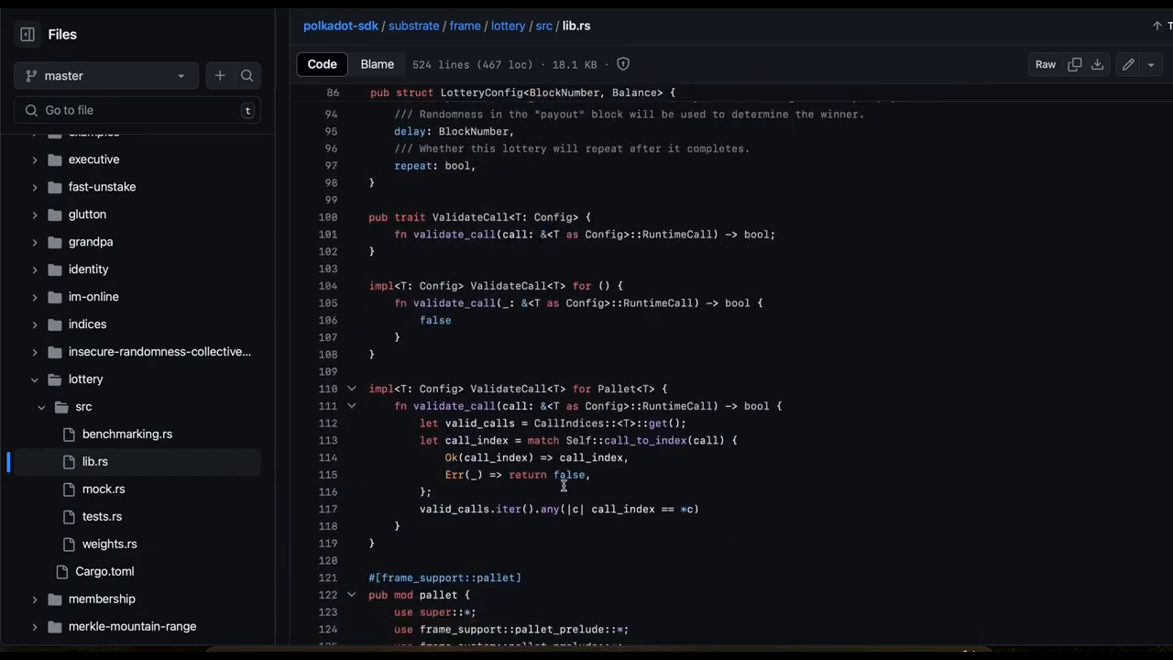
pyautogui.scroll(-3)
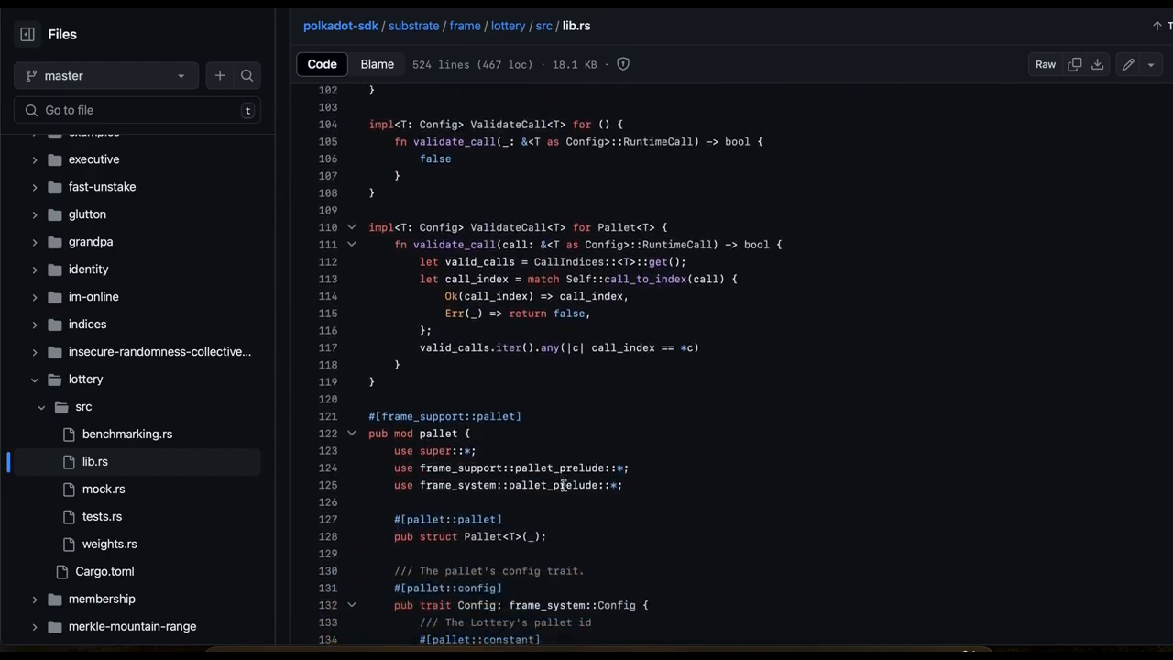
pyautogui.scroll(-3)
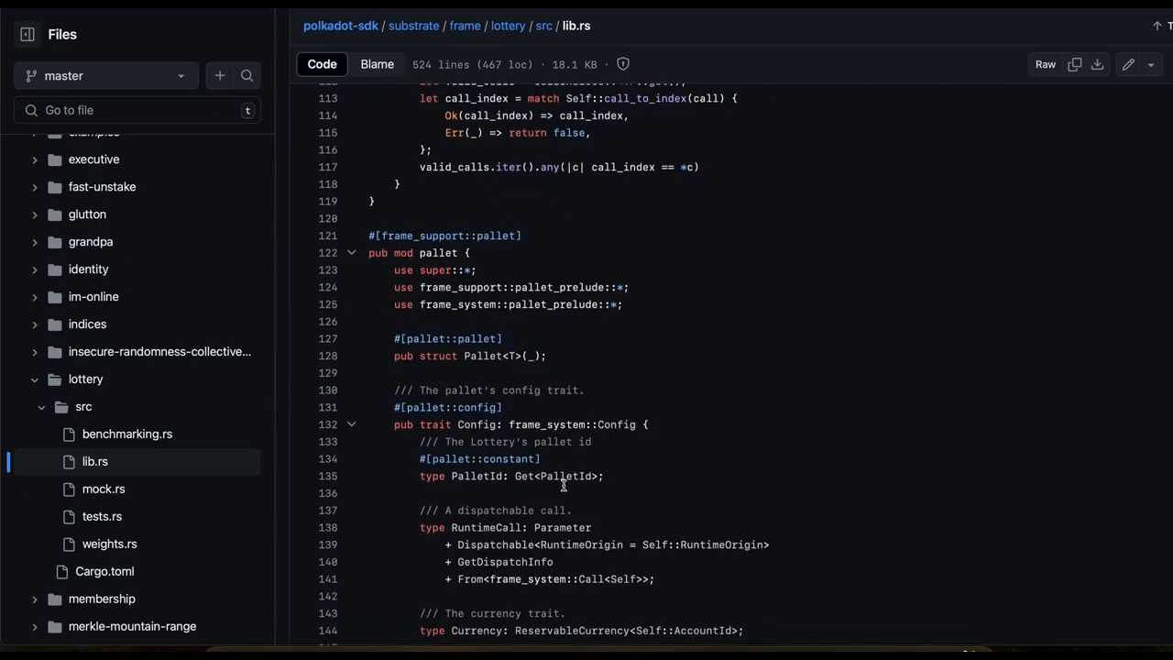
pyautogui.scroll(-3)
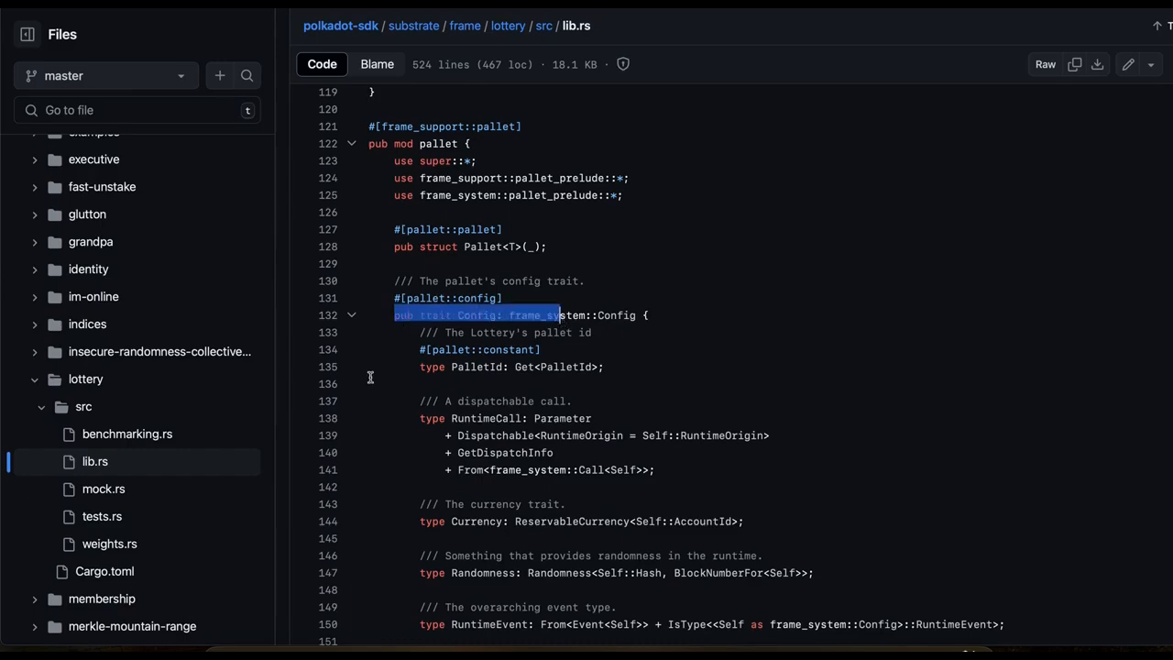
pyautogui.scroll(-3)
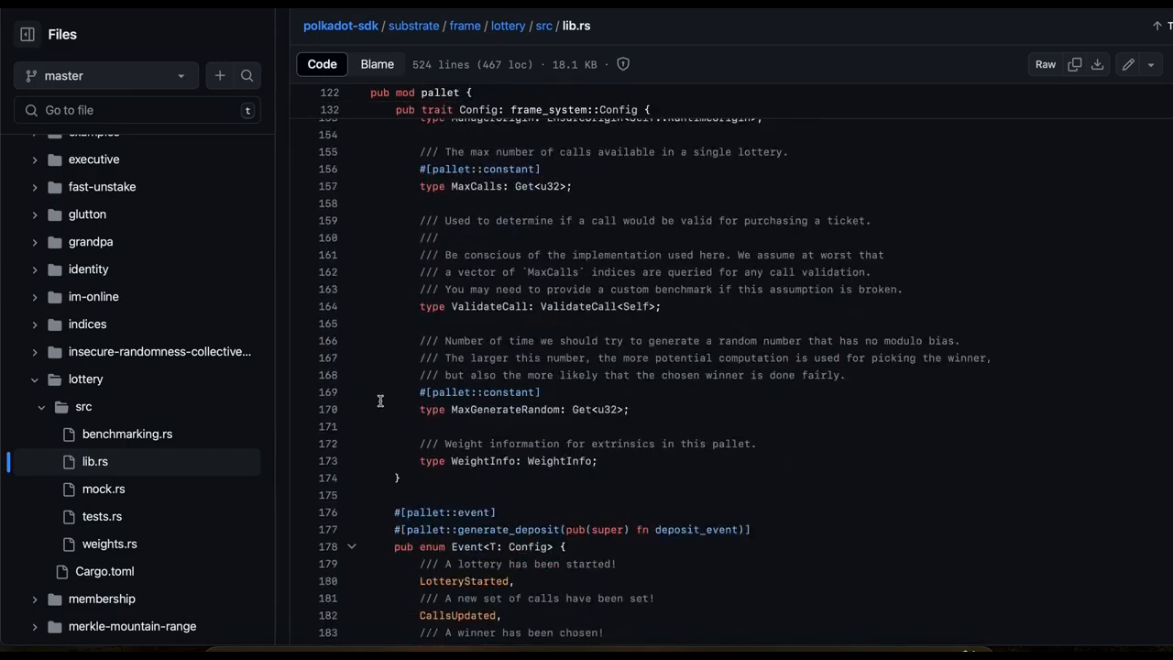
pyautogui.scroll(-3)
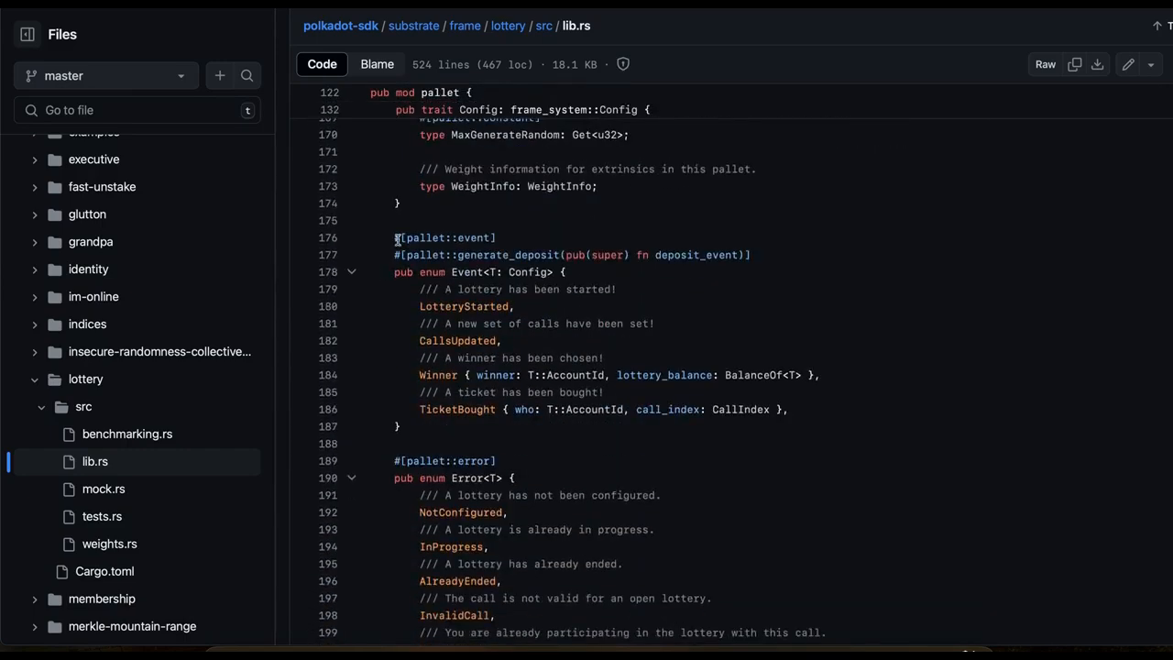
pyautogui.doubleClick(445, 271)
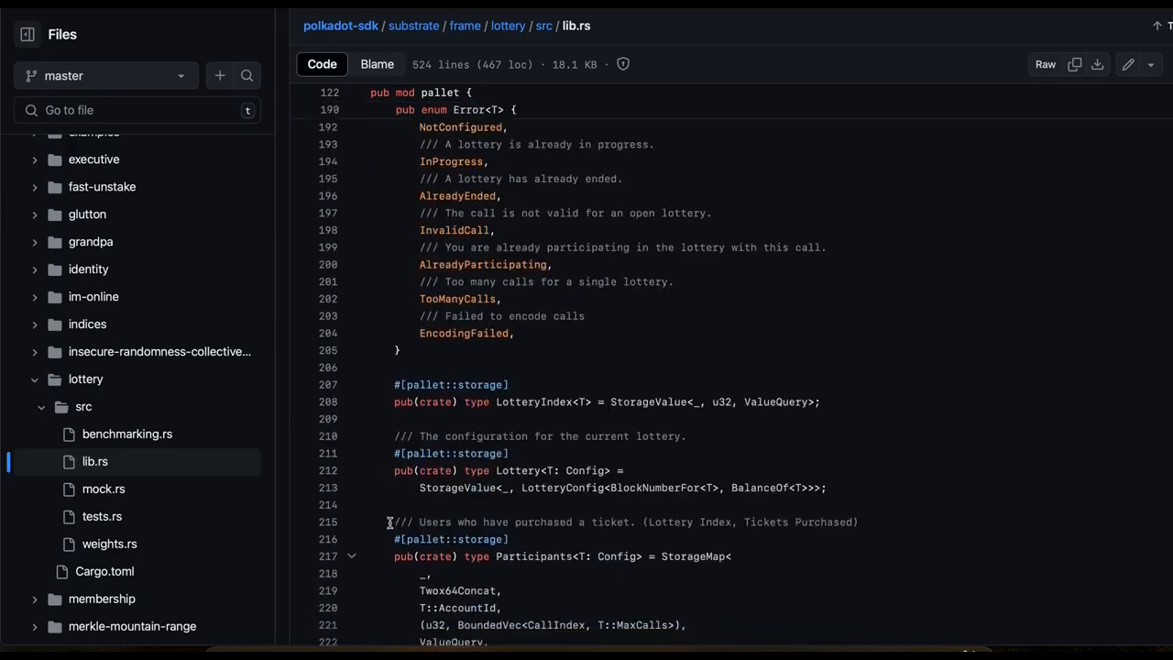
pyautogui.scroll(-3)
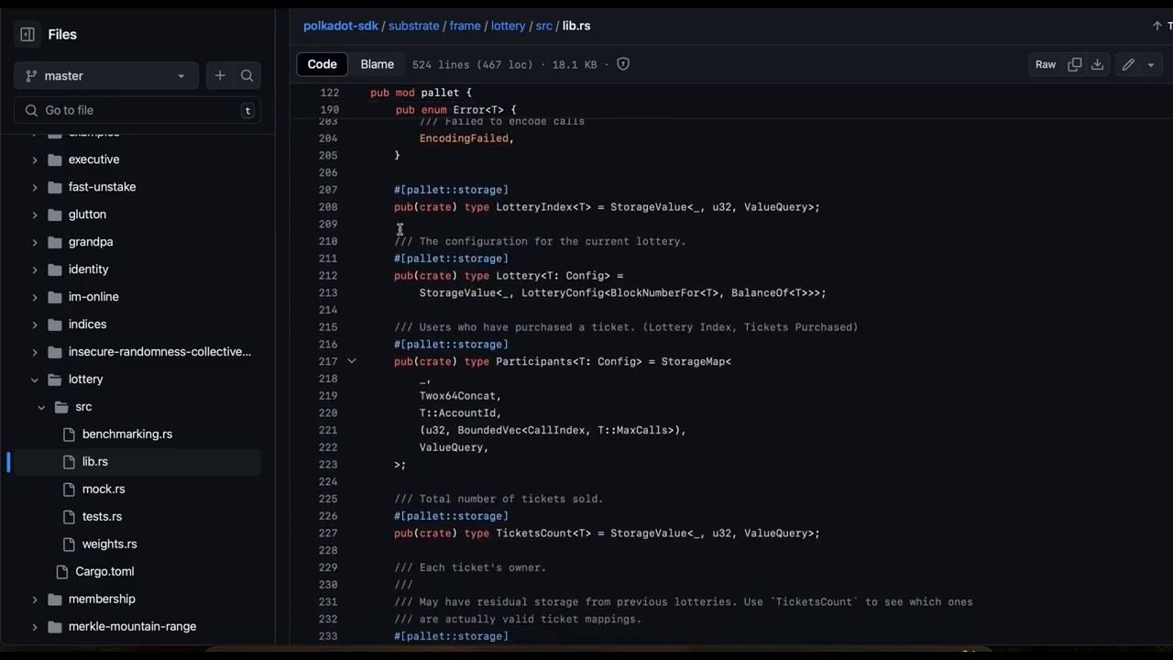
pyautogui.doubleClick(450, 189)
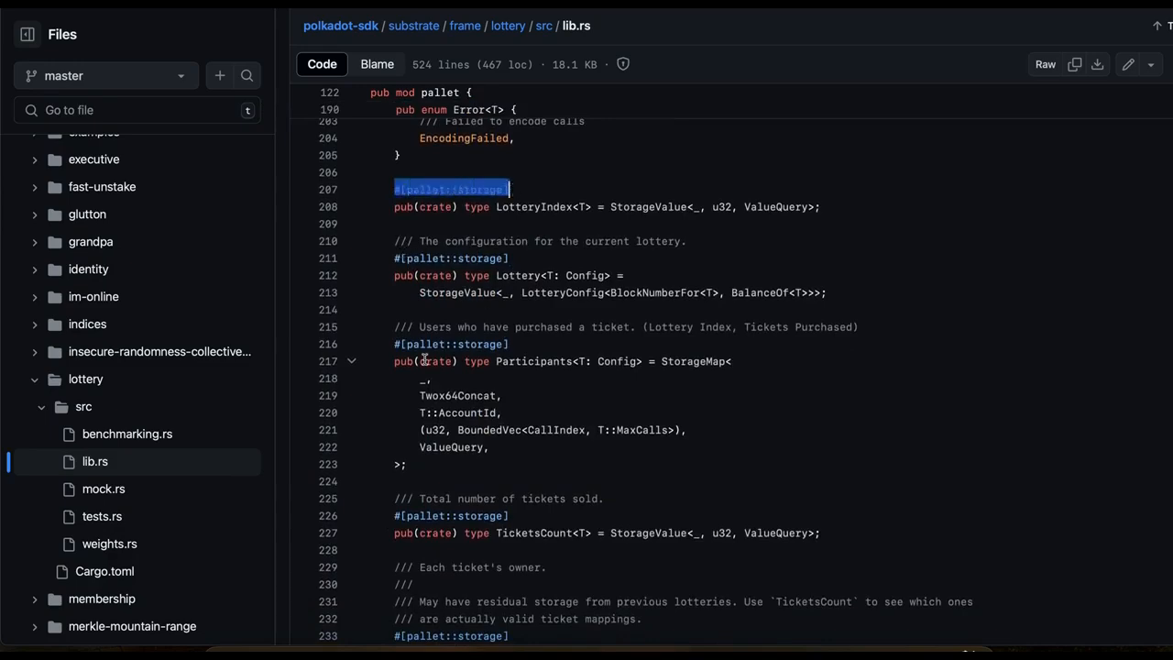
pyautogui.scroll(-3)
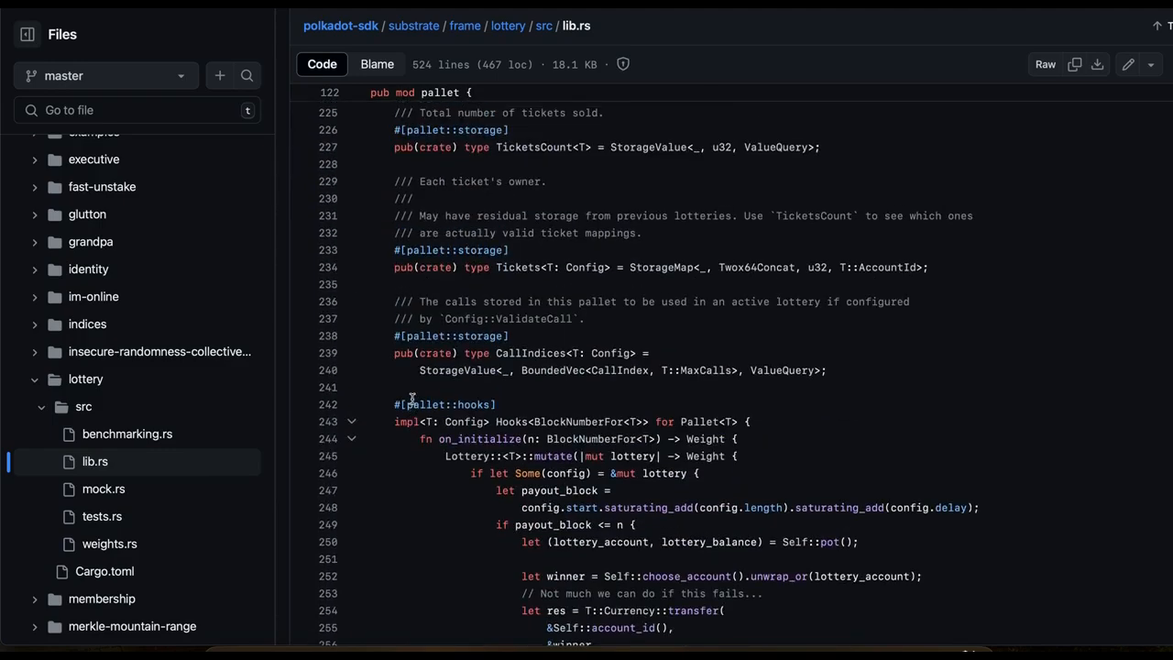
pyautogui.scroll(-3)
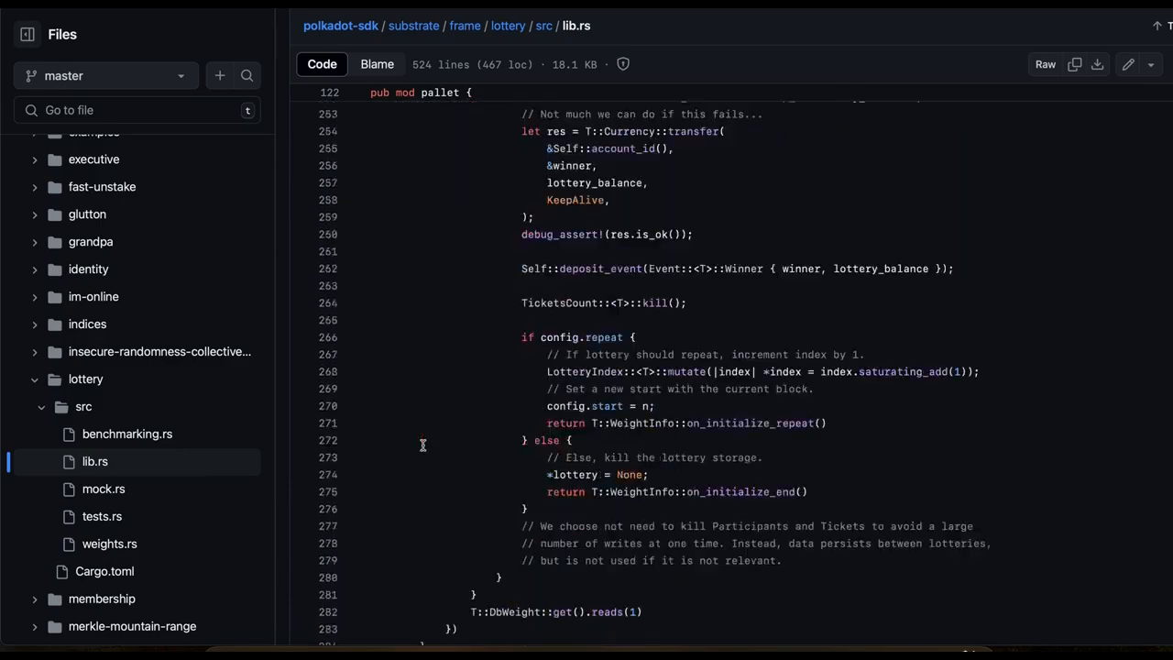
pyautogui.scroll(-3)
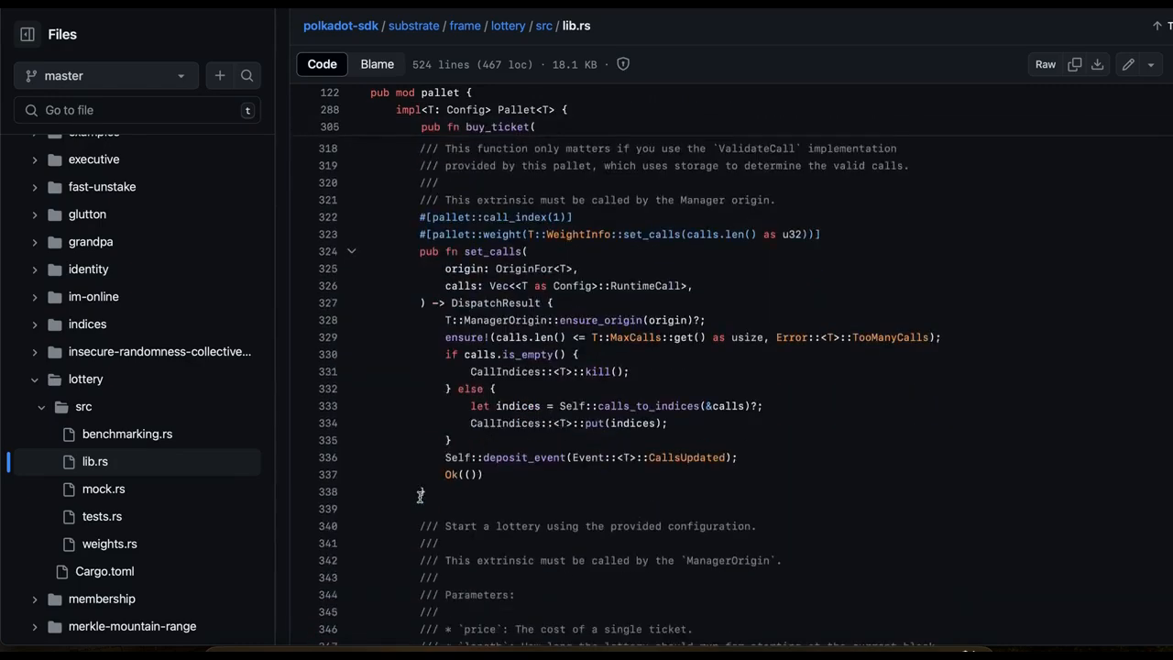
pyautogui.scroll(-3)
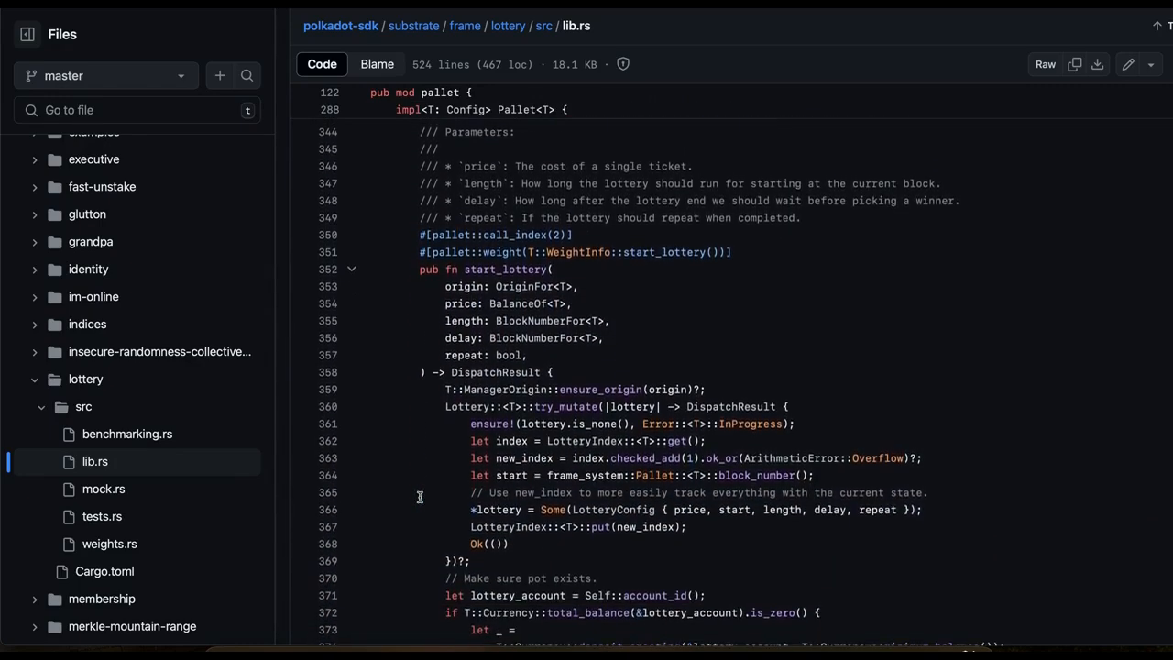
pyautogui.scroll(-3)
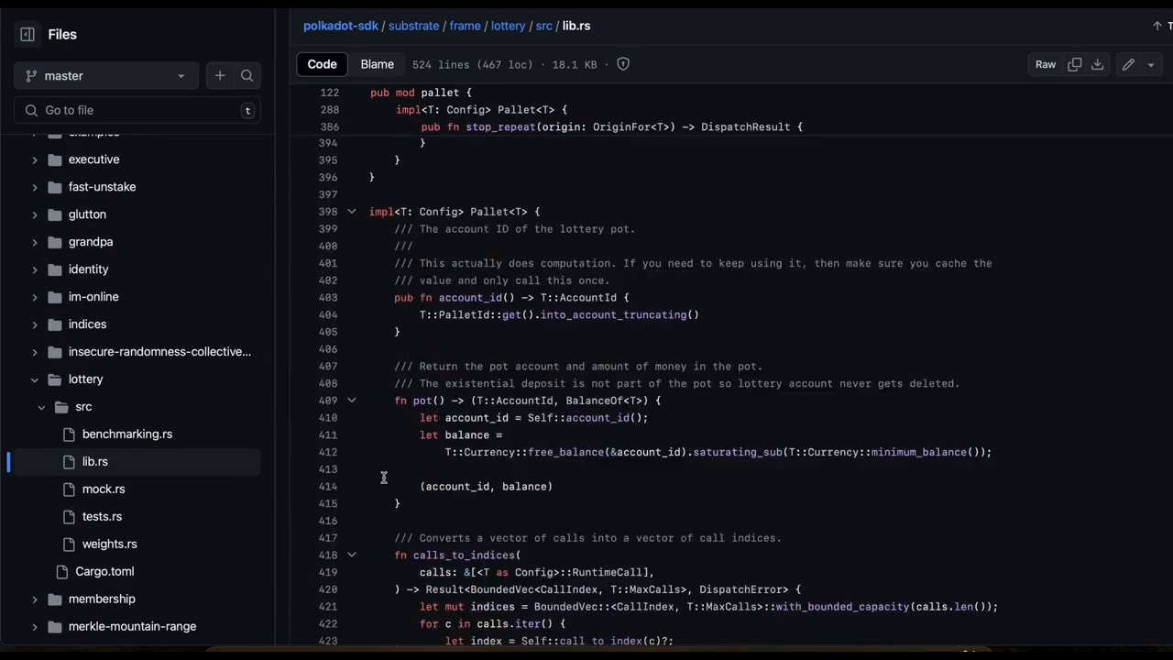
pyautogui.scroll(-3)
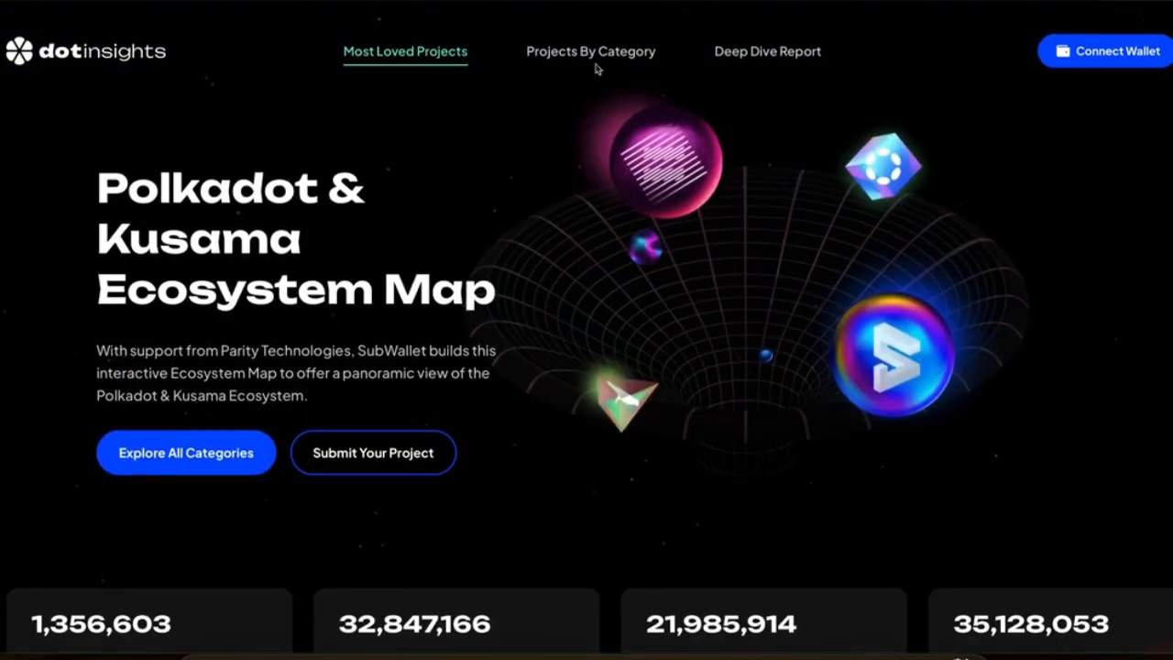
# - Filter Projects By Category to DeFi and scroll its project grid
pyautogui.click(590, 51)
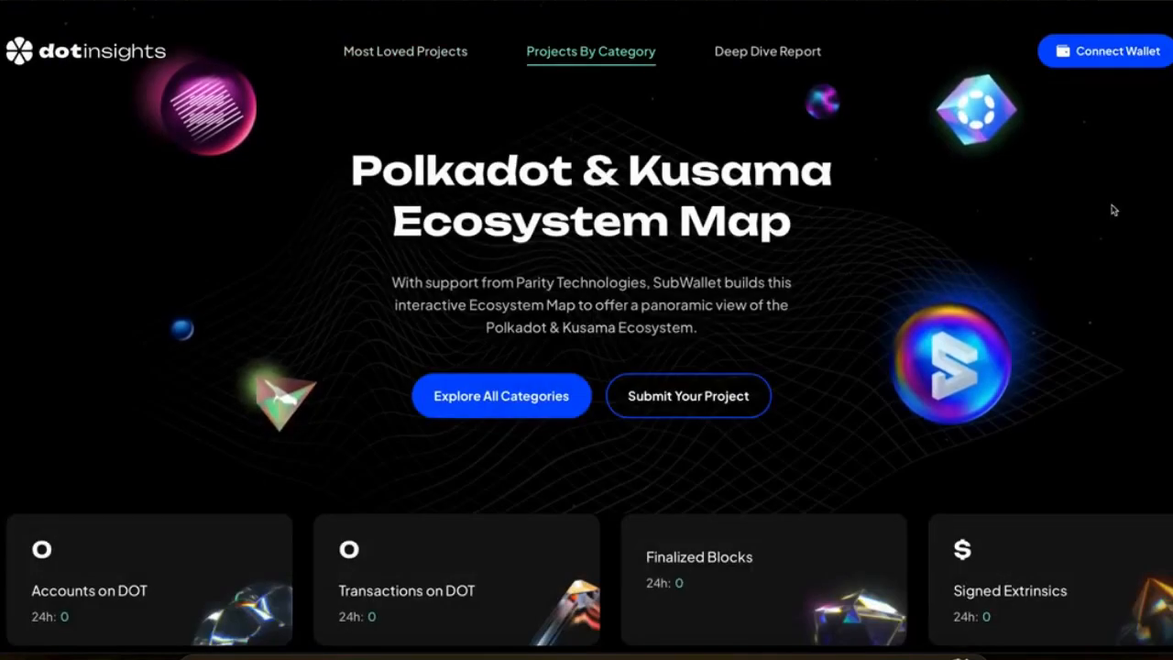
pyautogui.scroll(-3)
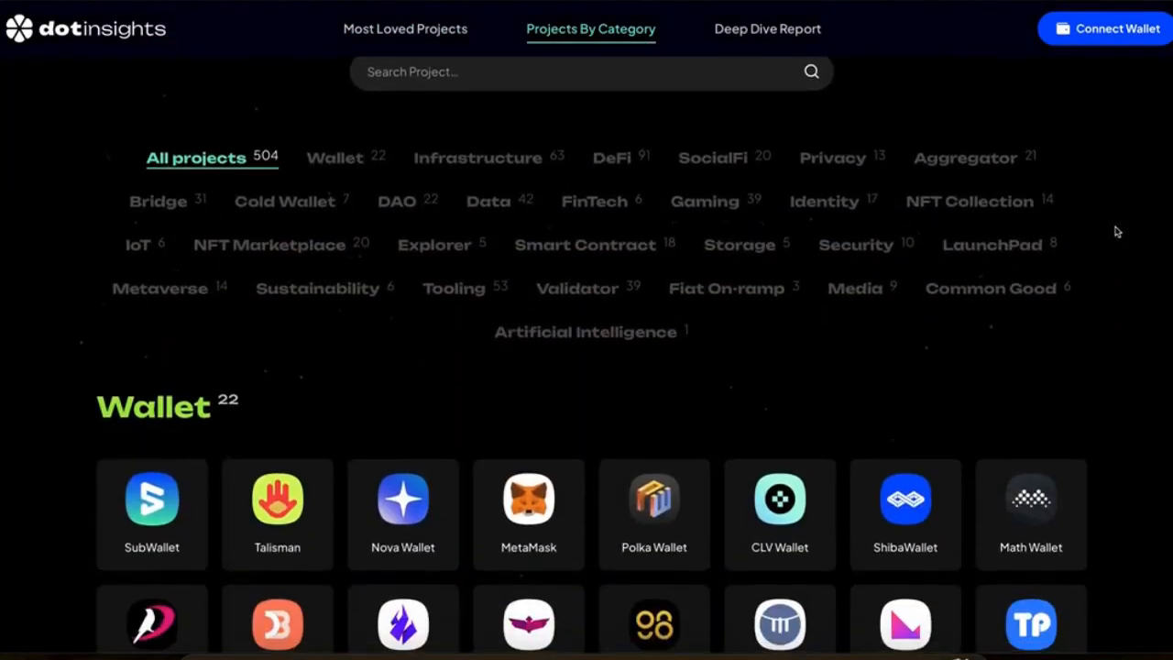
pyautogui.moveTo(743, 138)
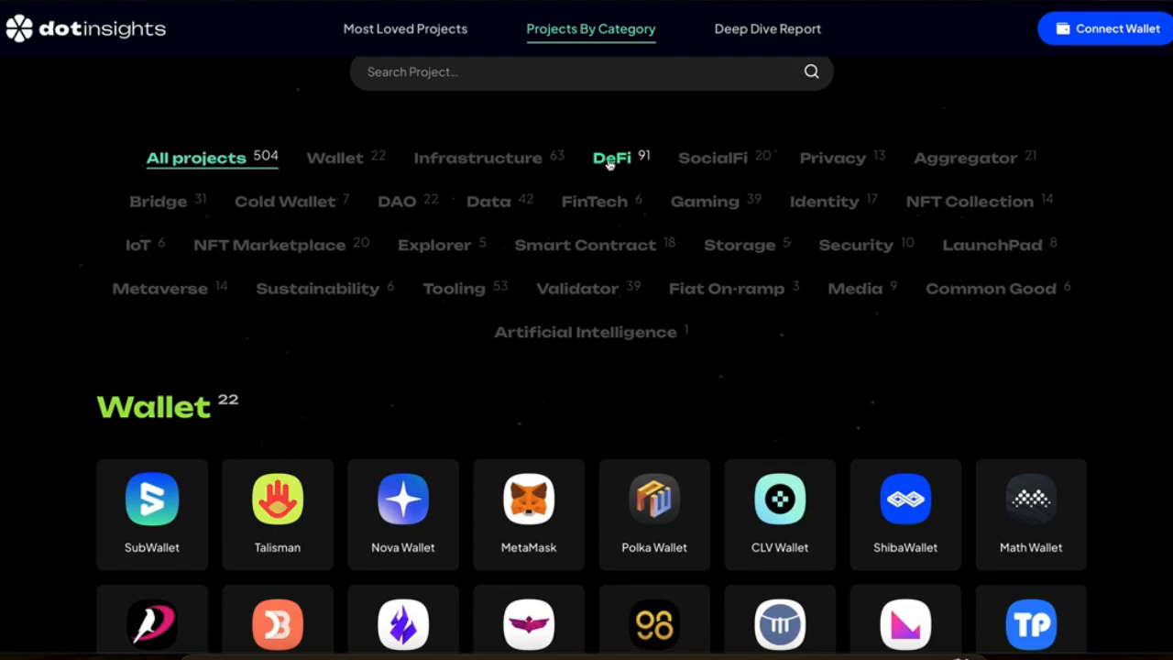
pyautogui.click(610, 157)
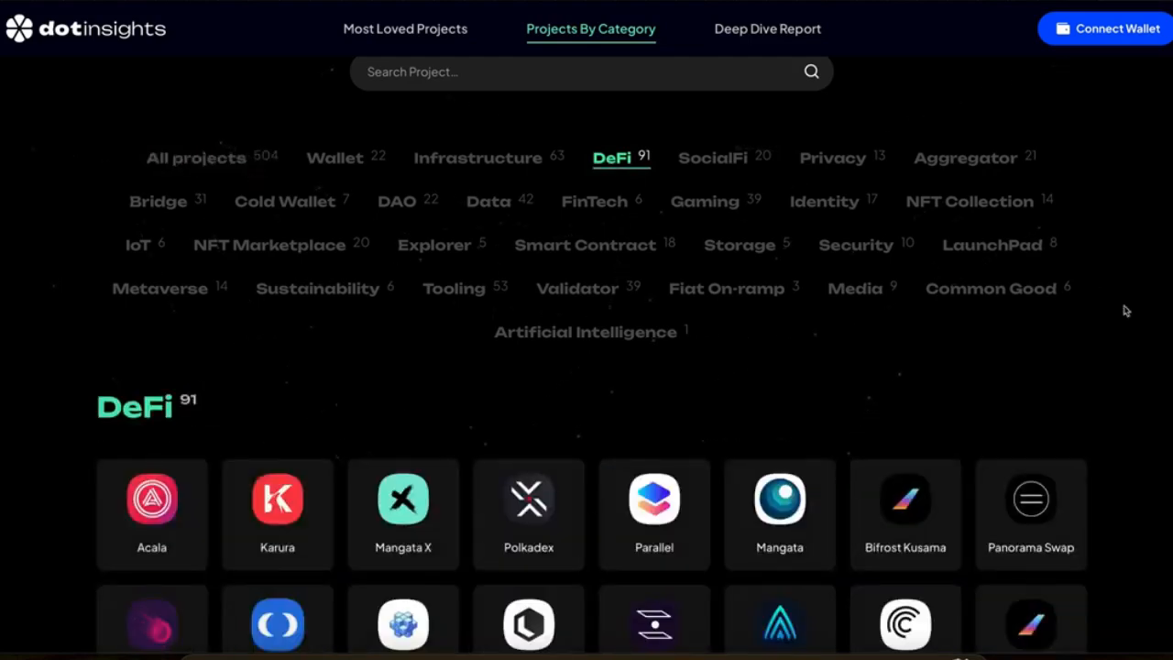
pyautogui.scroll(-3)
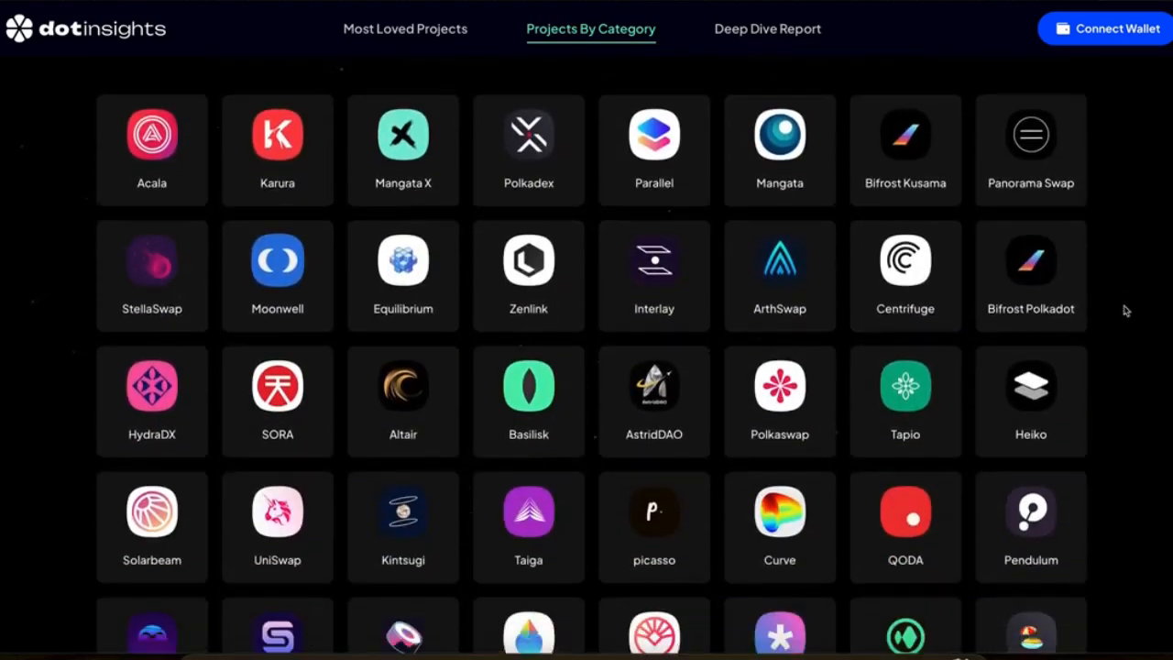
pyautogui.scroll(-3)
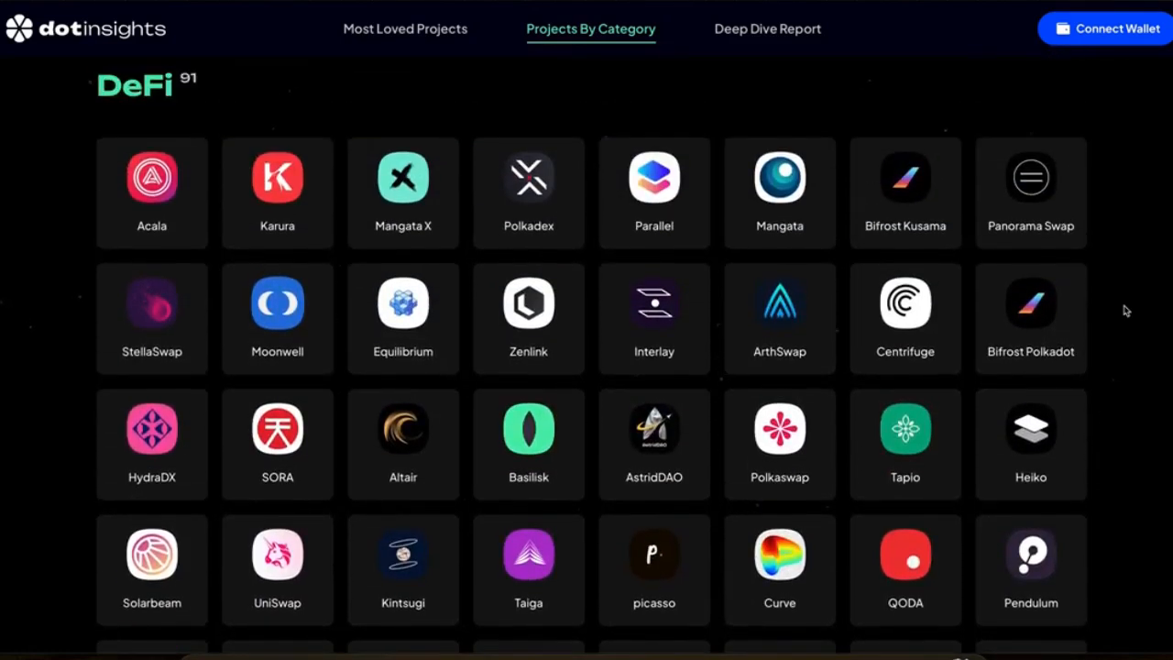
pyautogui.scroll(-3)
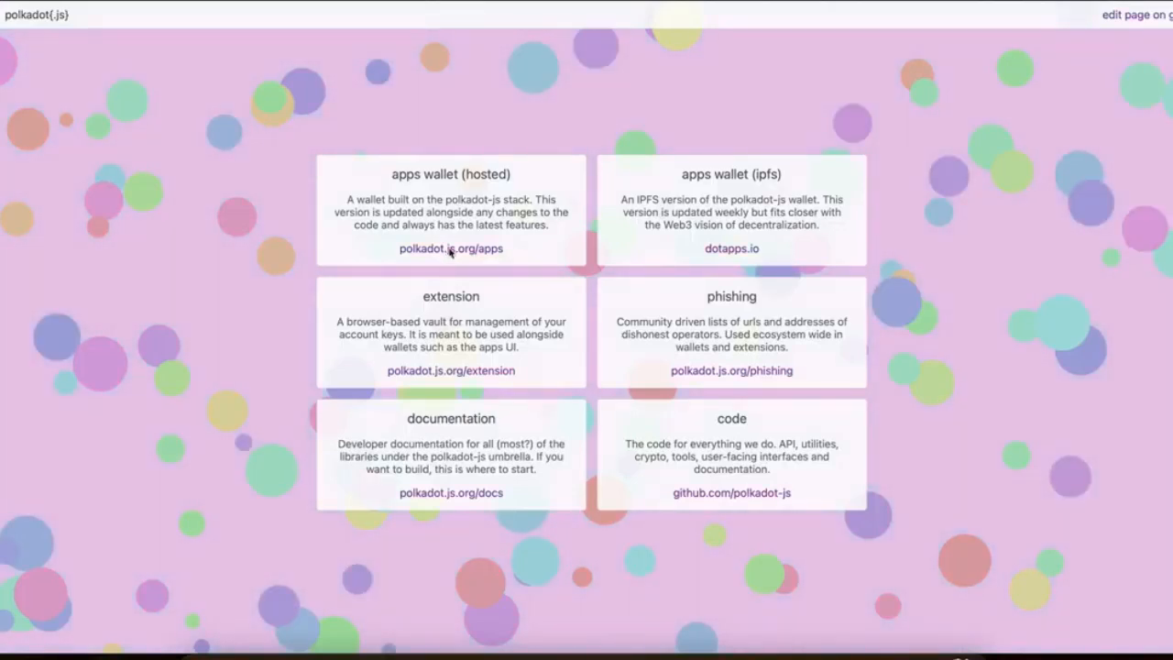
# - Launch the hosted apps wallet and scroll the Polkadot parachain list
pyautogui.click(450, 248)
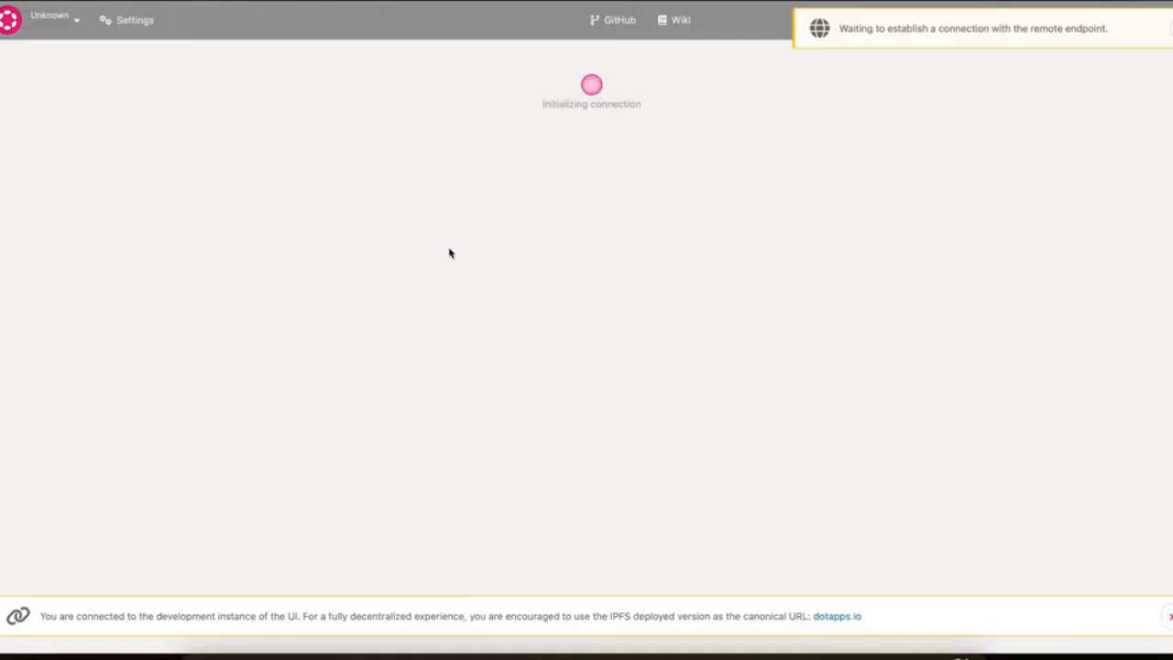
pyautogui.moveTo(160, 206)
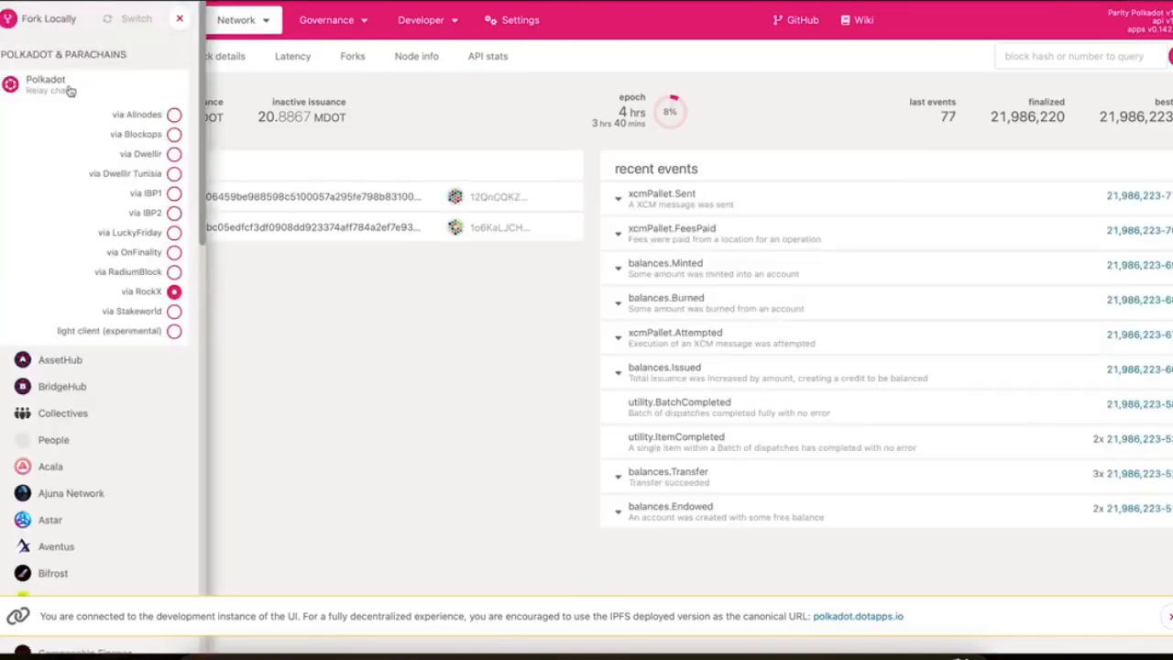
pyautogui.scroll(-3)
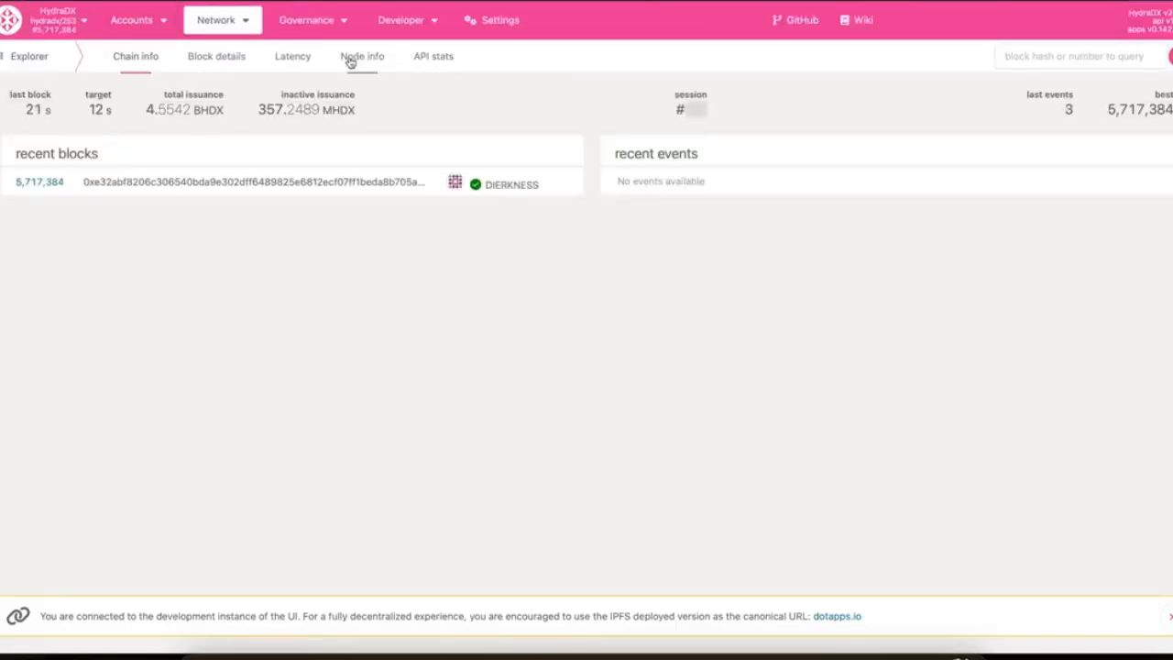
# - Go to Developer > Chain state and scroll HydraDX's storage pallet dropdown
pyautogui.click(400, 20)
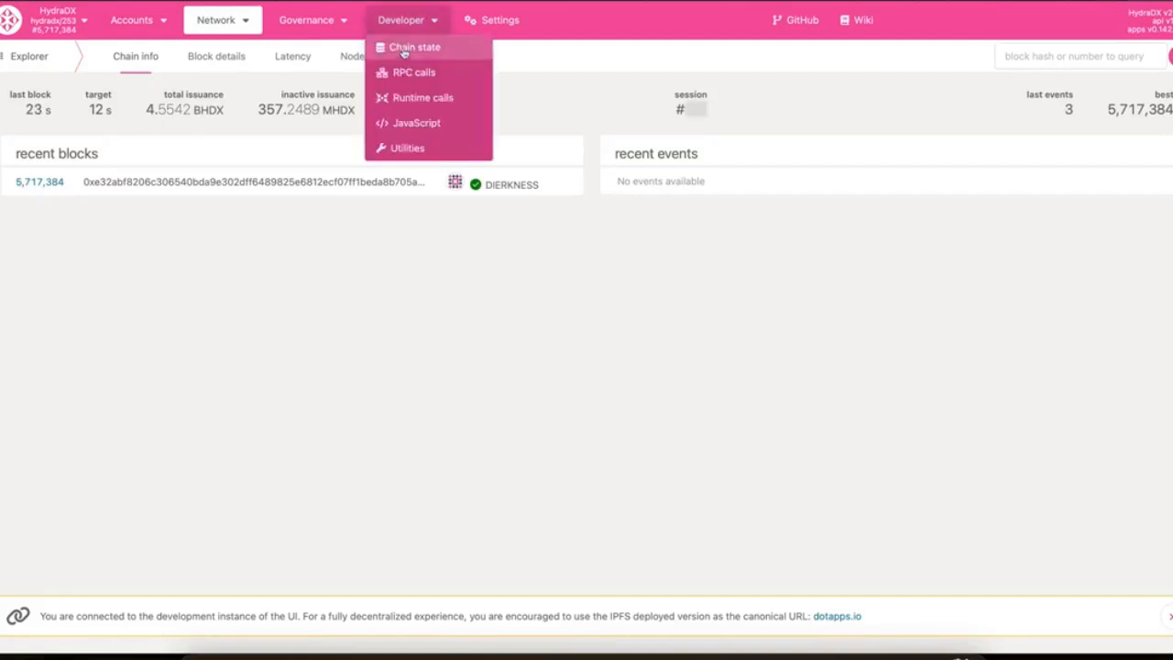
pyautogui.click(414, 47)
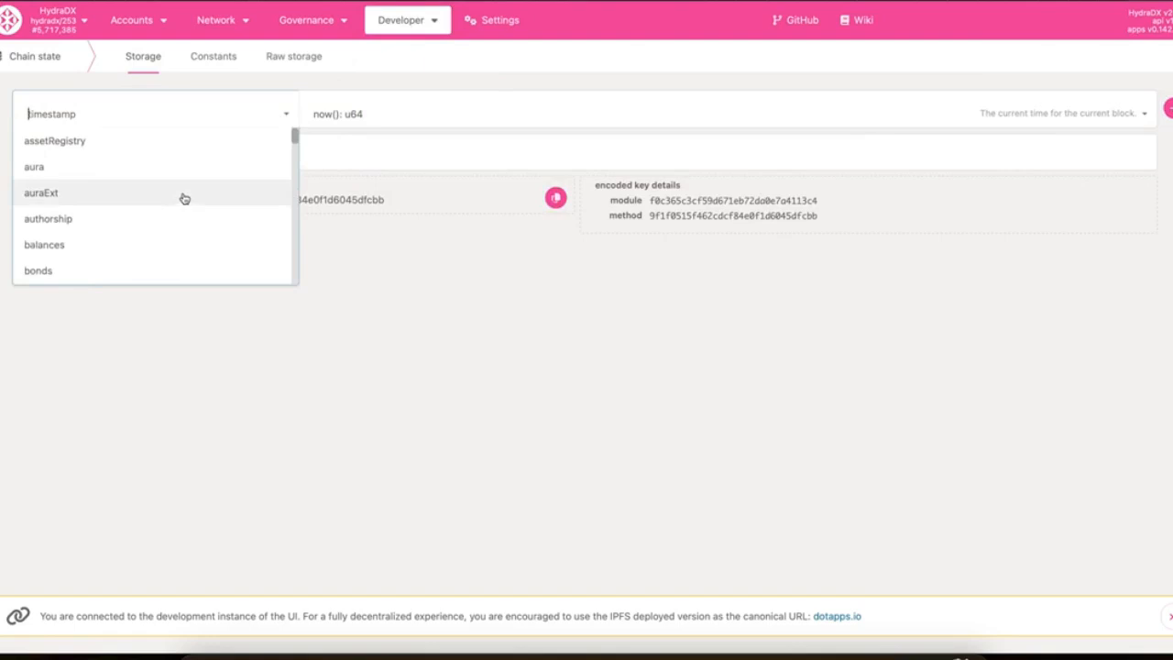
pyautogui.moveTo(181, 167)
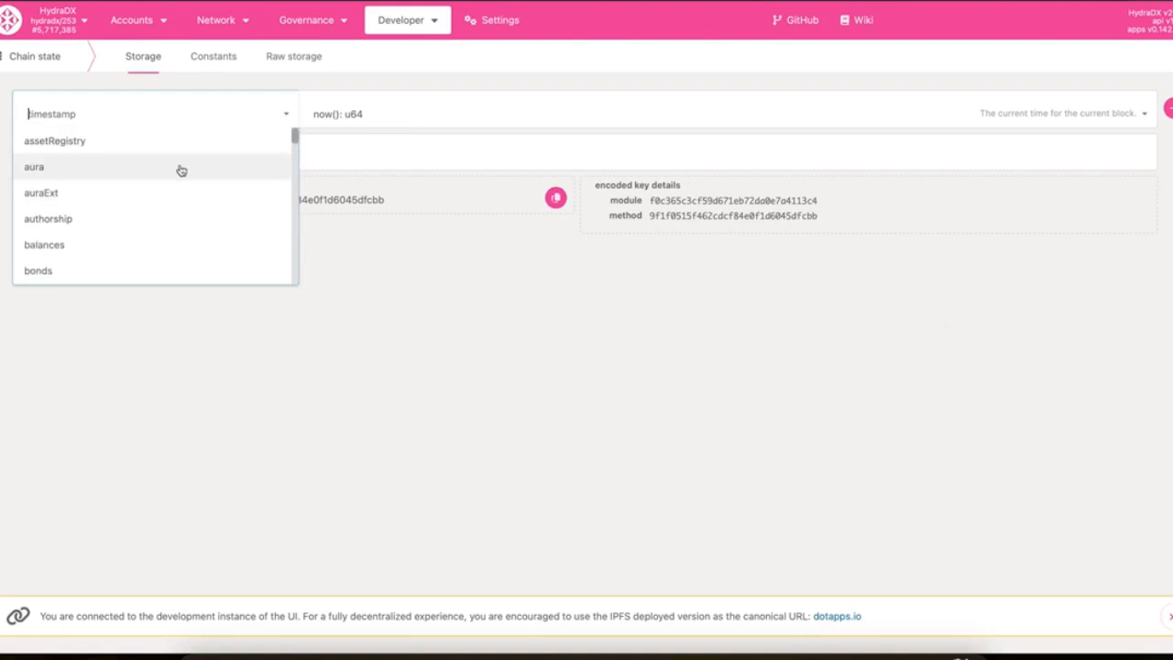
pyautogui.scroll(-3)
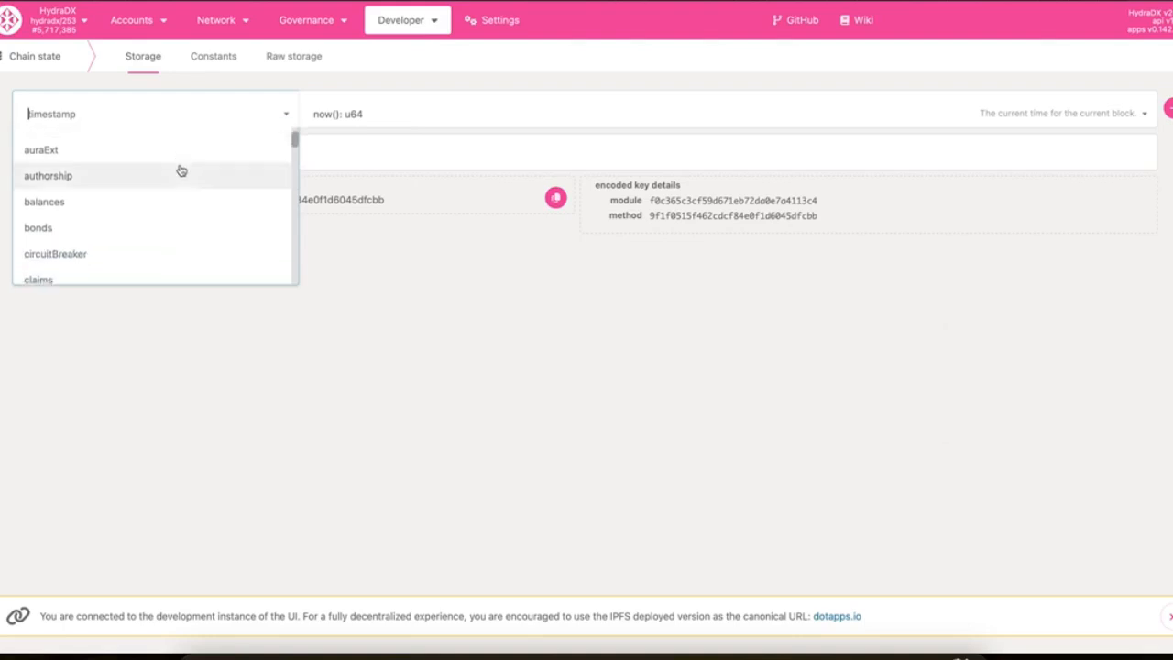
pyautogui.scroll(-3)
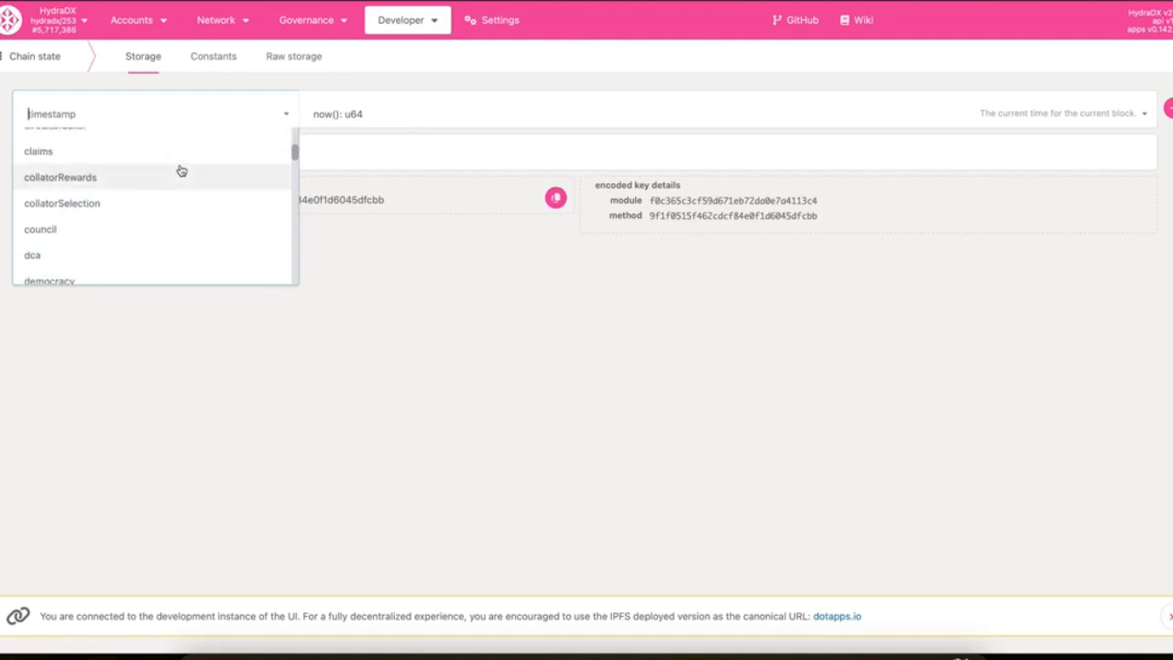
pyautogui.scroll(-3)
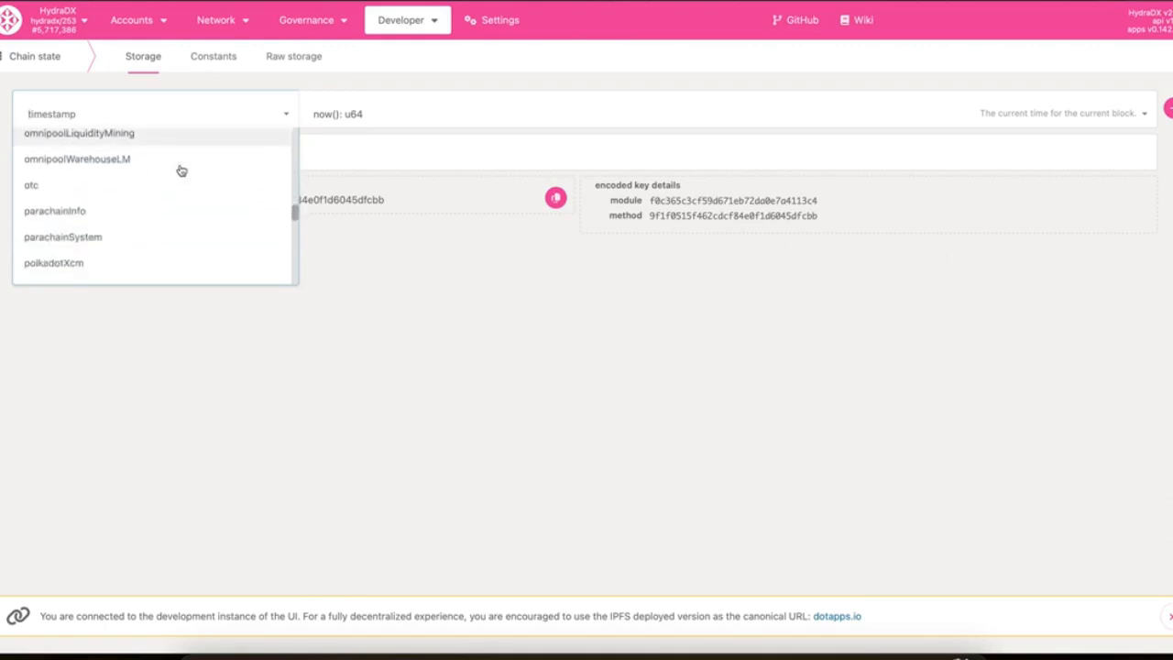
pyautogui.scroll(-3)
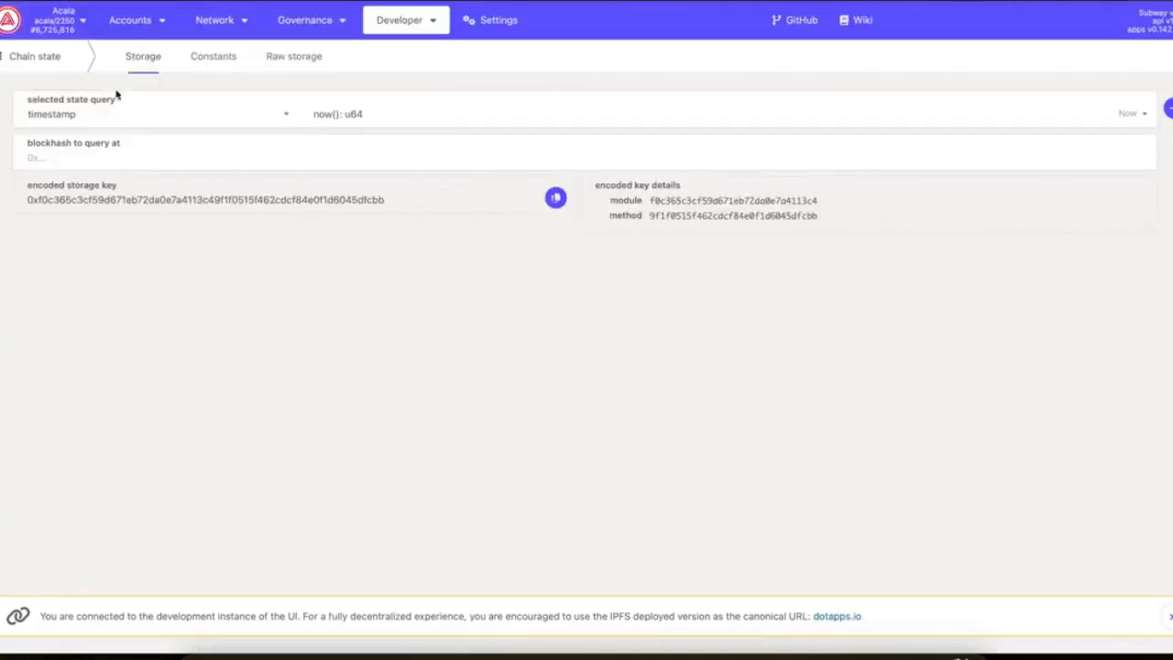
# - Scroll Acala's storage pallet dropdown from assetRegistry to transactionPause
pyautogui.click(151, 113)
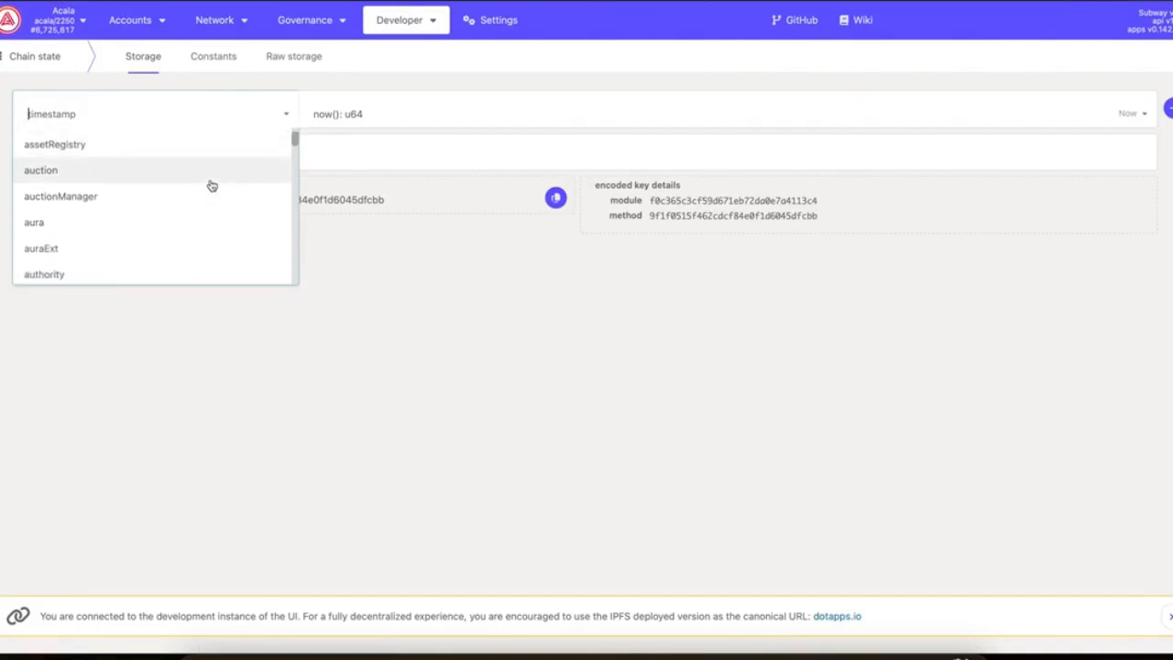
pyautogui.scroll(-3)
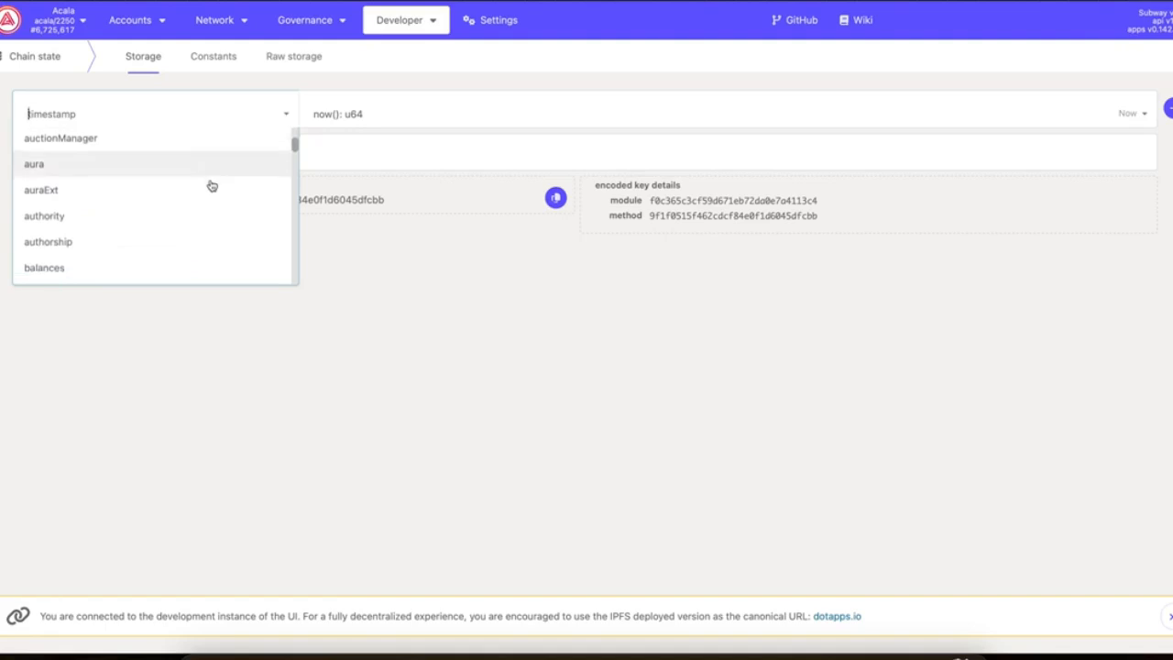
pyautogui.scroll(-3)
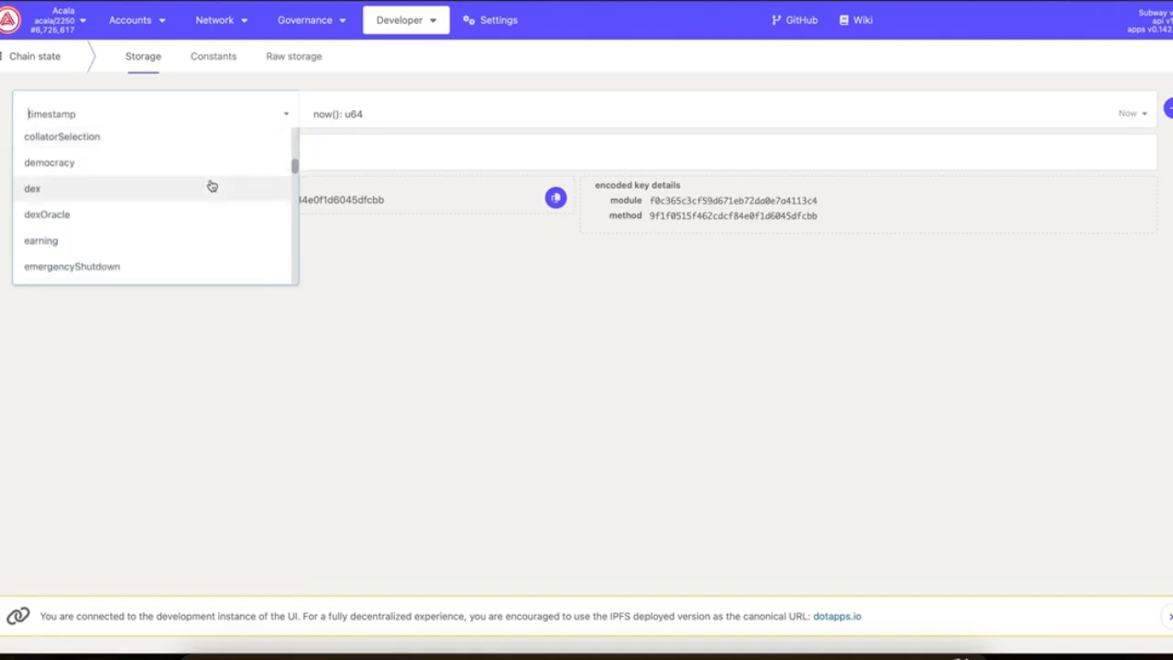
pyautogui.scroll(-3)
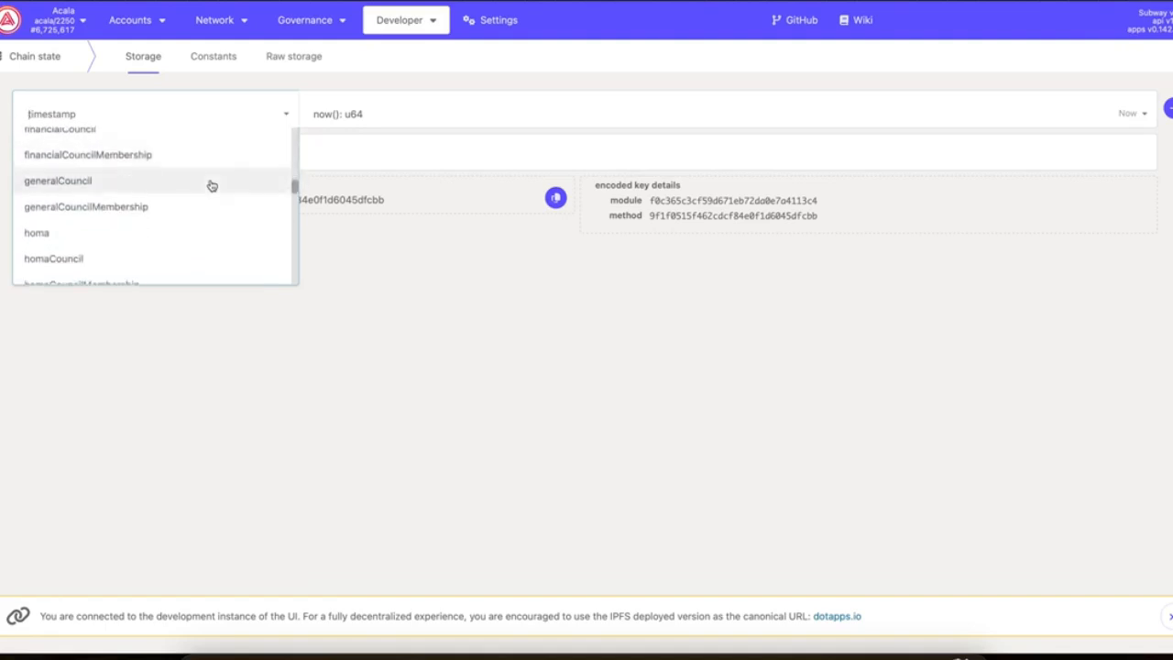
pyautogui.moveTo(199, 155)
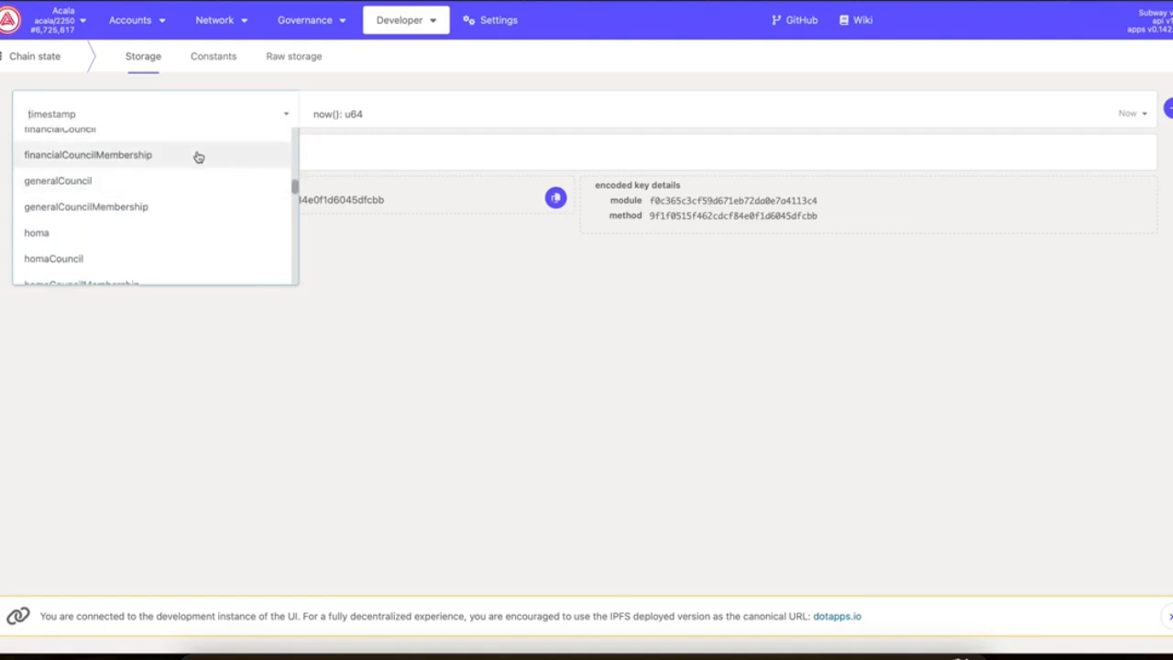
pyautogui.moveTo(210, 208)
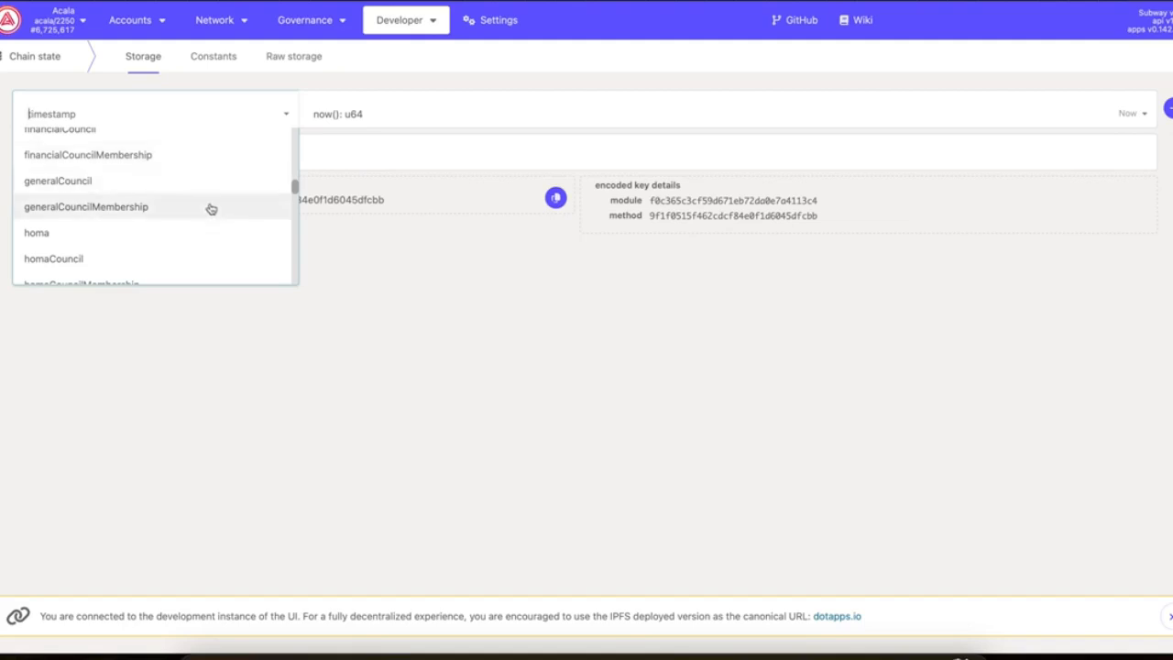
pyautogui.scroll(-3)
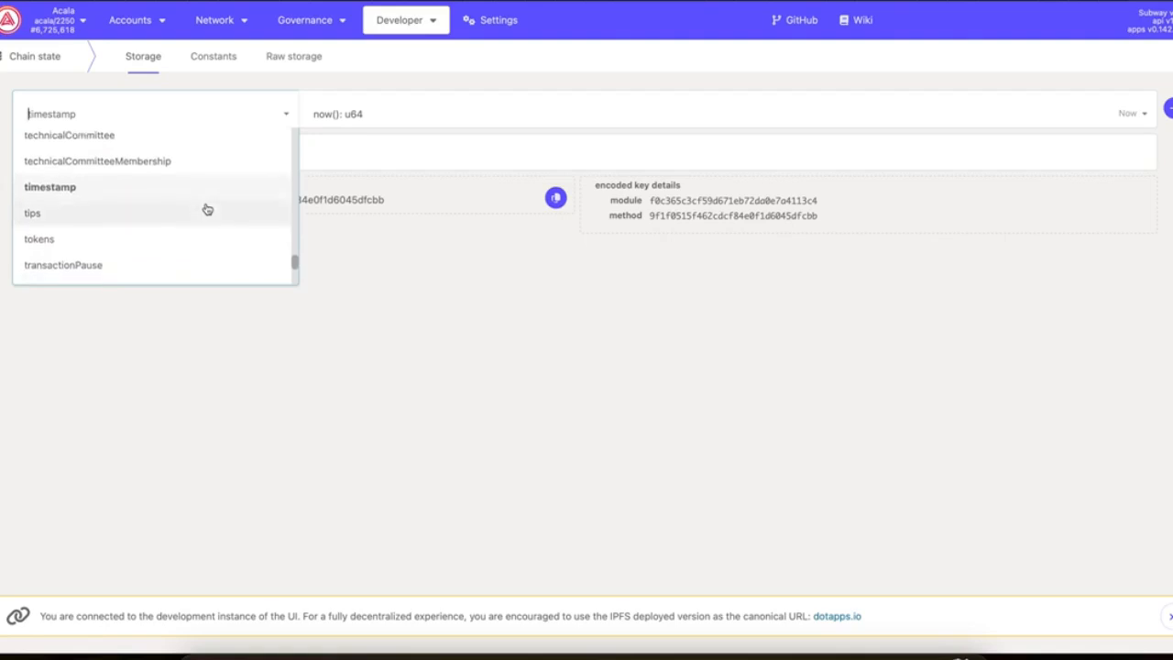
pyautogui.scroll(-3)
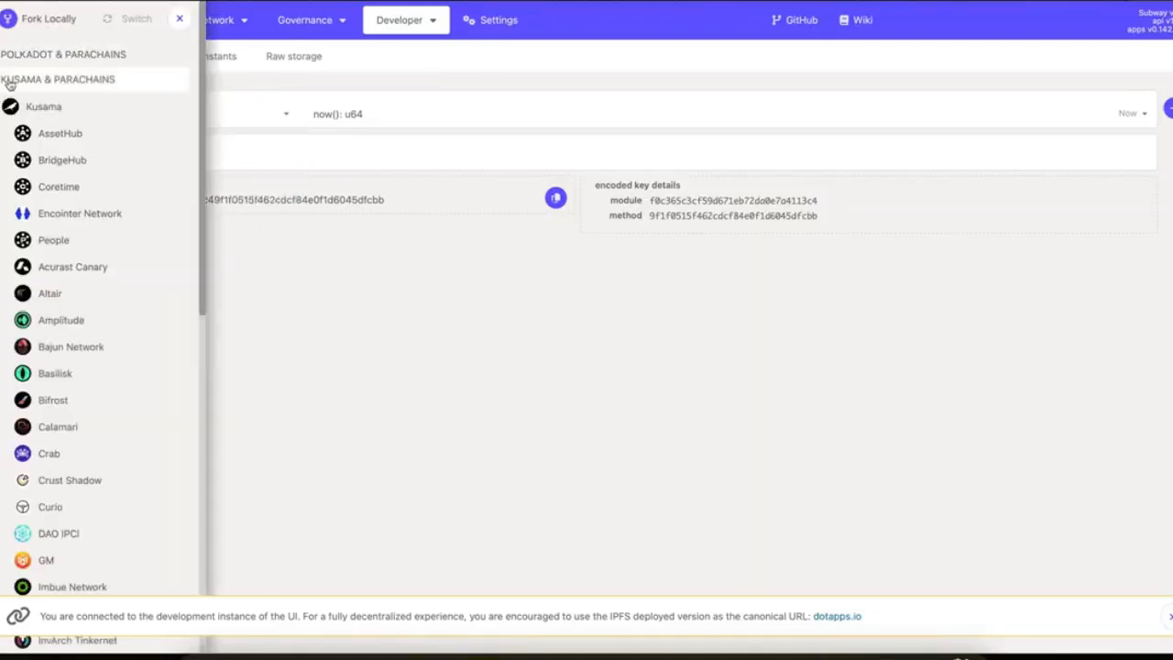
pyautogui.moveTo(117, 134)
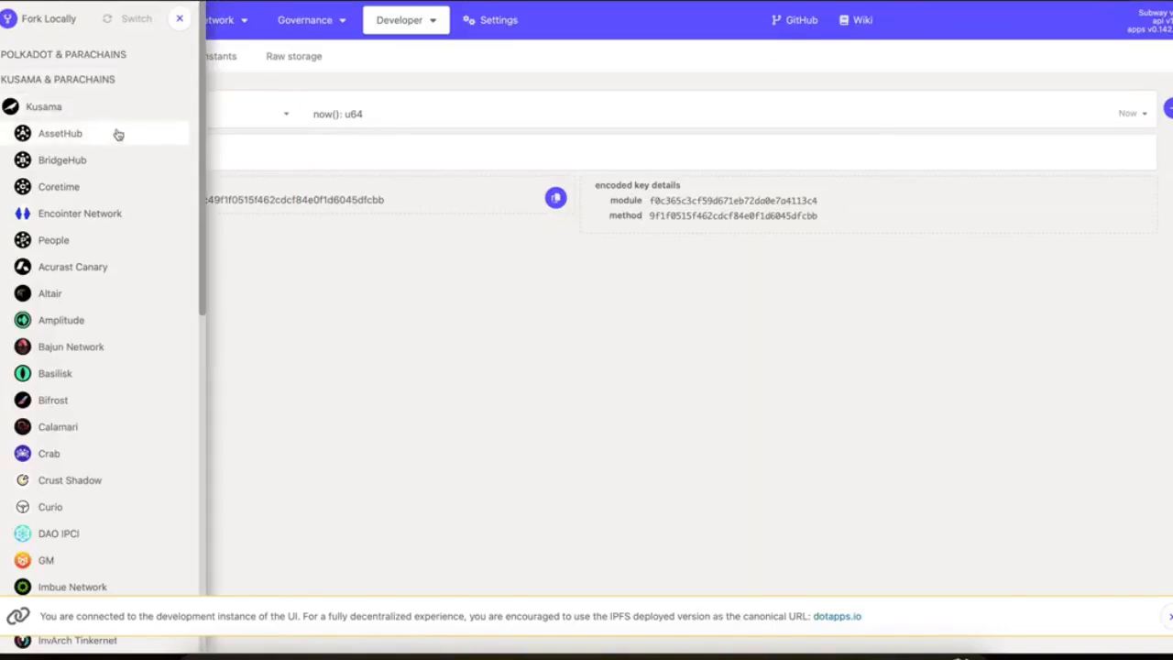
# - Choose Karura under Kusama & Parachains in the network selector
pyautogui.scroll(-3)
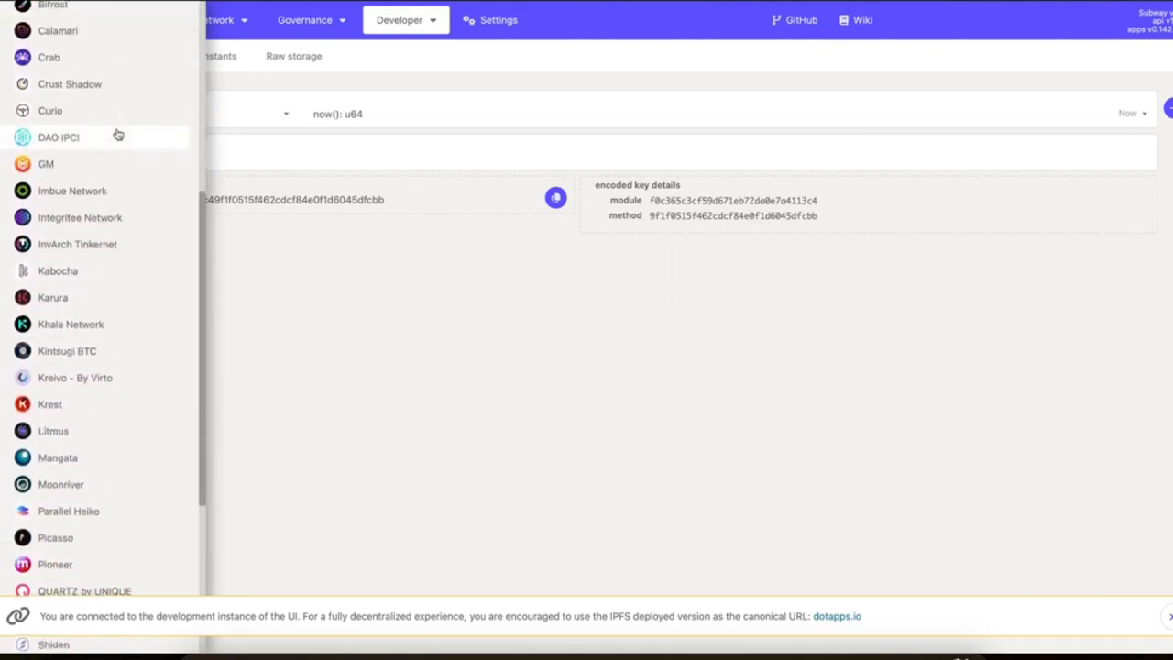
pyautogui.click(53, 191)
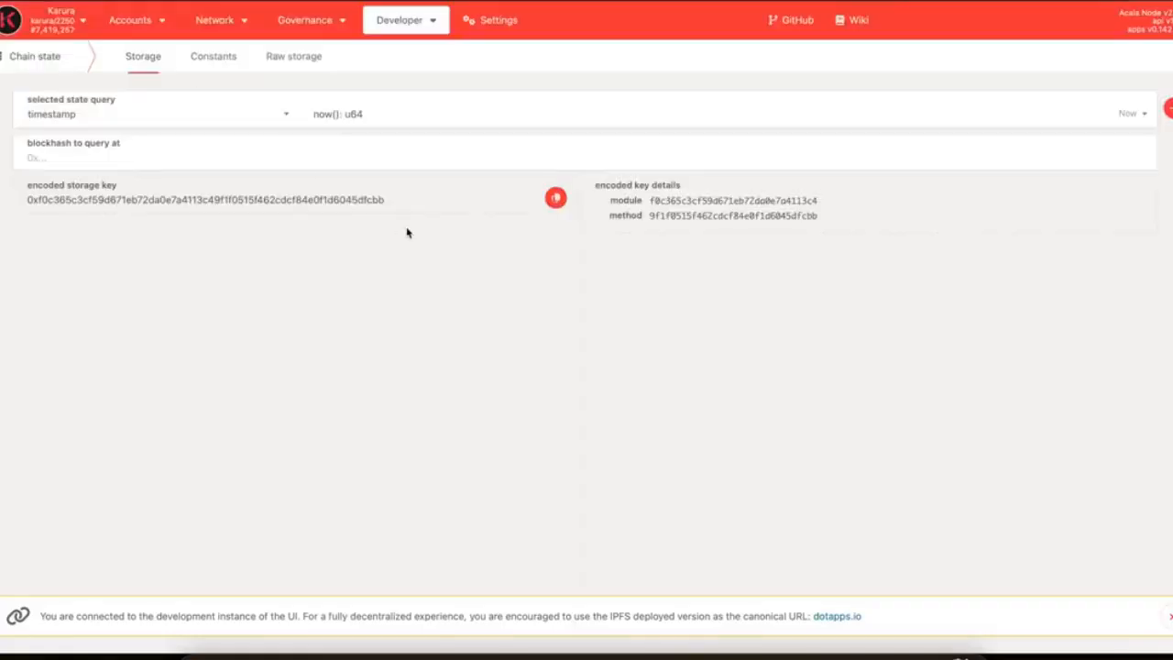
# - Scroll Karura's storage module dropdown down to unknownTokens
pyautogui.click(151, 113)
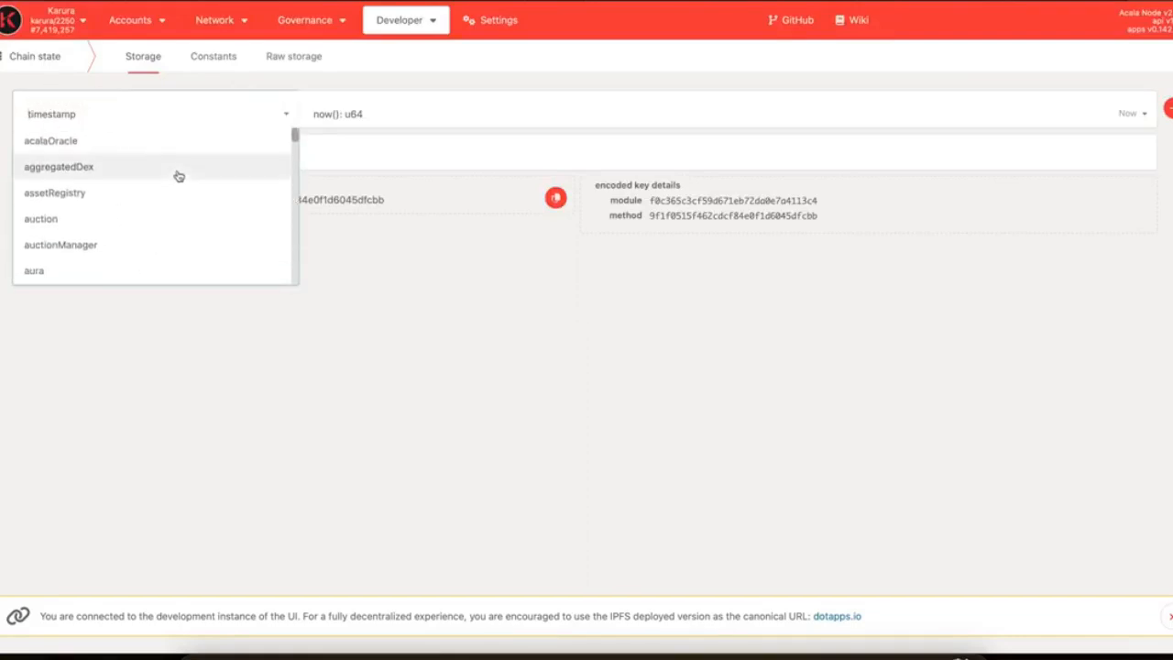
pyautogui.moveTo(173, 148)
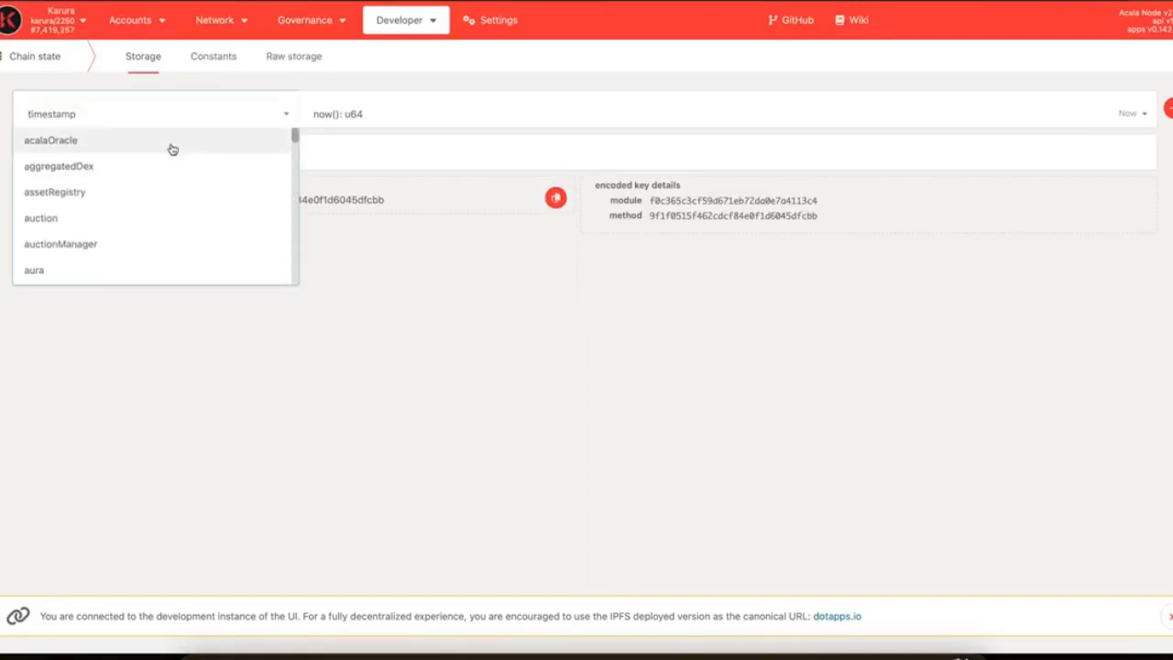
pyautogui.scroll(-3)
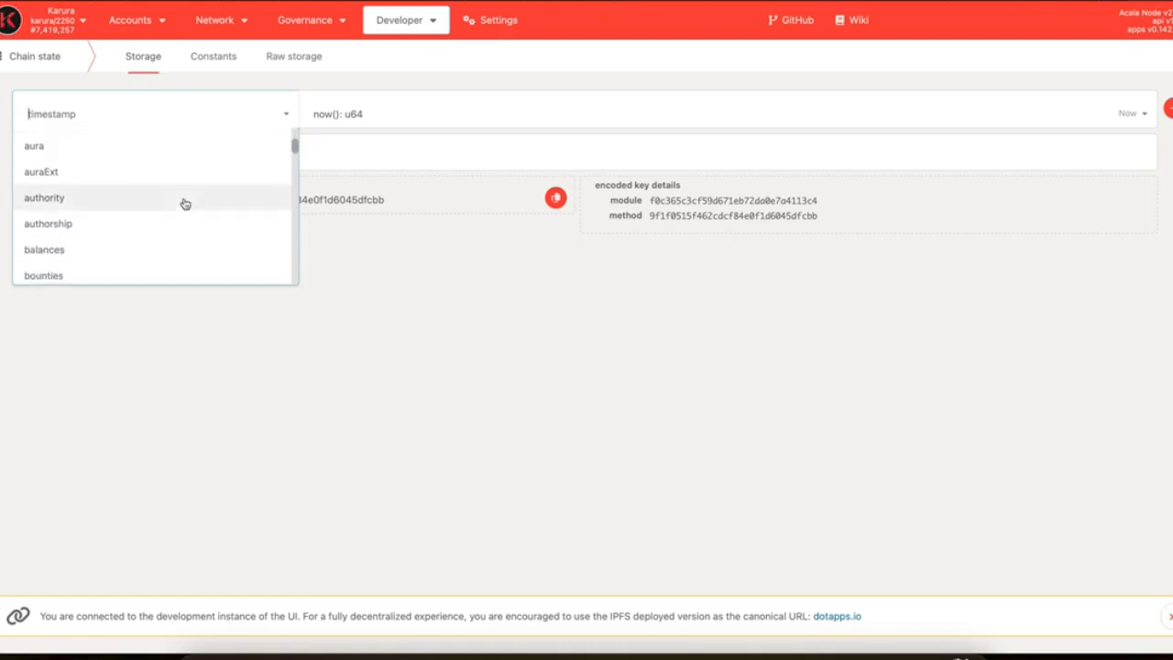
pyautogui.moveTo(169, 226)
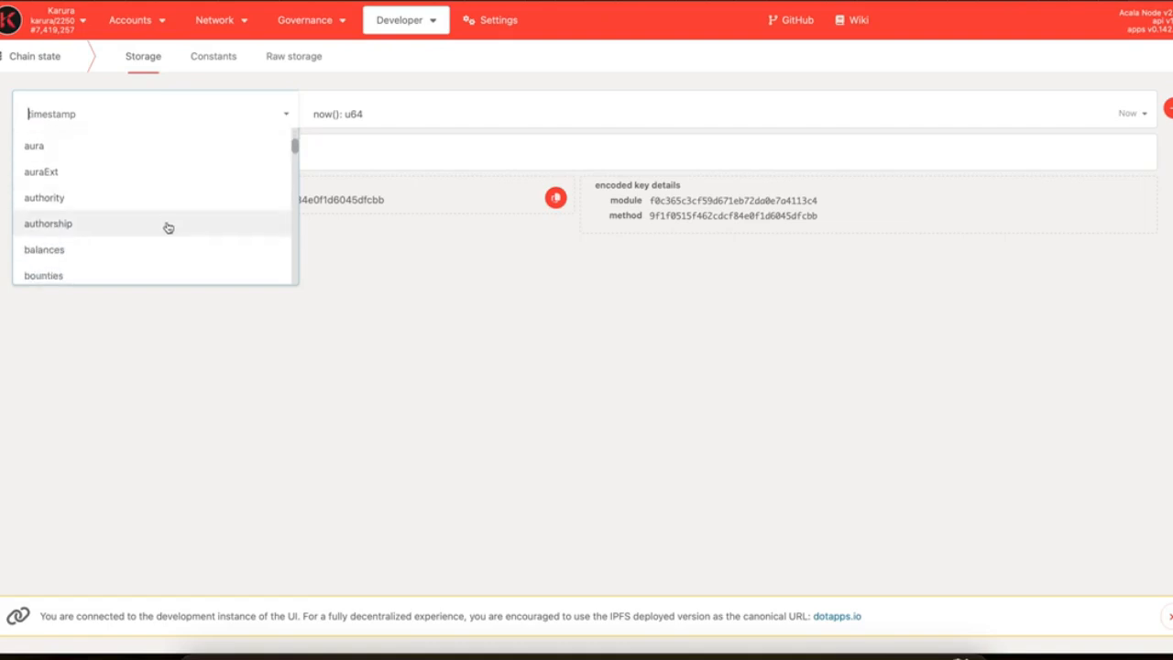
pyautogui.scroll(-3)
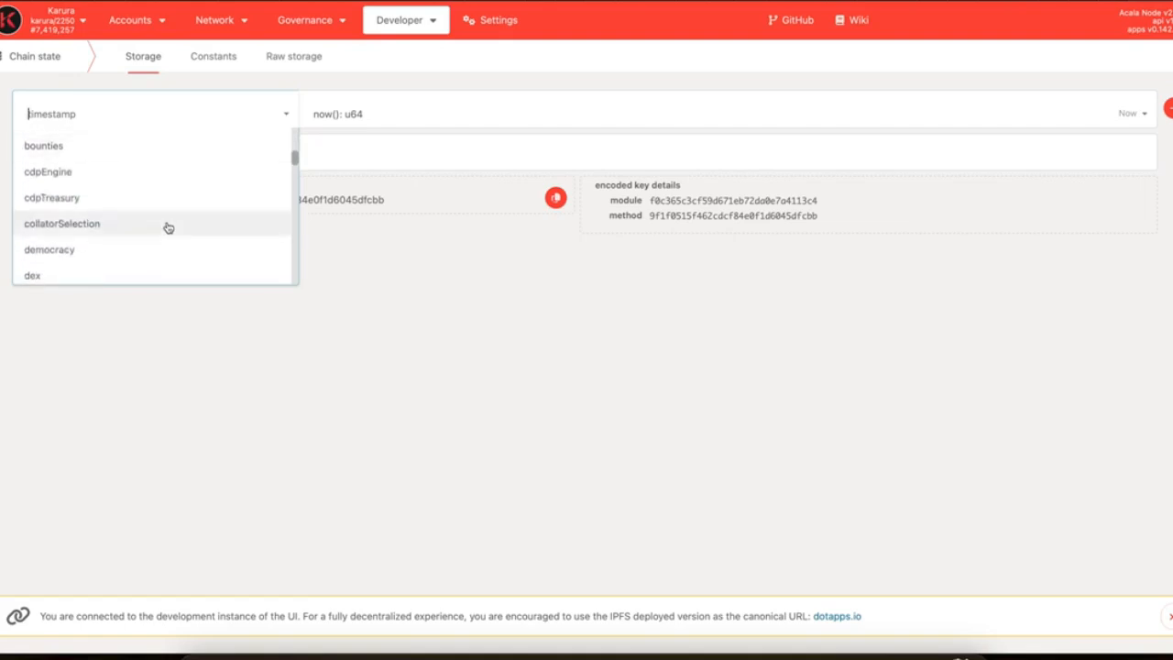
pyautogui.scroll(-3)
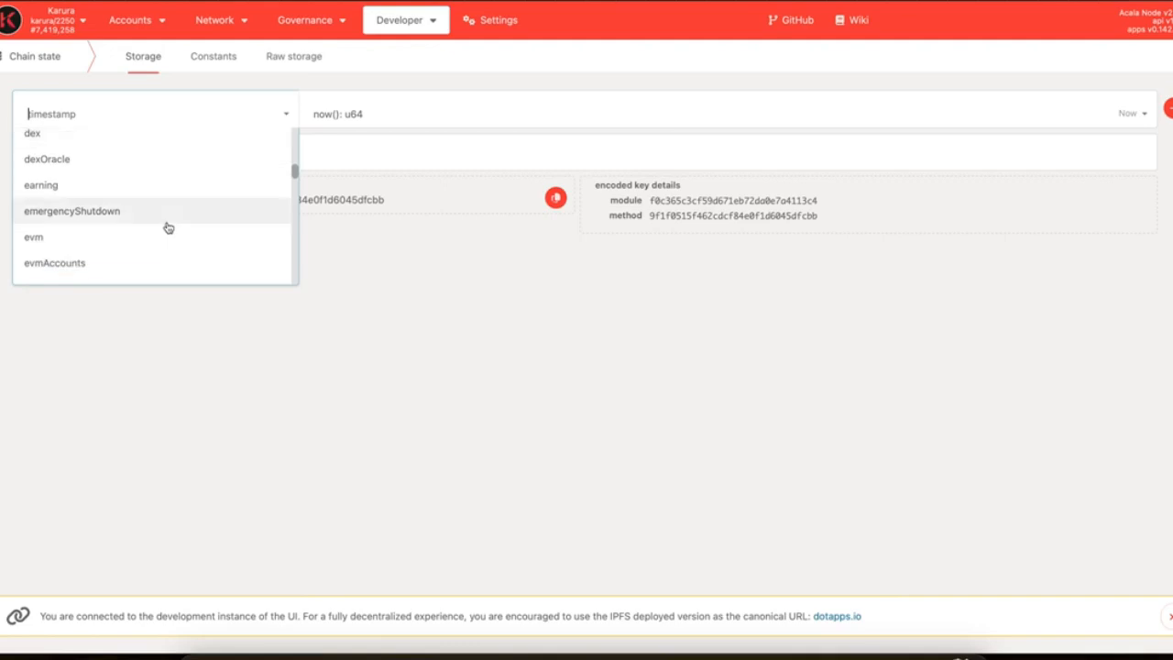
pyautogui.moveTo(192, 227)
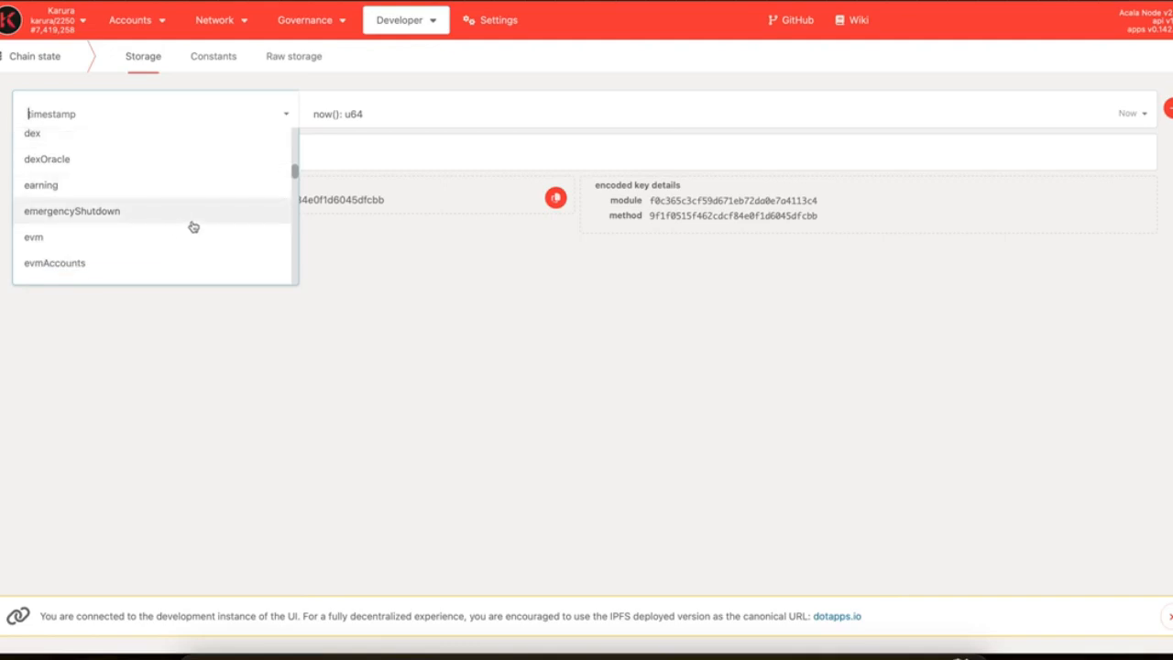
pyautogui.scroll(-3)
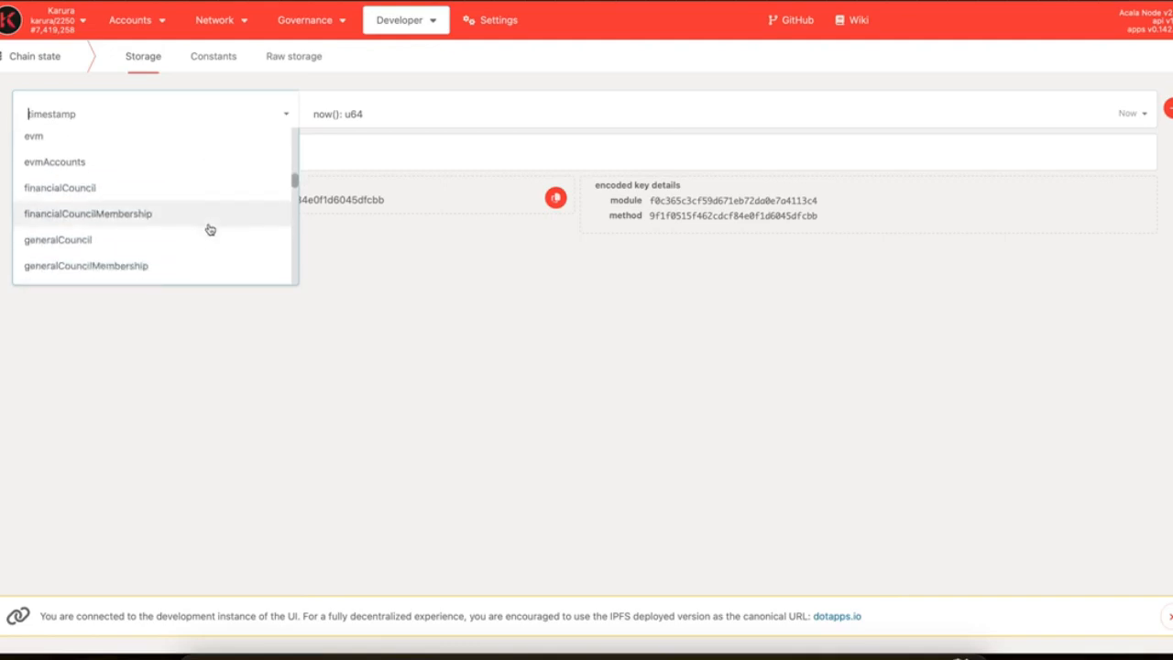
pyautogui.scroll(-3)
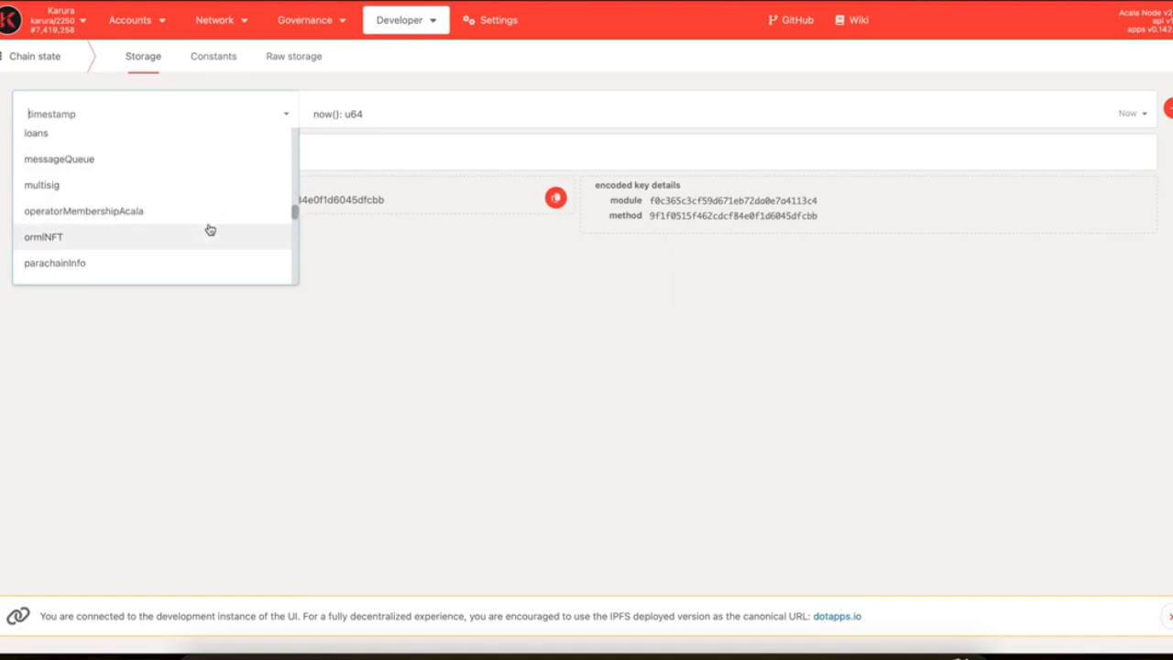
pyautogui.scroll(-3)
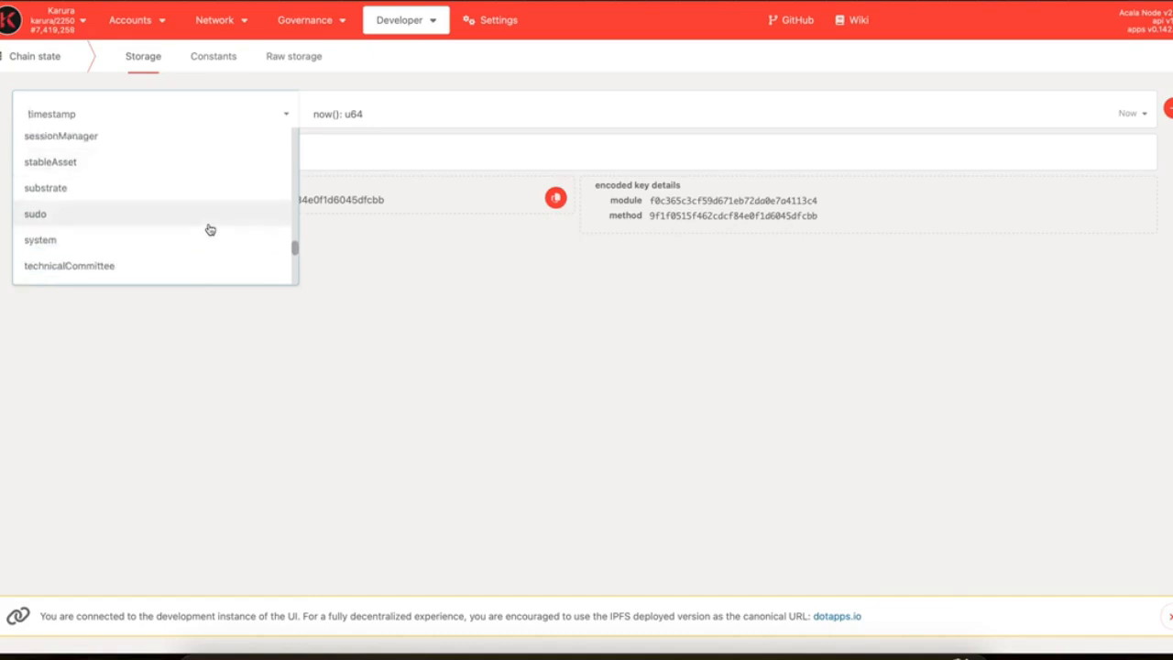
pyautogui.scroll(-3)
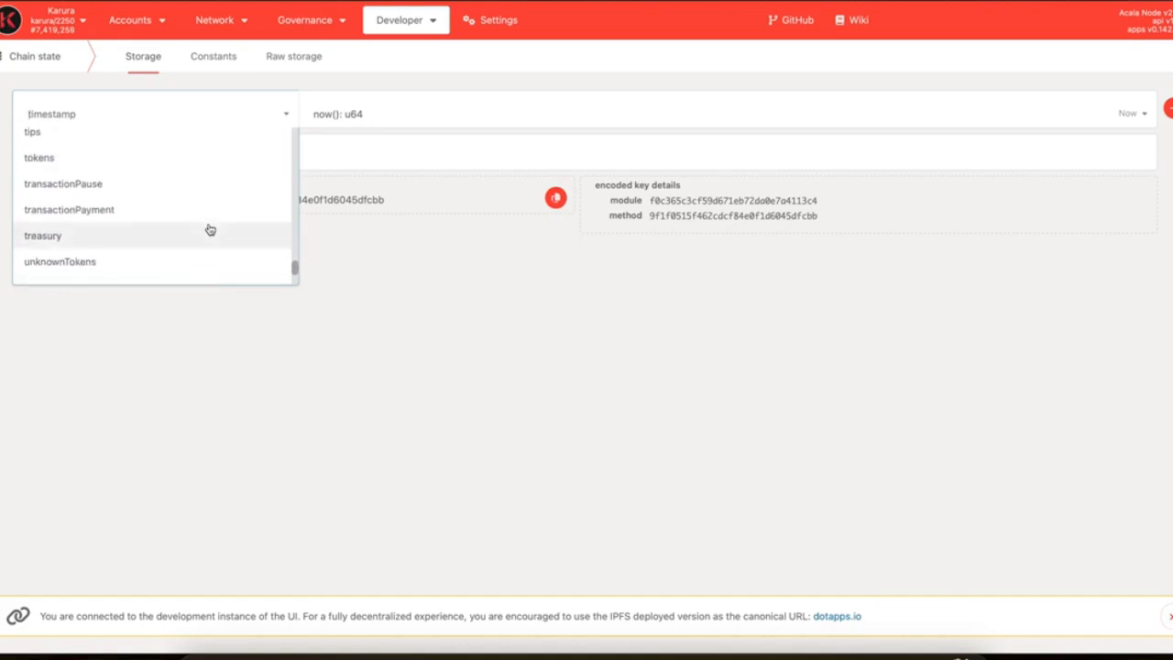
pyautogui.scroll(-3)
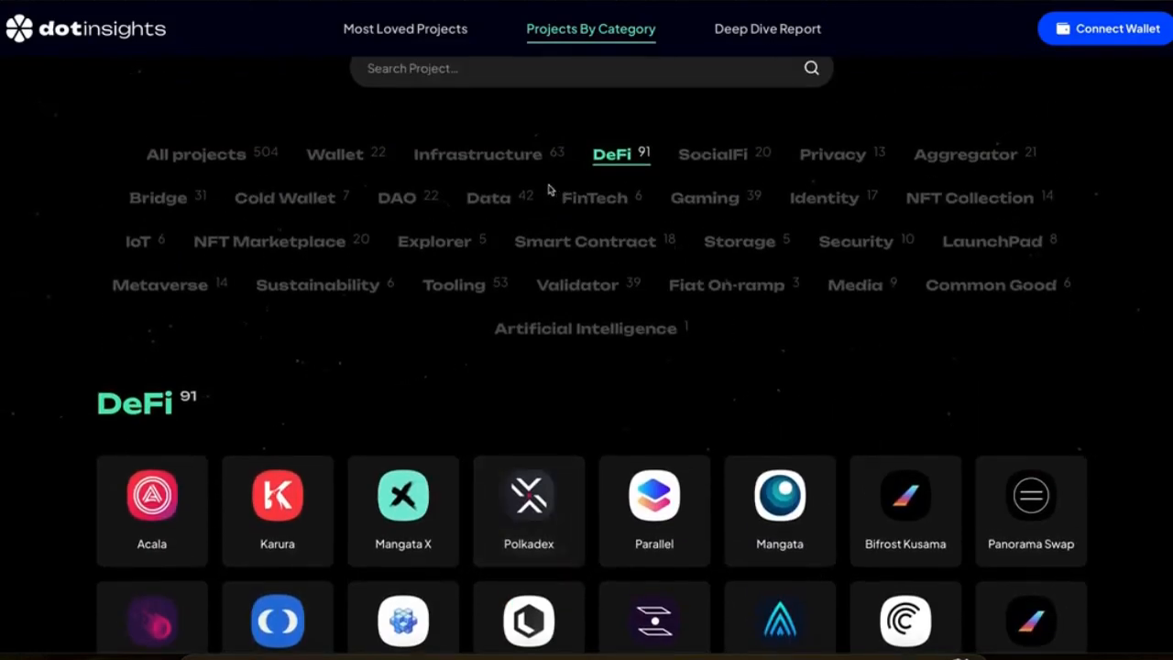
# - Select the Bridge category and scroll to its 31-project grid
pyautogui.click(158, 198)
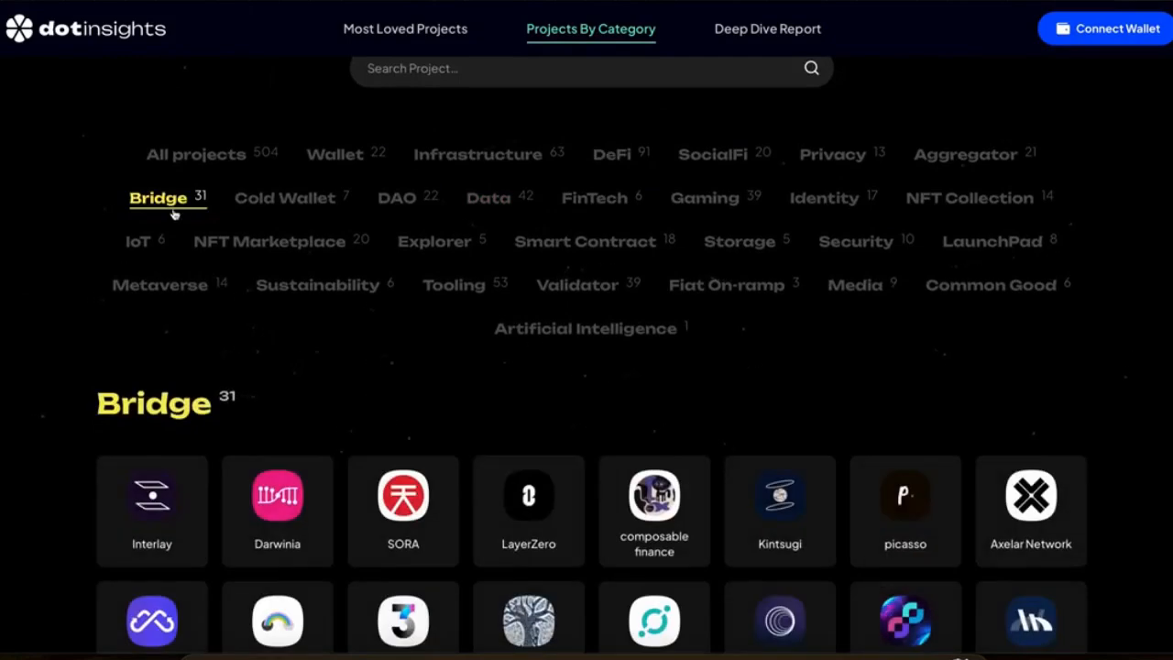
pyautogui.scroll(-3)
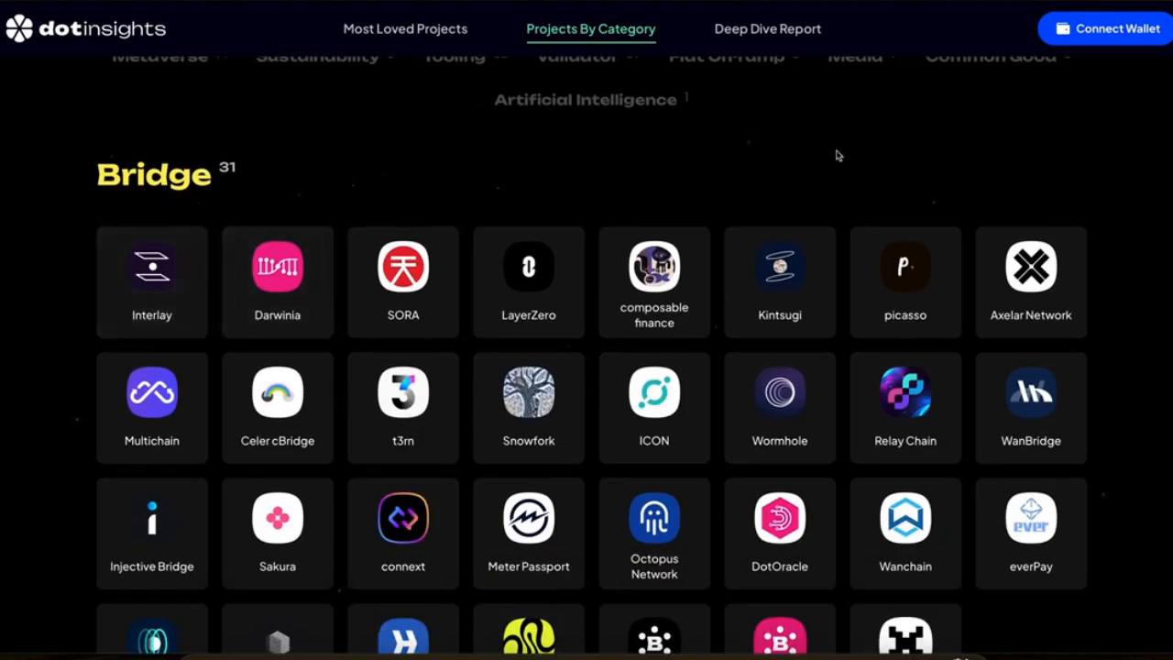
pyautogui.moveTo(851, 156)
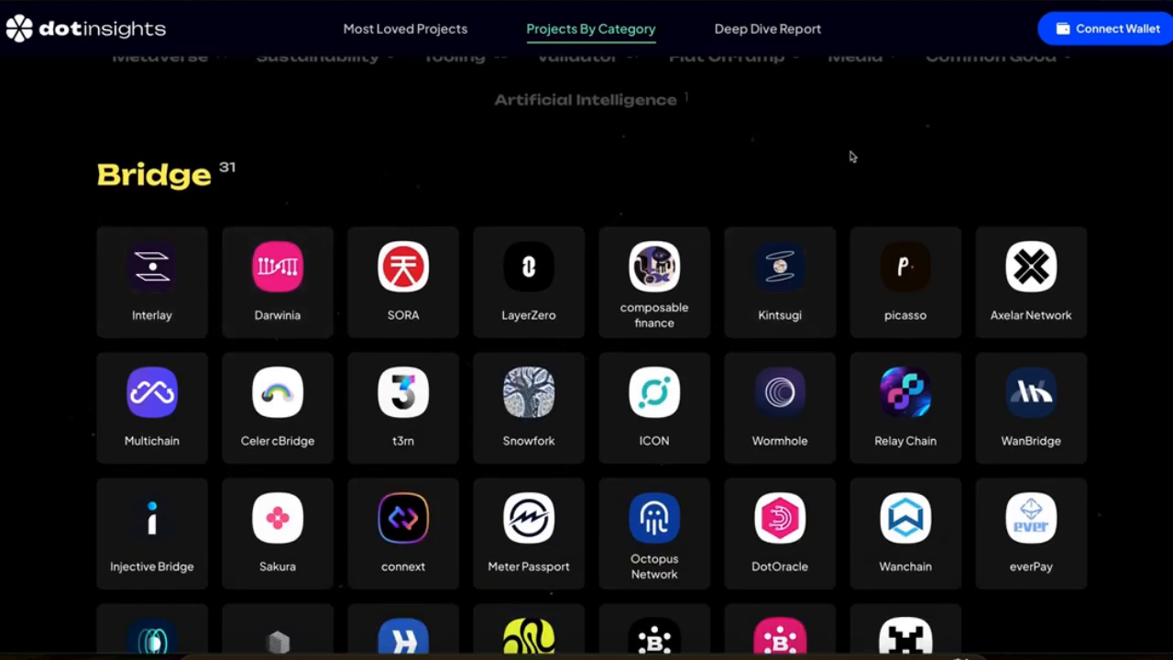
pyautogui.moveTo(244, 217)
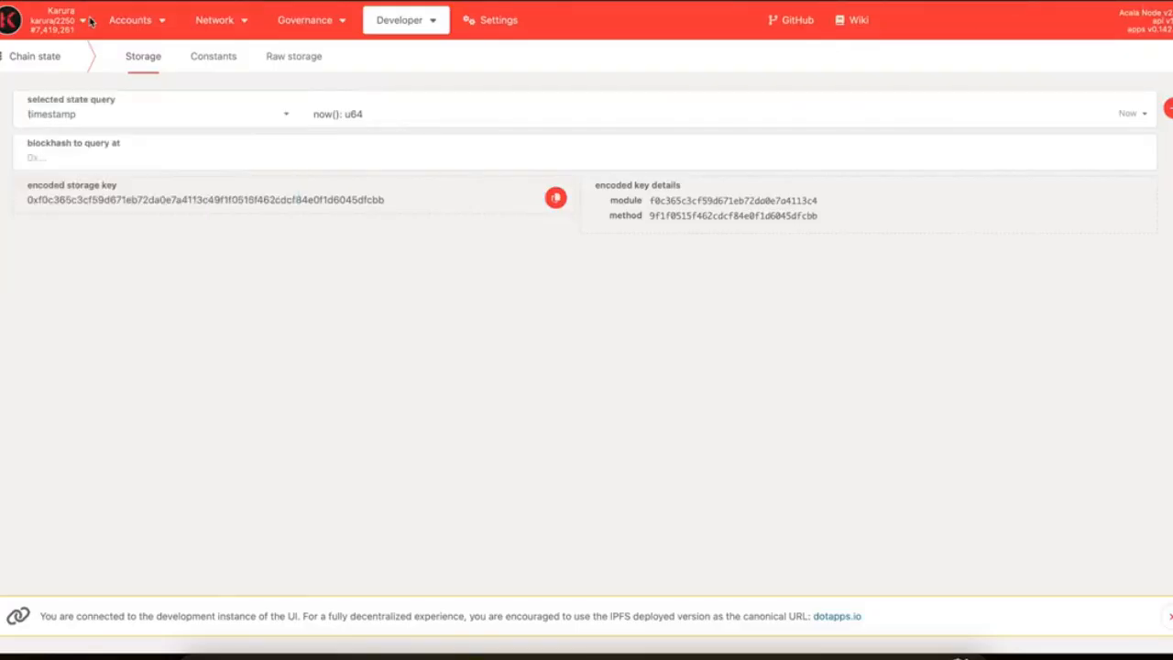
# - Switch to Interlay and scroll its storage pallet list down to txPause
pyautogui.click(87, 20)
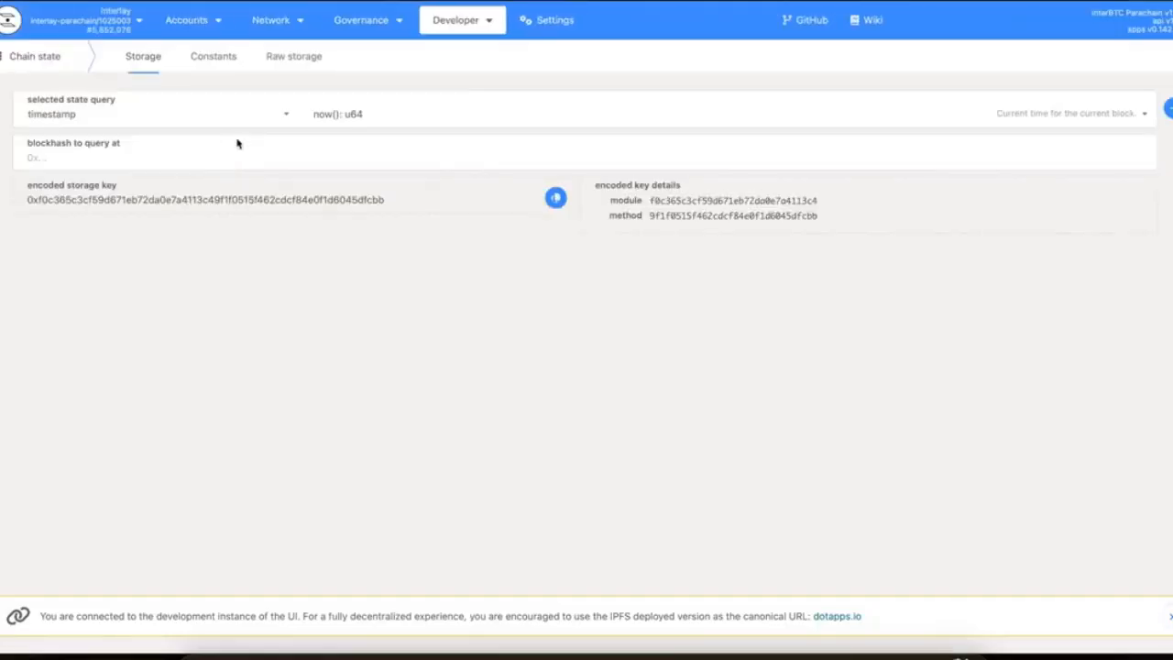
pyautogui.click(151, 114)
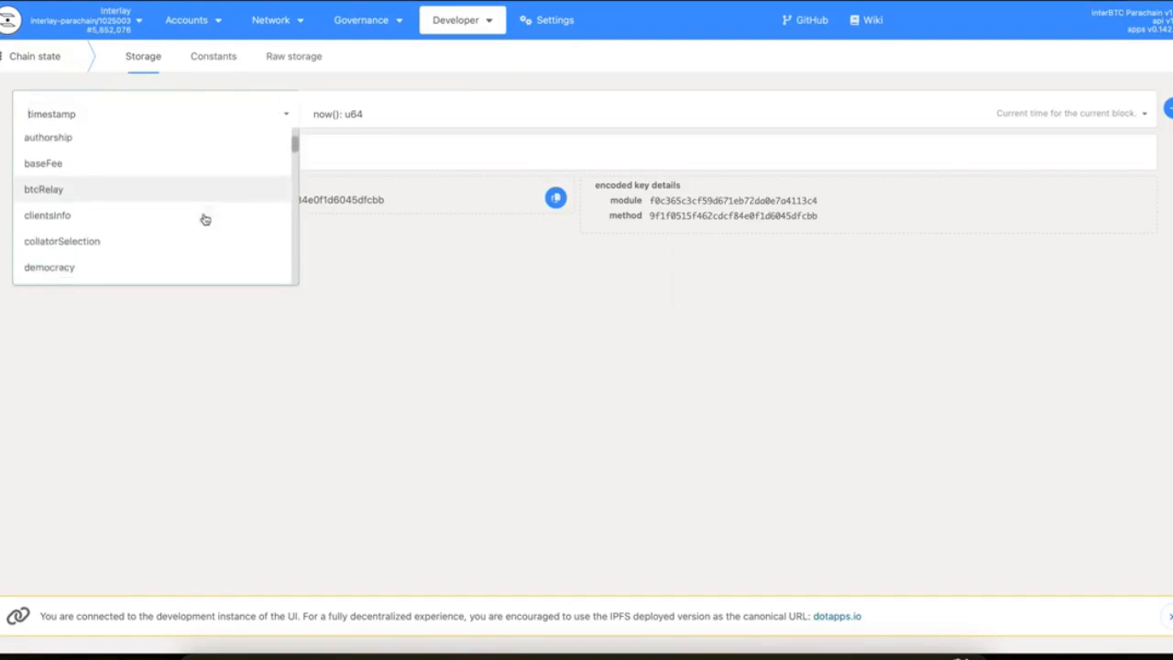
pyautogui.scroll(-3)
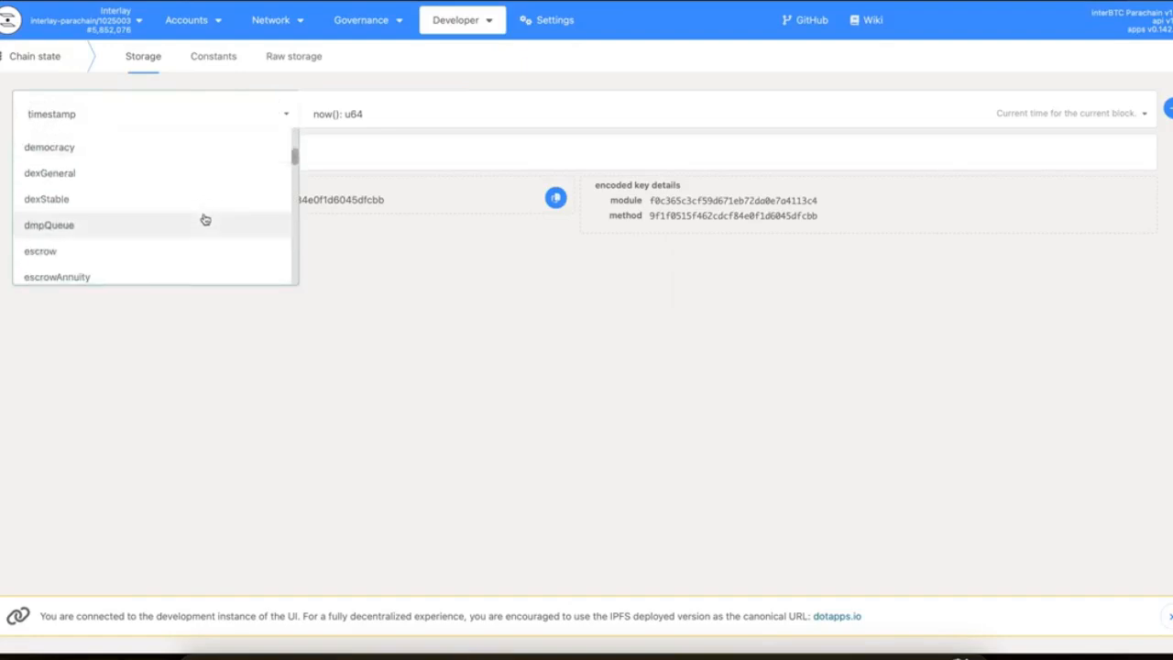
pyautogui.scroll(-3)
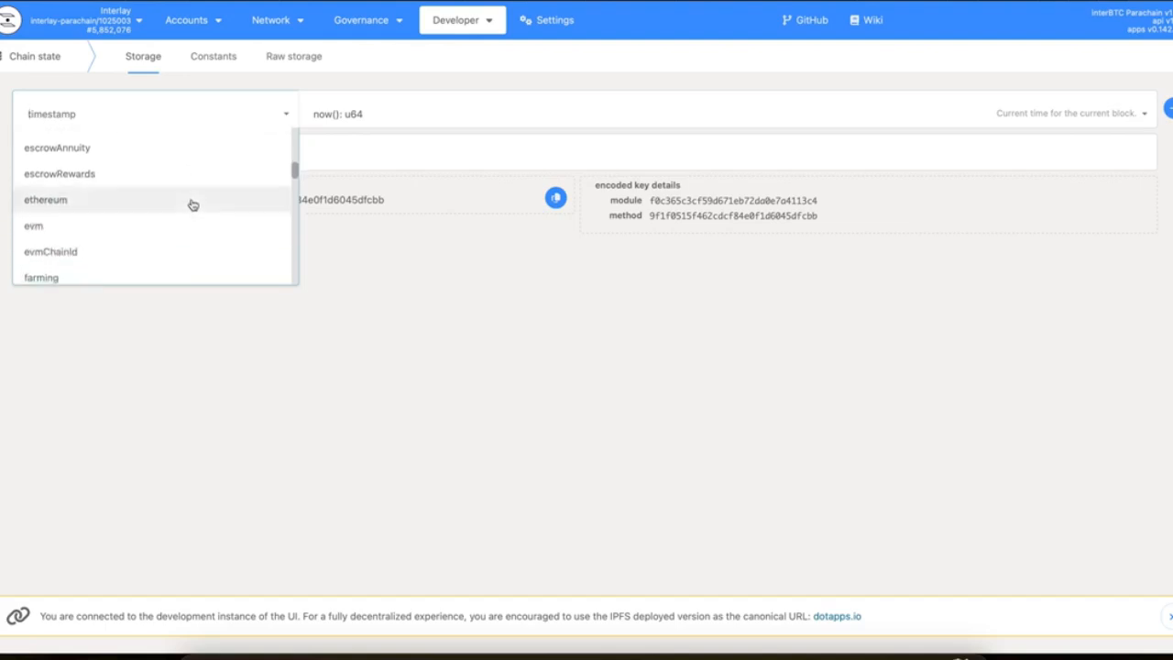
pyautogui.scroll(-3)
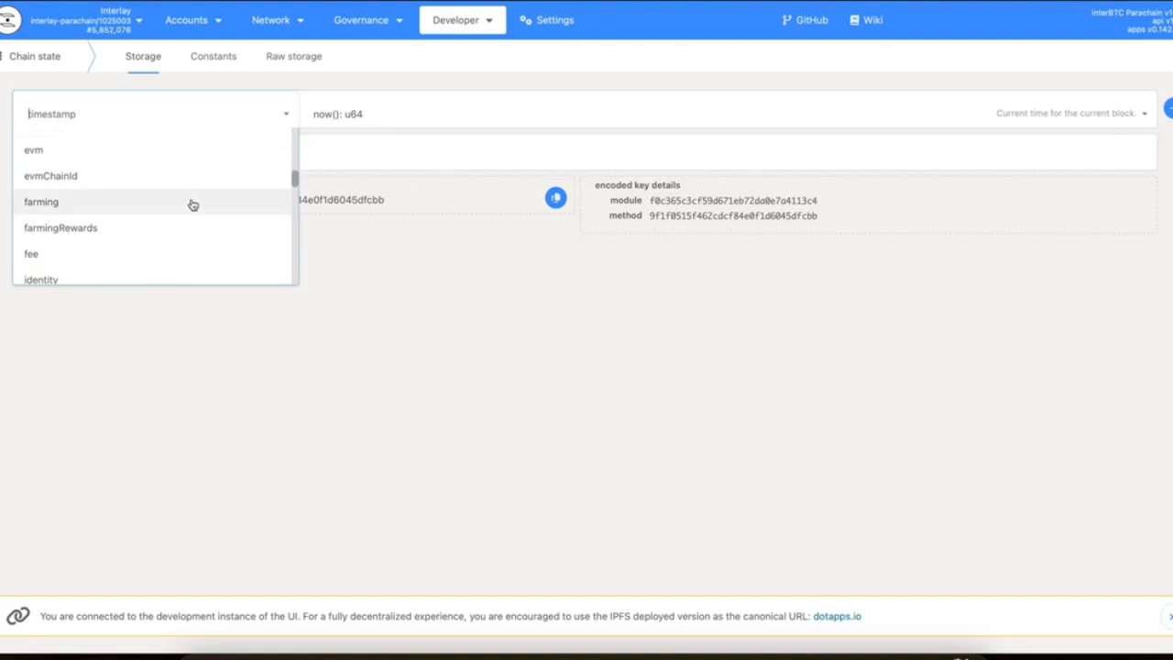
pyautogui.scroll(-3)
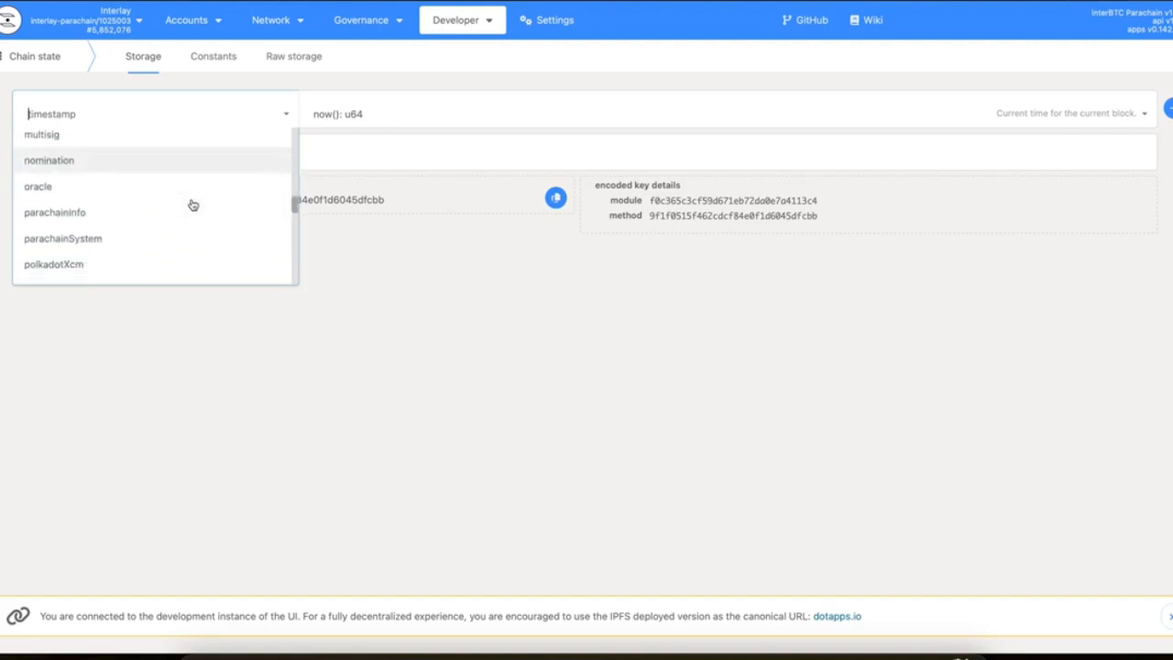
pyautogui.scroll(-3)
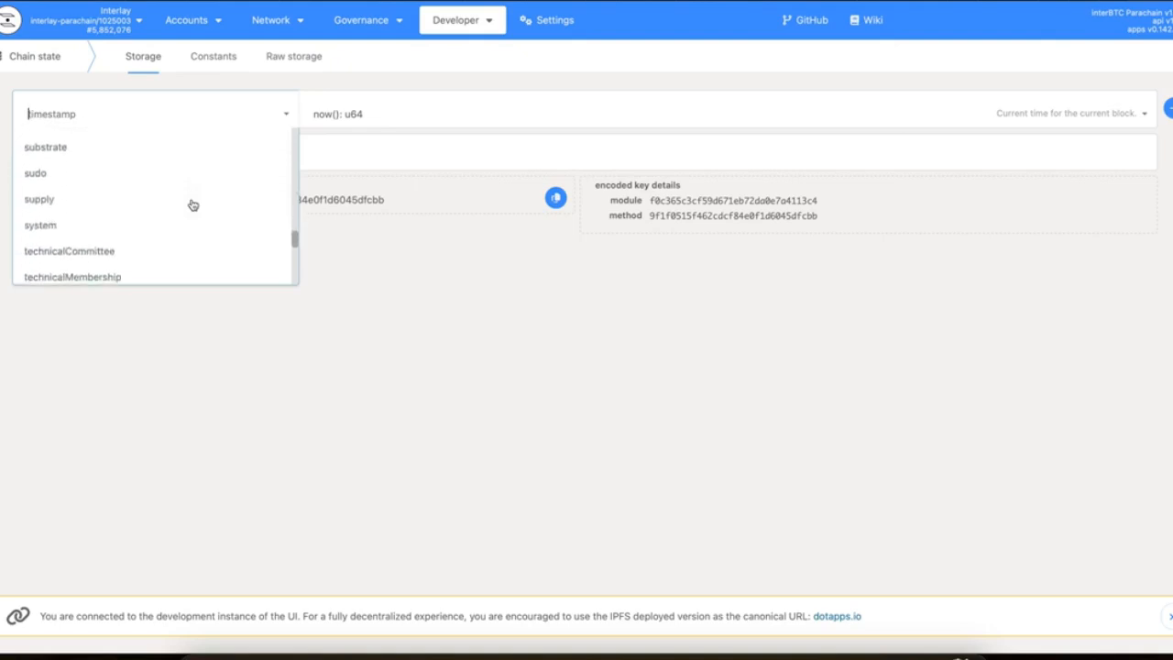
pyautogui.scroll(-3)
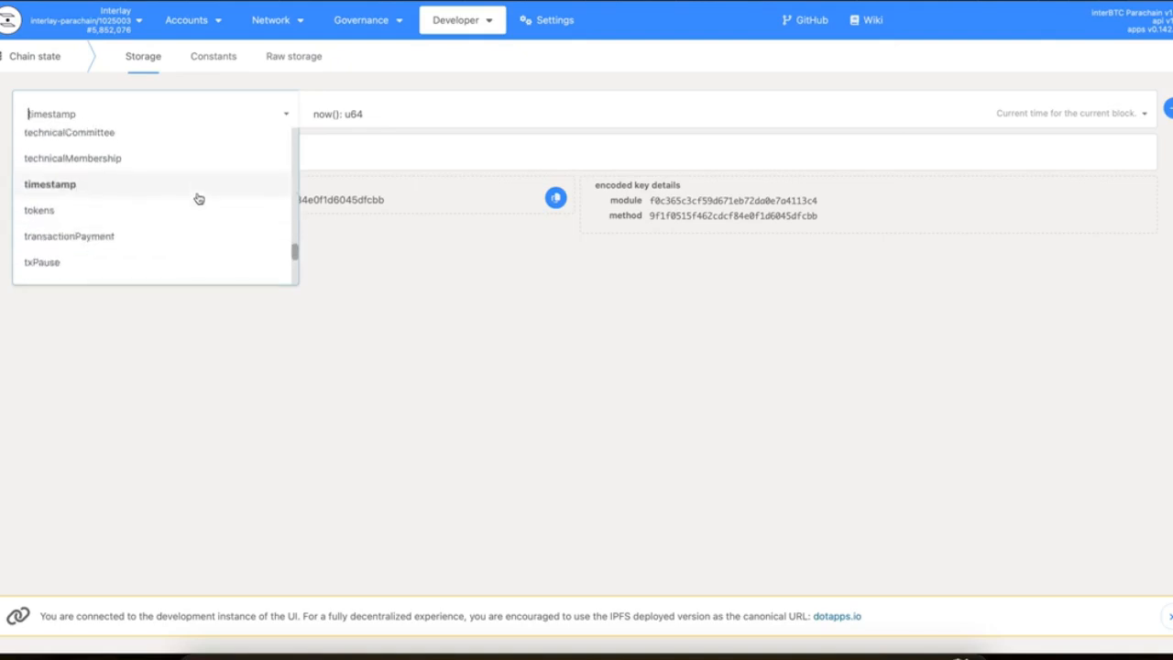
pyautogui.scroll(-3)
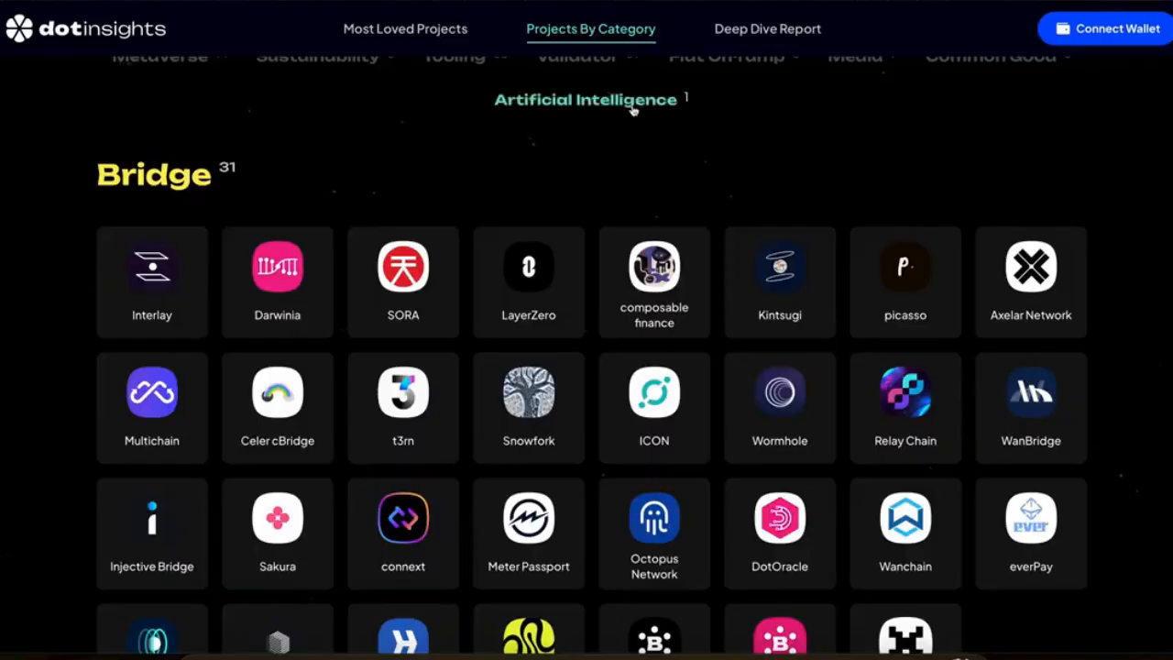
pyautogui.moveTo(882, 198)
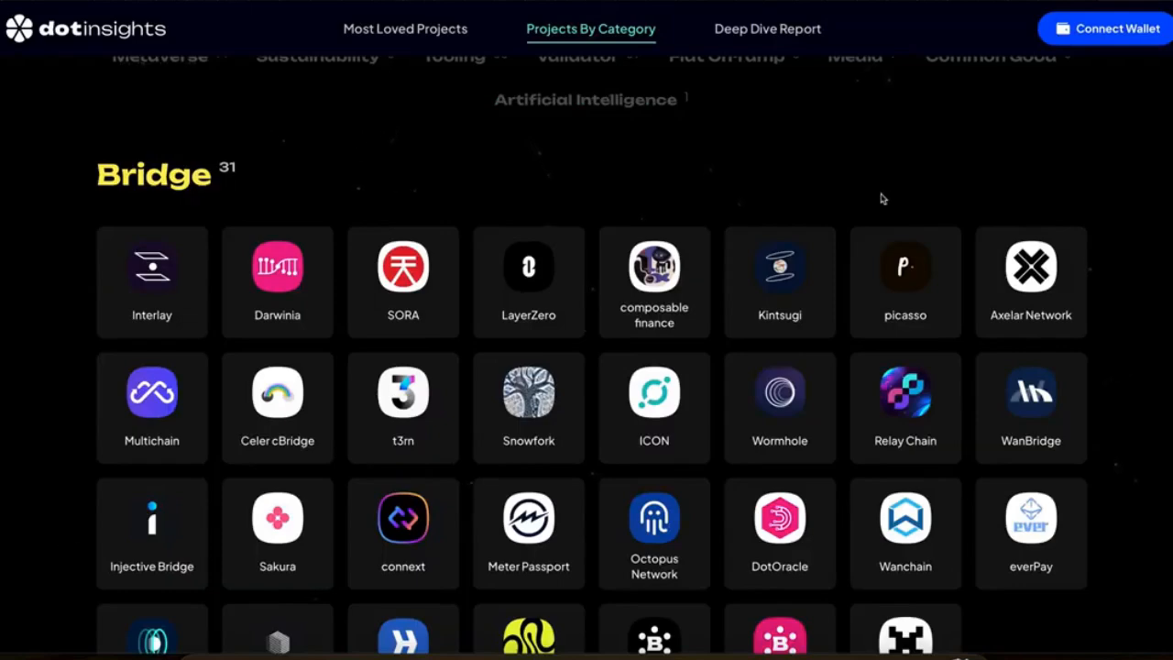
pyautogui.scroll(-3)
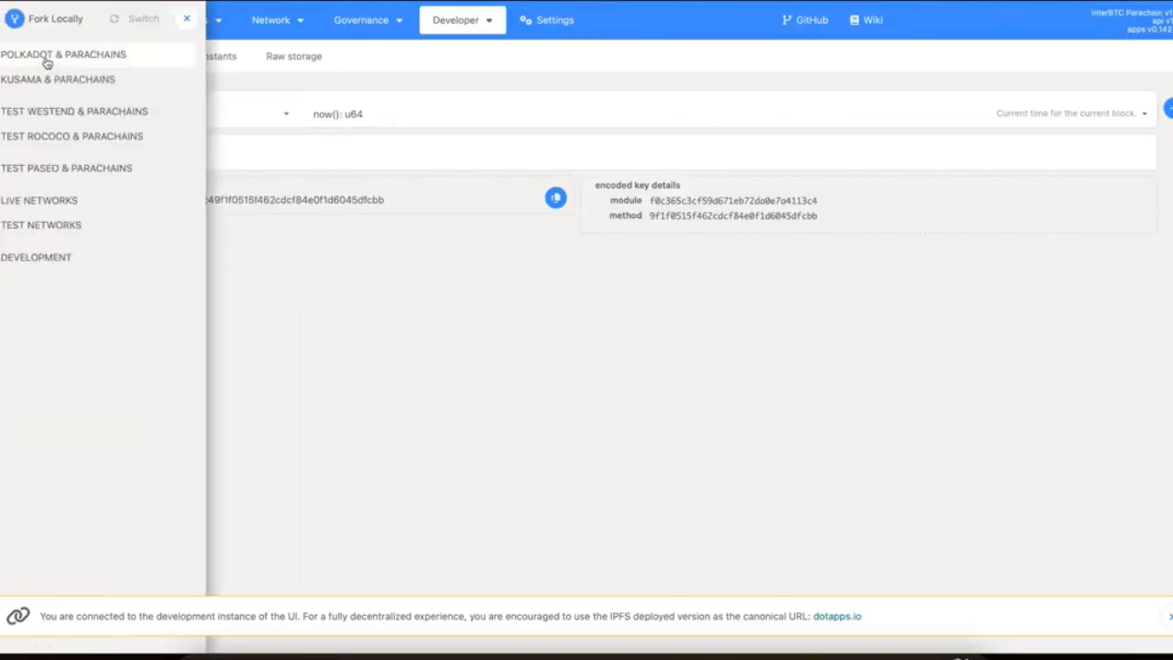
# - Expand Kusama & Parachains in the network sidebar and scroll to Picasso
pyautogui.click(58, 79)
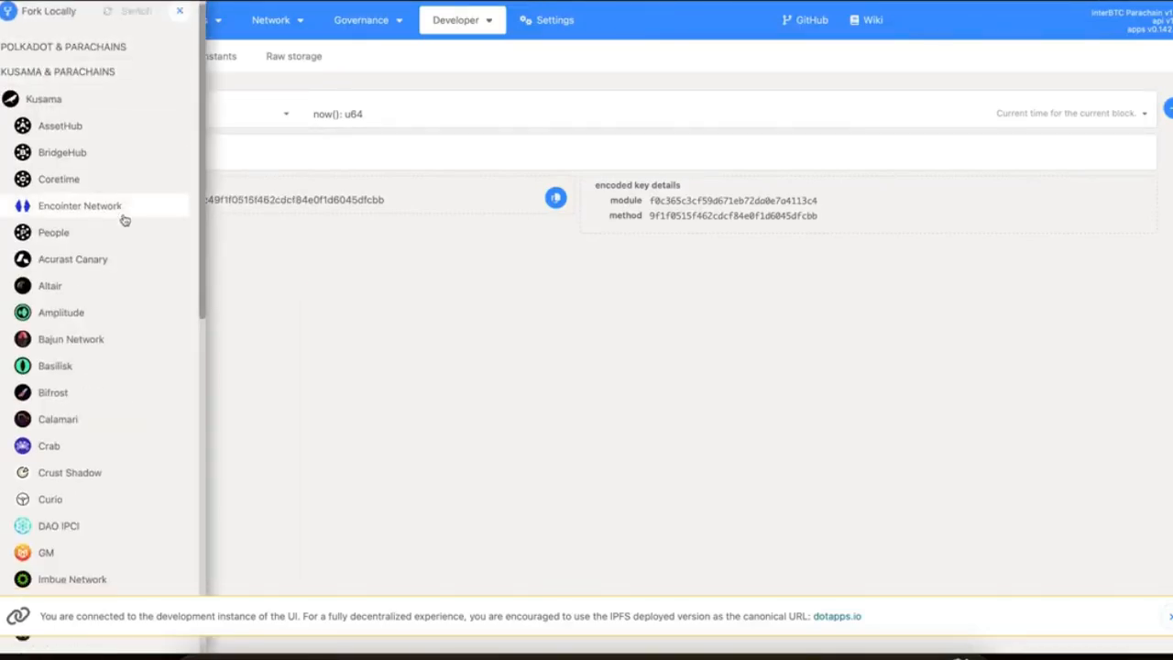
pyautogui.scroll(-3)
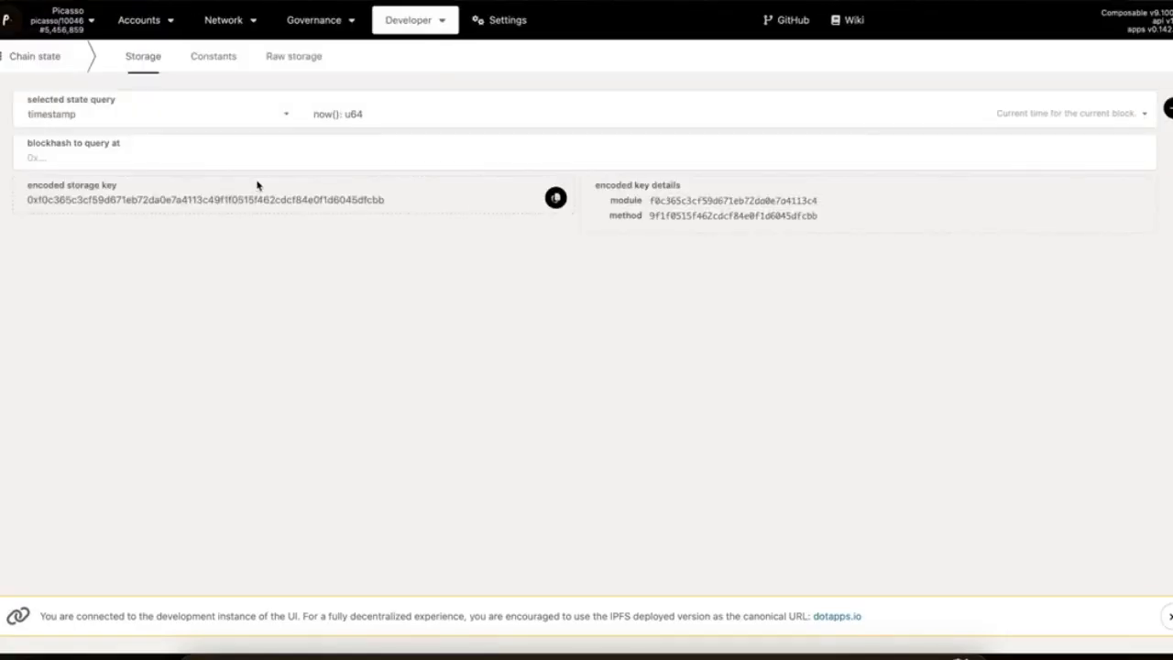
# - Scroll Picasso's storage module dropdown through to its last pallet, xcmpQueue
pyautogui.click(156, 114)
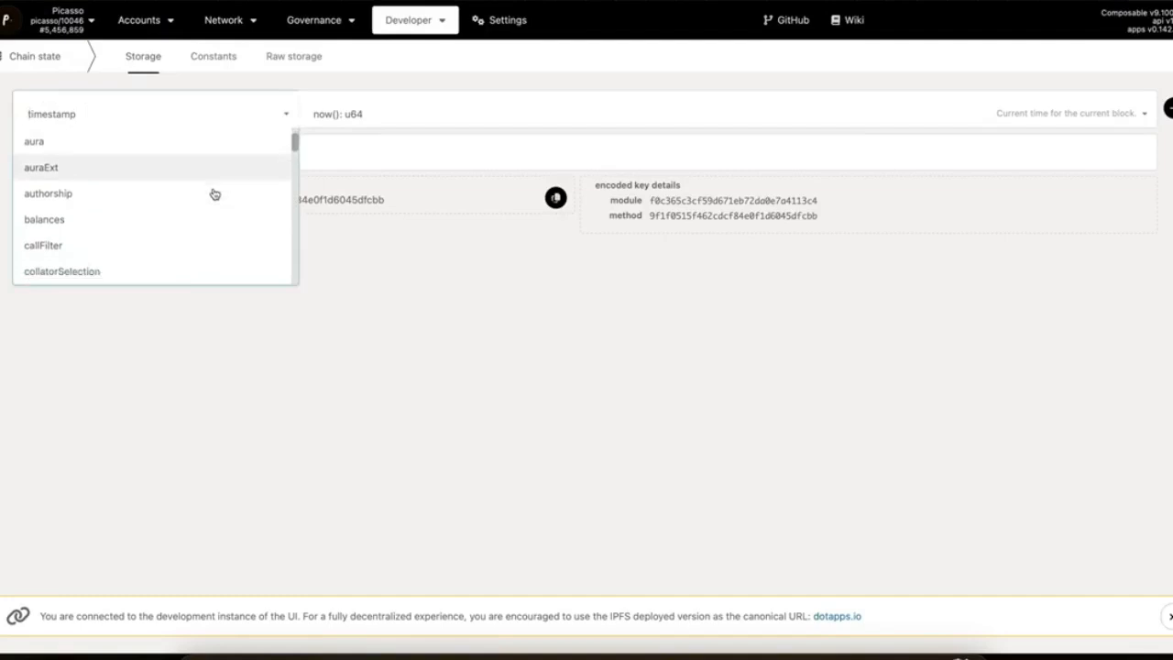
pyautogui.scroll(-3)
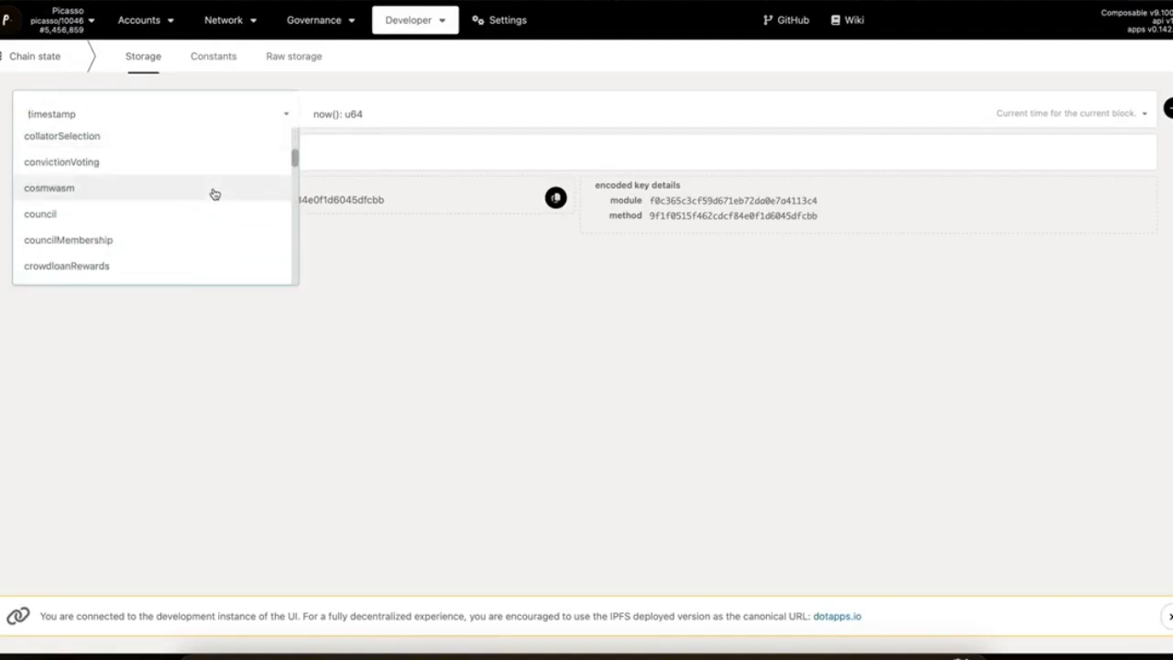
pyautogui.scroll(-3)
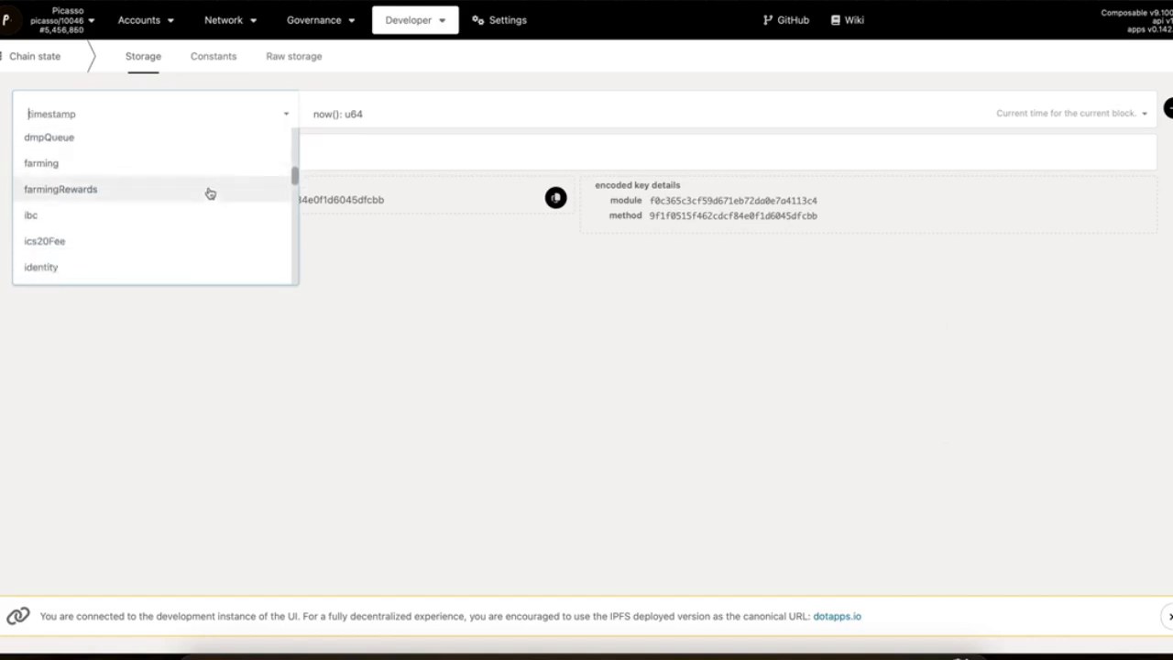
pyautogui.scroll(-3)
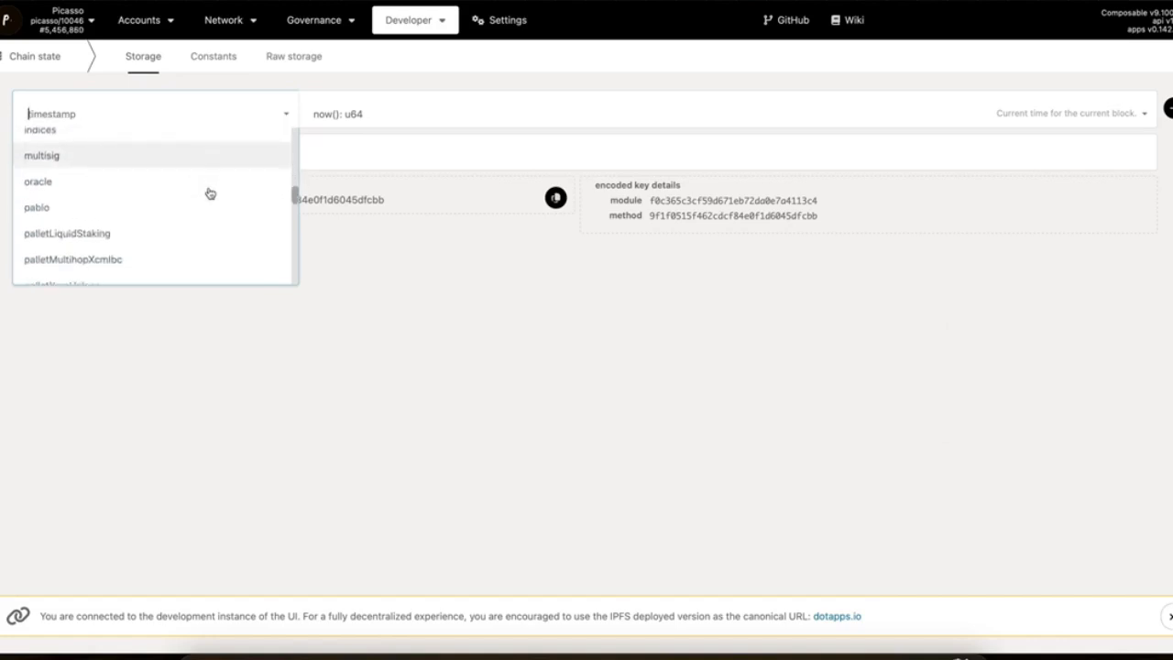
pyautogui.scroll(-3)
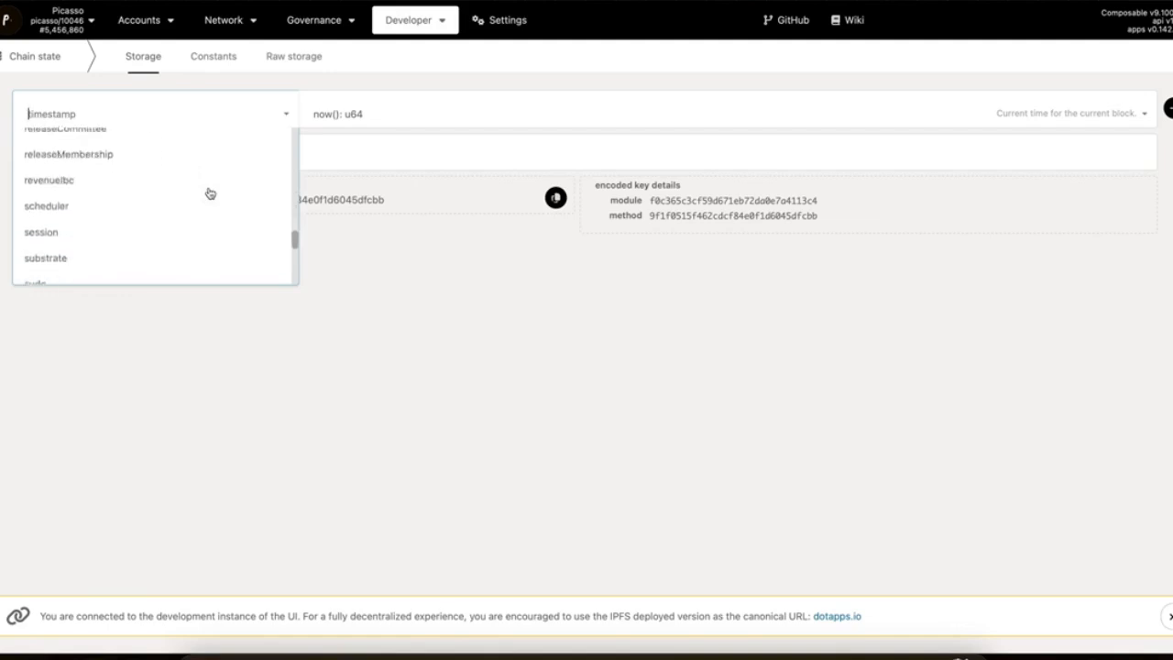
pyautogui.scroll(-3)
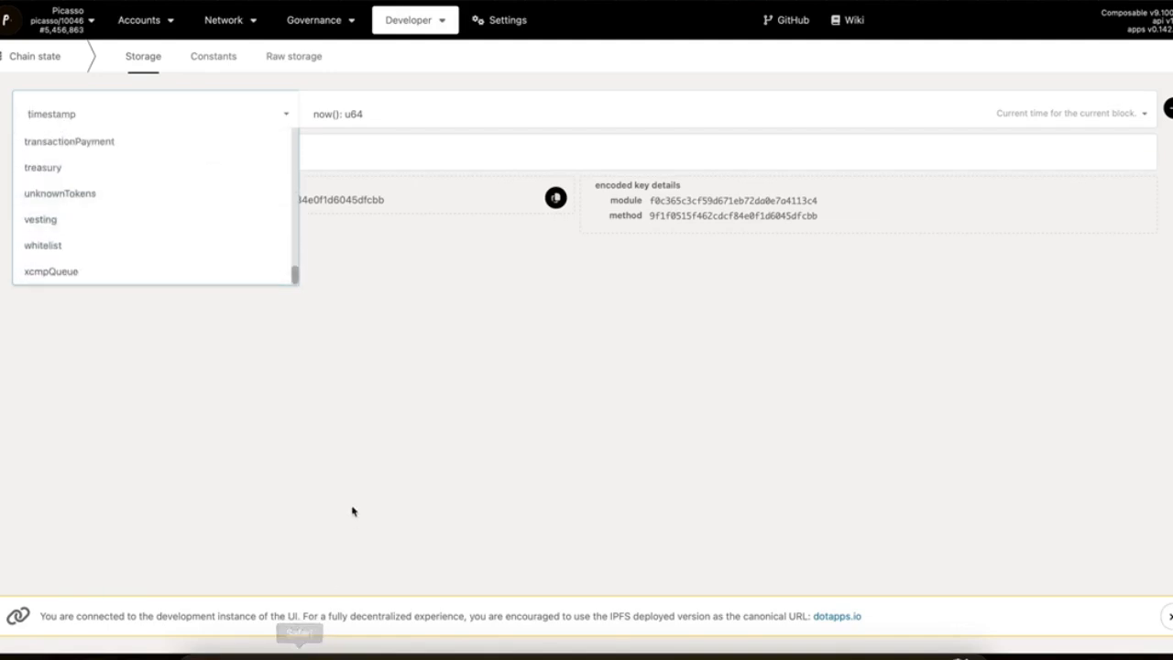
pyautogui.moveTo(156, 219)
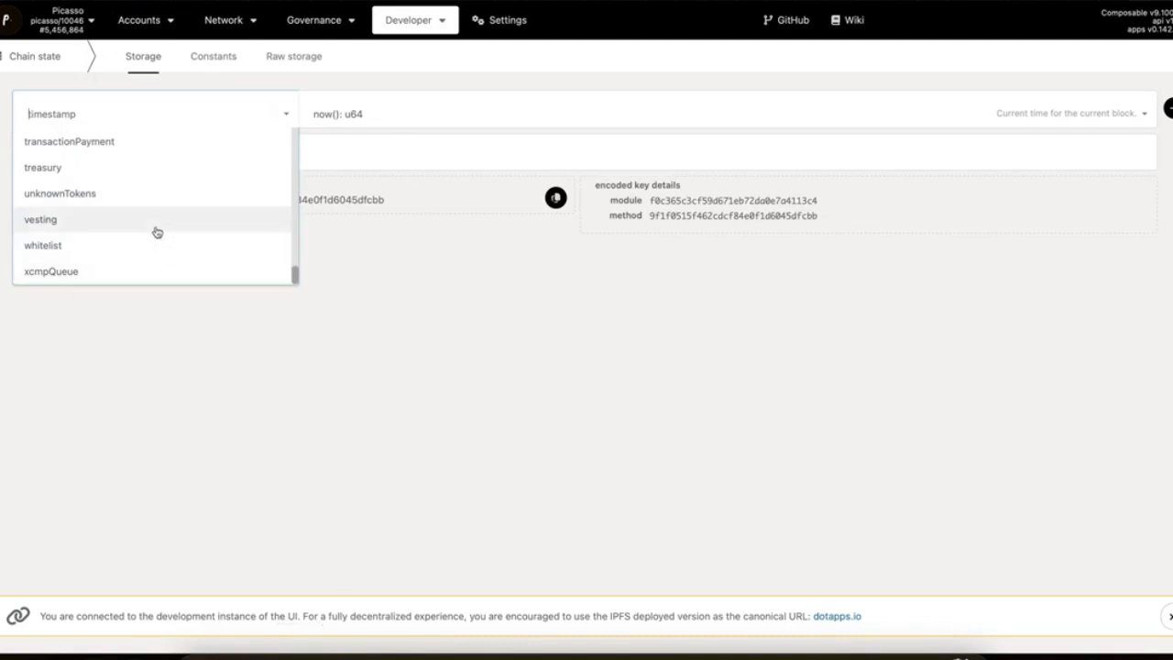